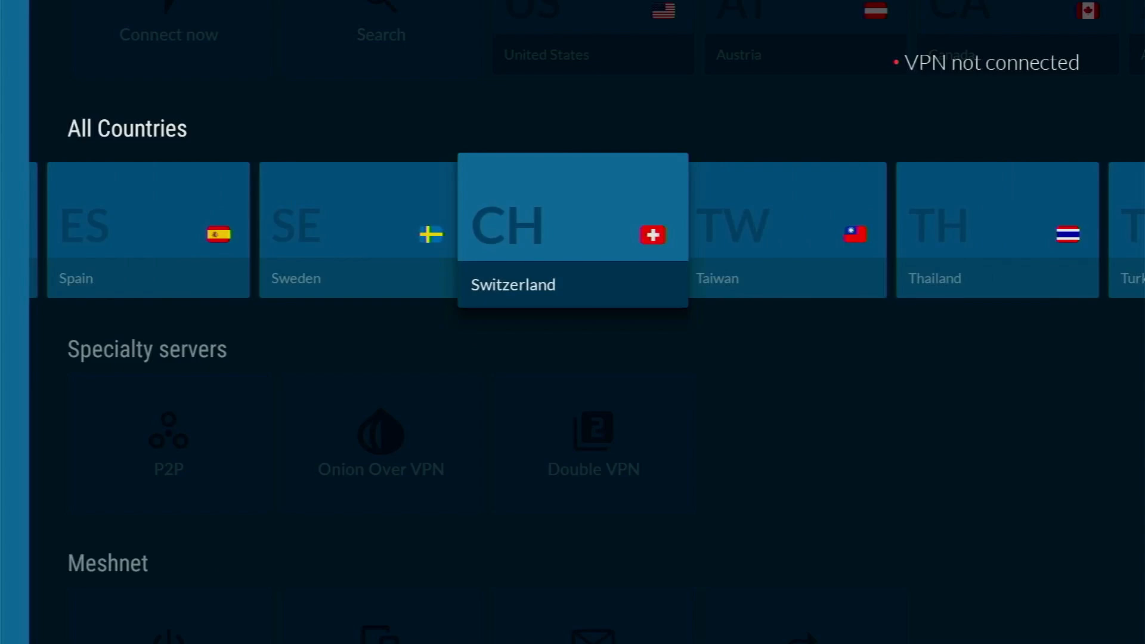
- Select Downloader's URL/Search field to enter the 'aptoide tv' web search
scroll("right", 3)
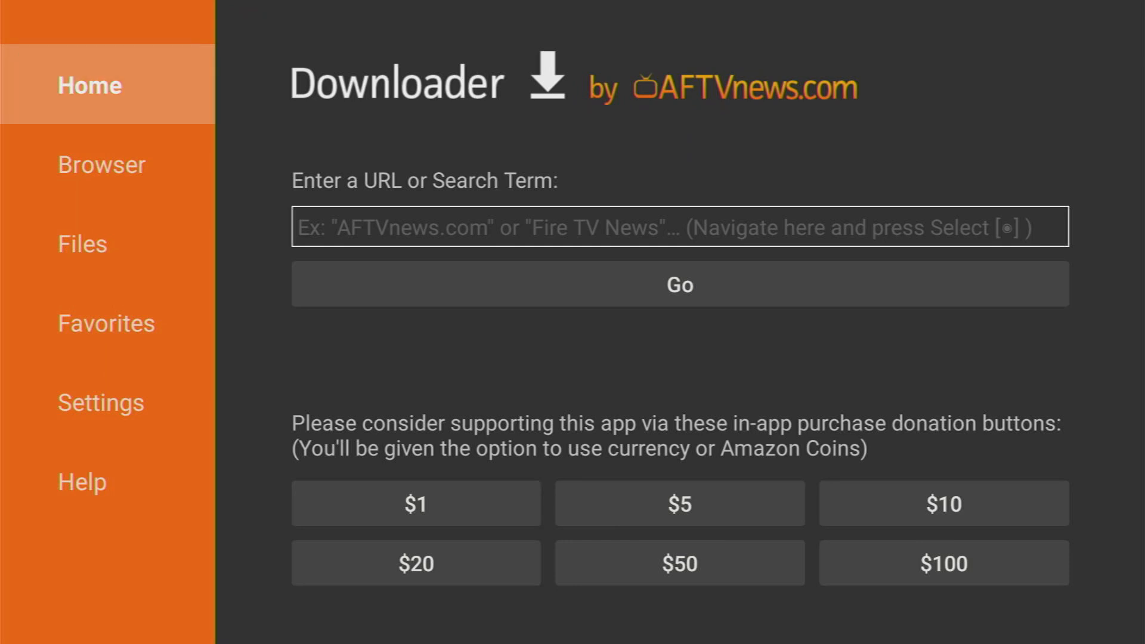
left_click(679, 227)
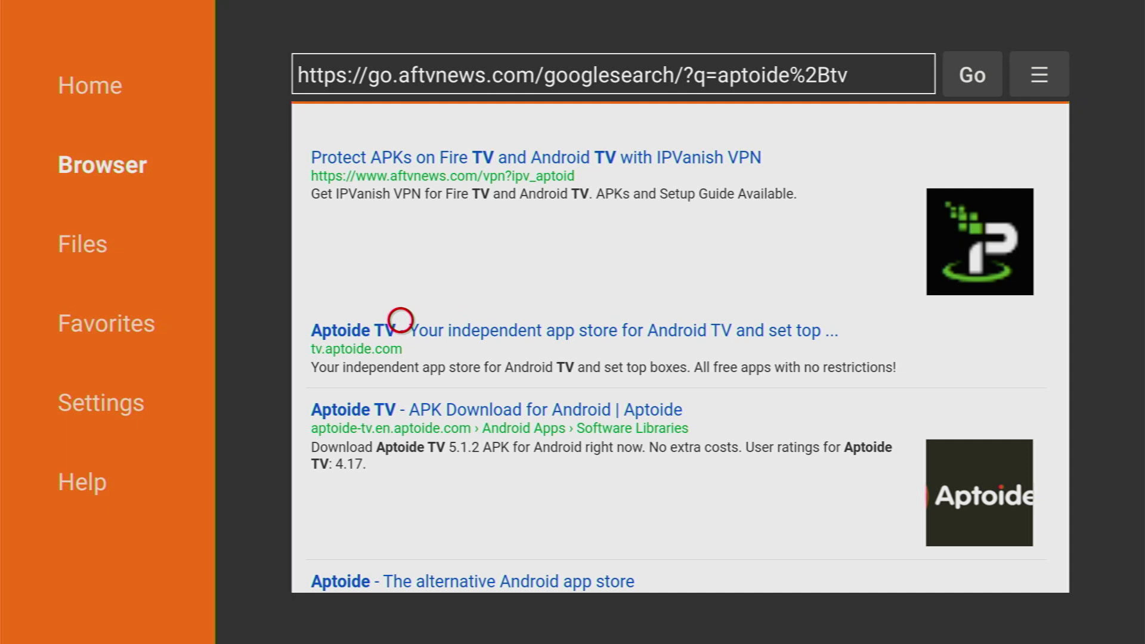
mouse_move(509, 351)
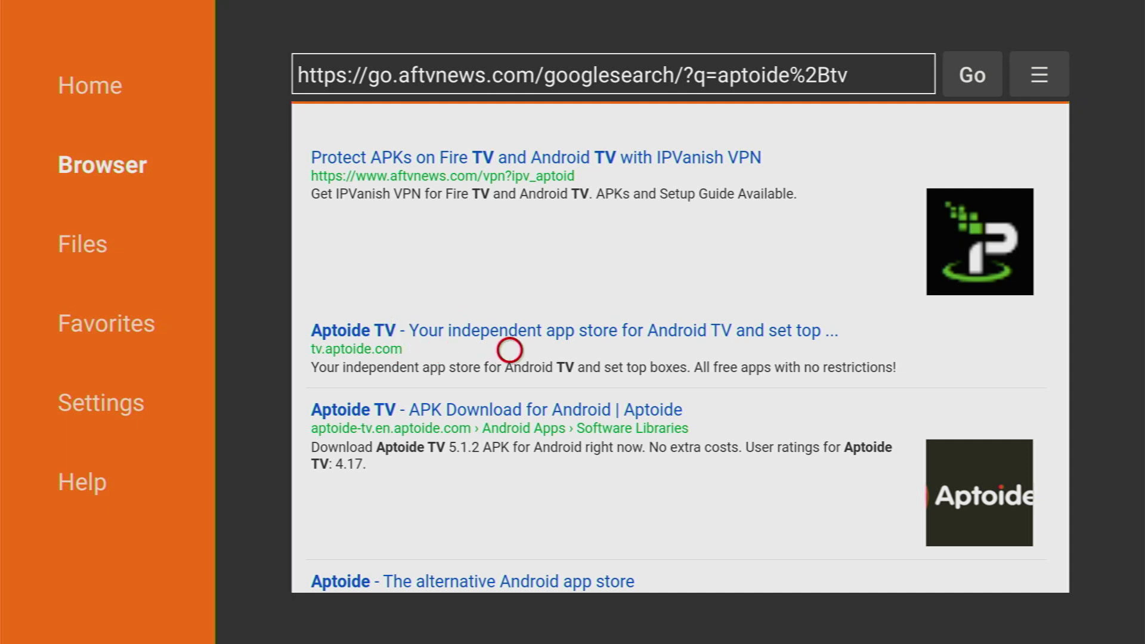
mouse_move(491, 351)
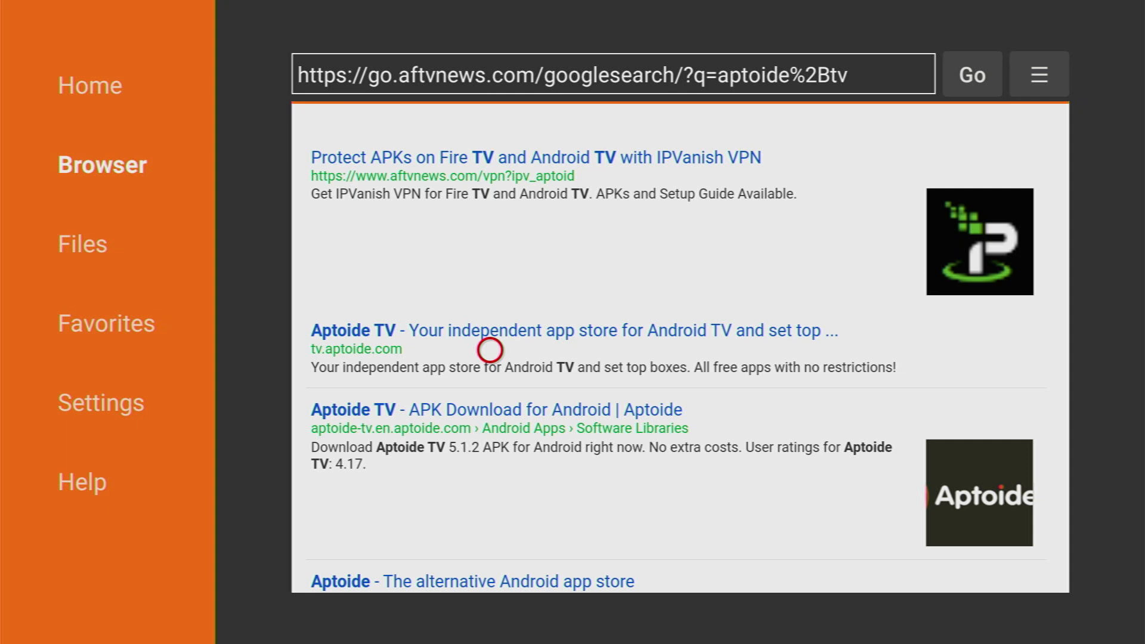
mouse_move(438, 350)
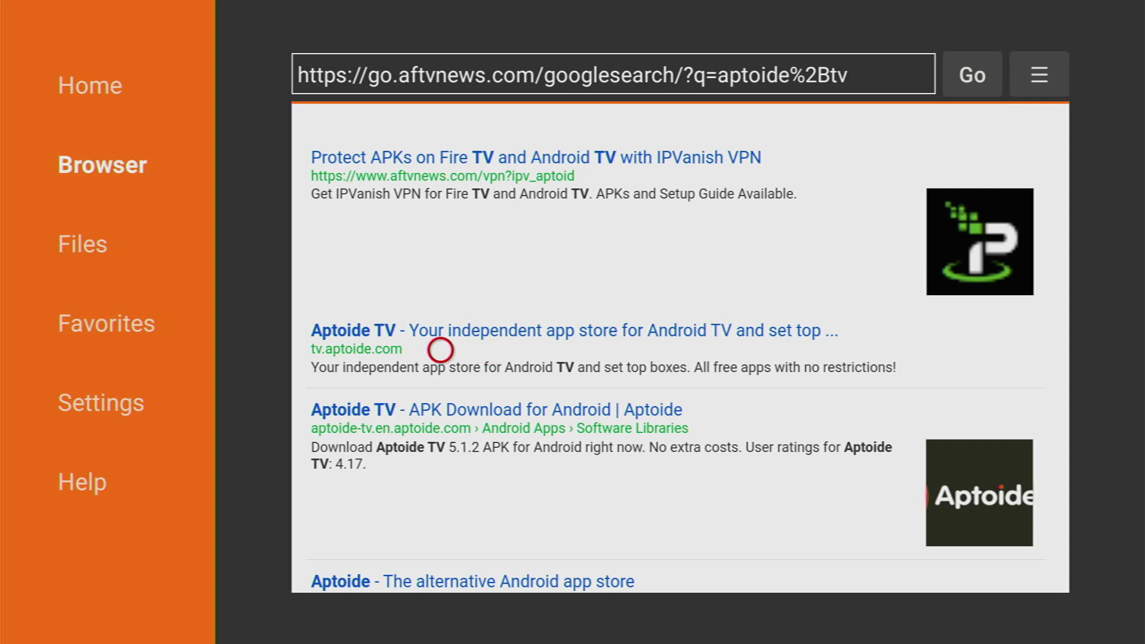
- Download Aptoide TV from tv.aptoide.com, install it, and delete the APK
left_click(355, 330)
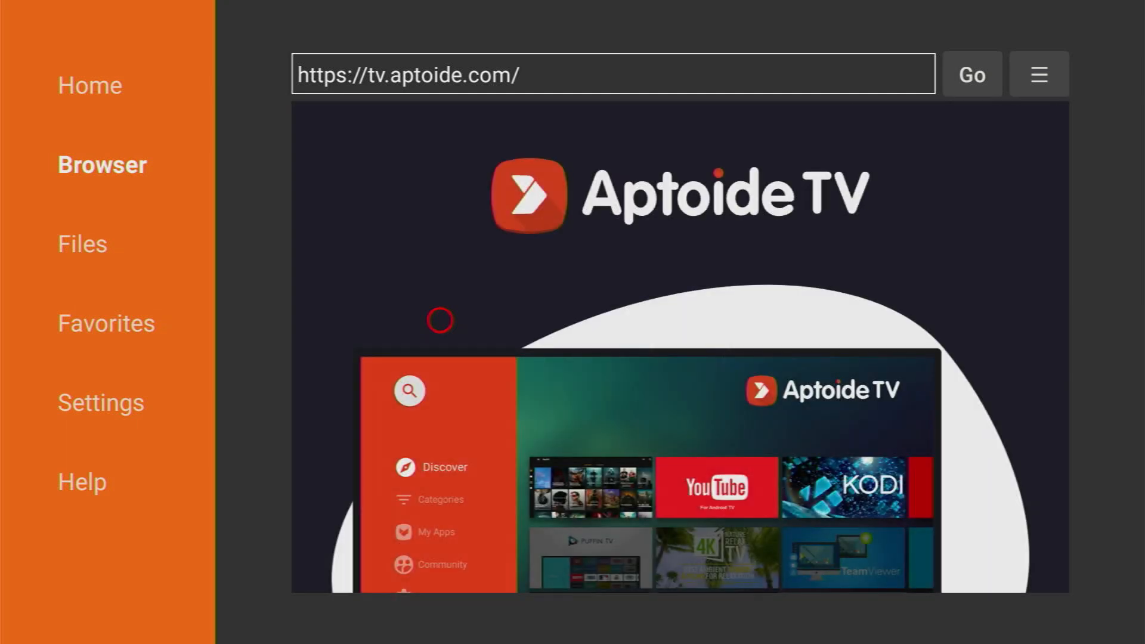
scroll("down", 3)
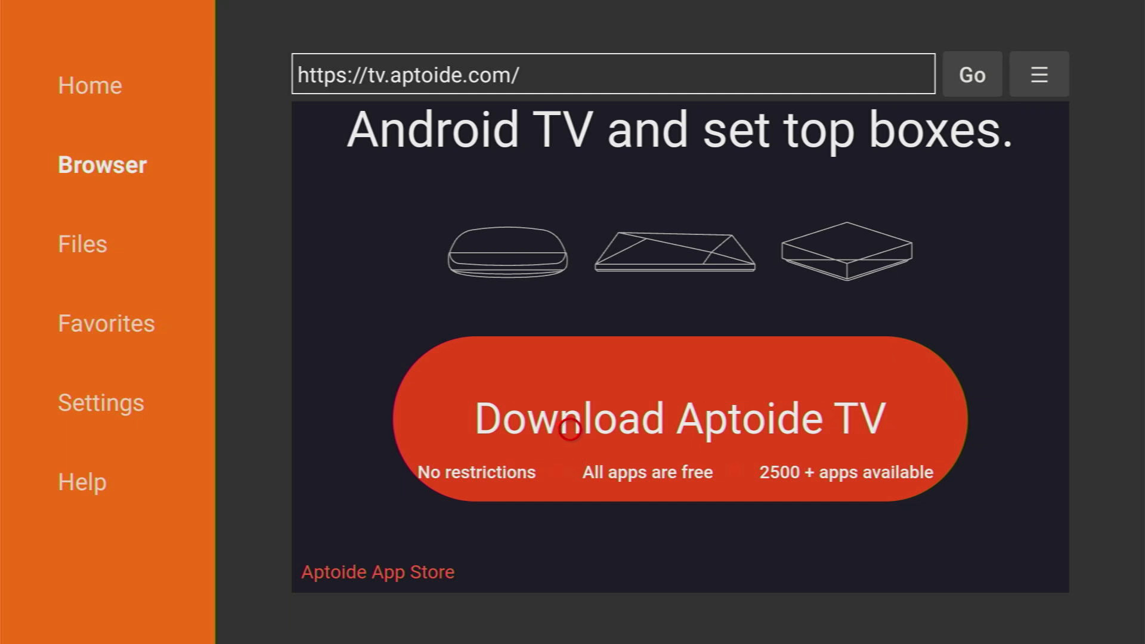
left_click(678, 419)
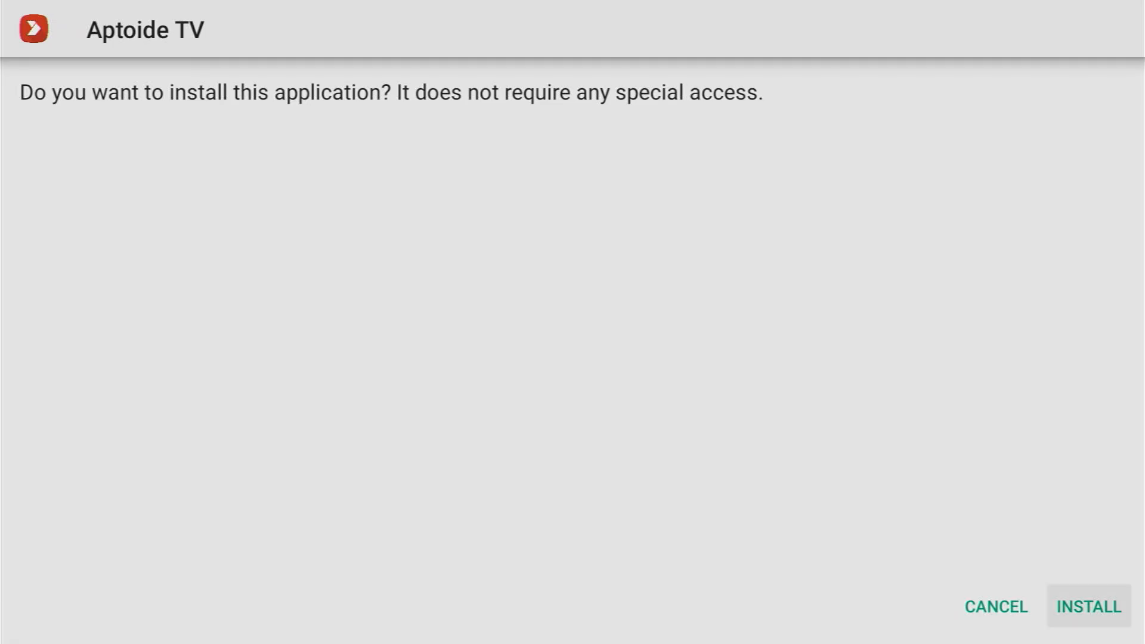
left_click(1087, 606)
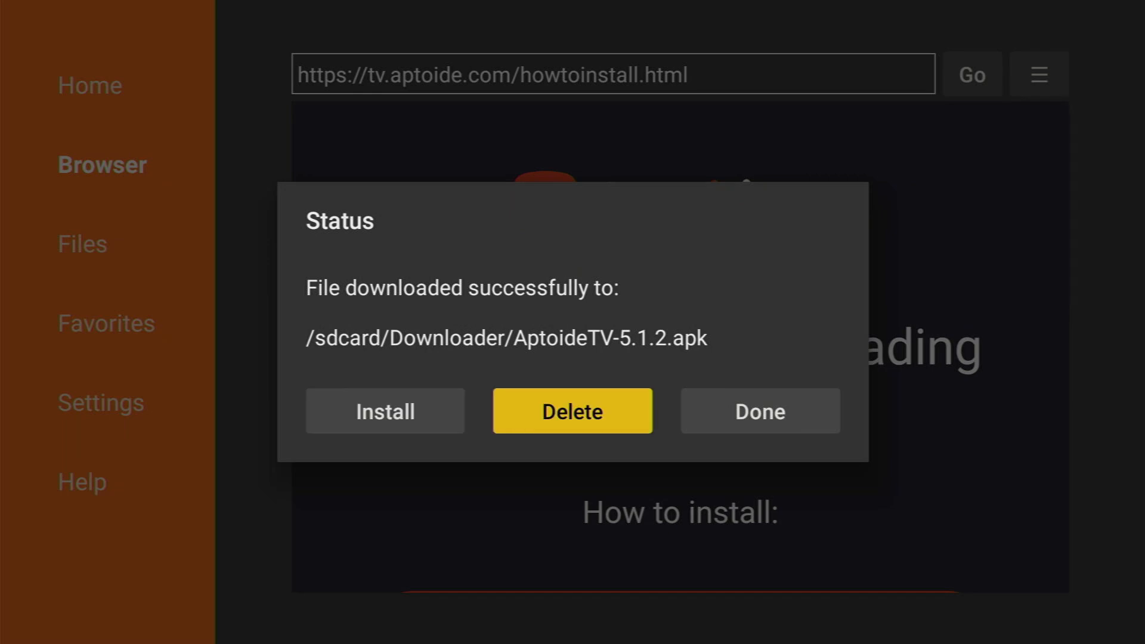
left_click(758, 410)
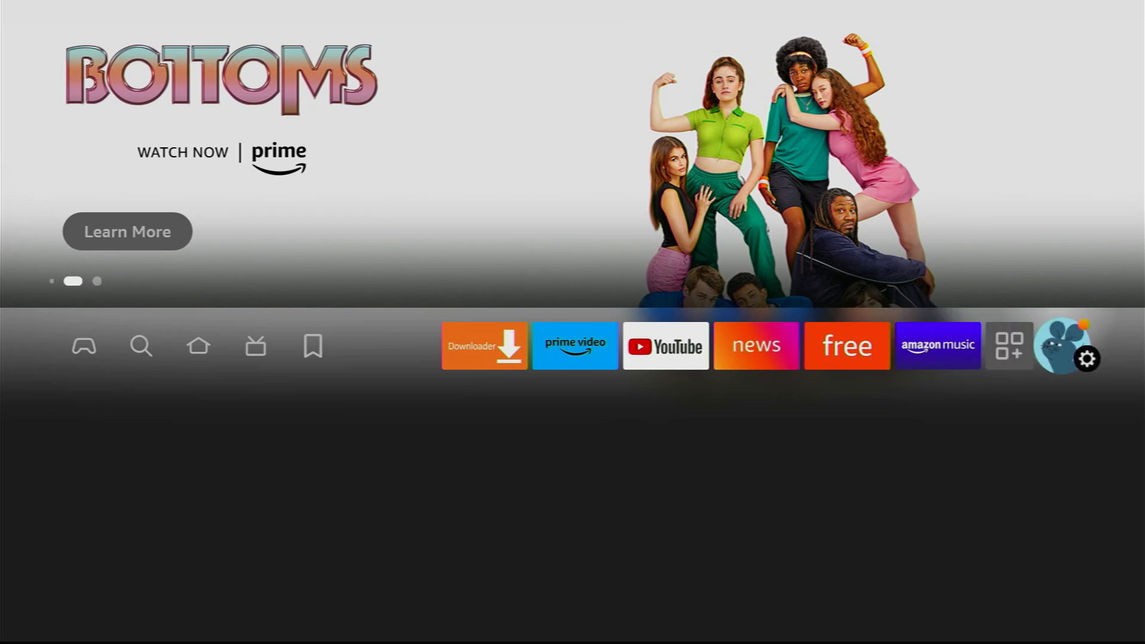
- Go to My Fire TV > Developer options > Install unknown apps and toggle Aptoide TV
left_click(1088, 357)
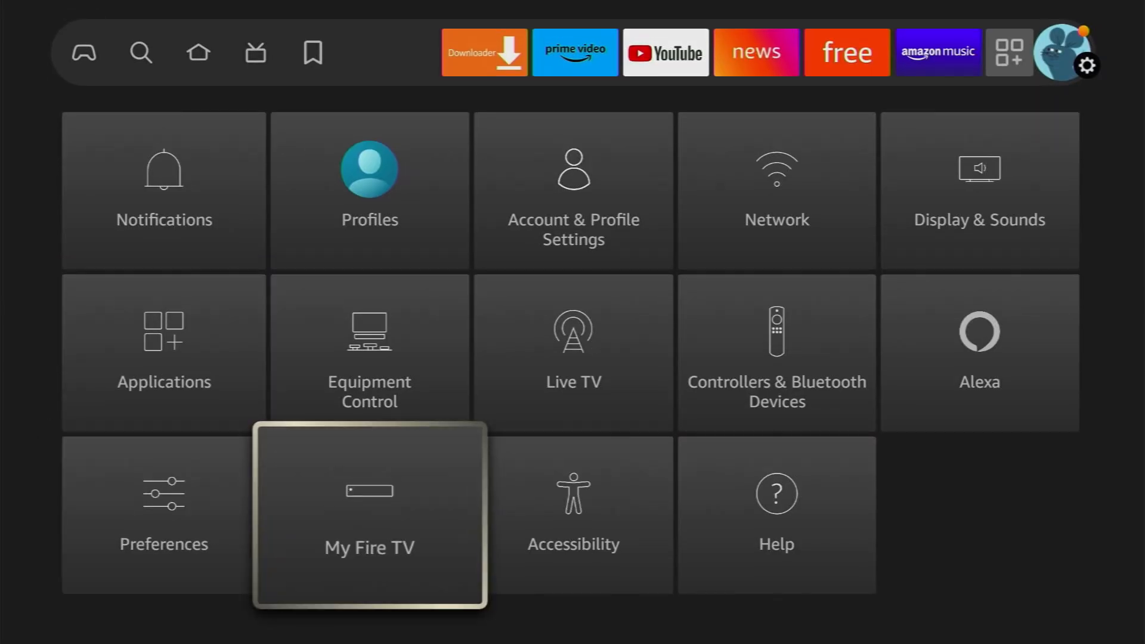
left_click(368, 513)
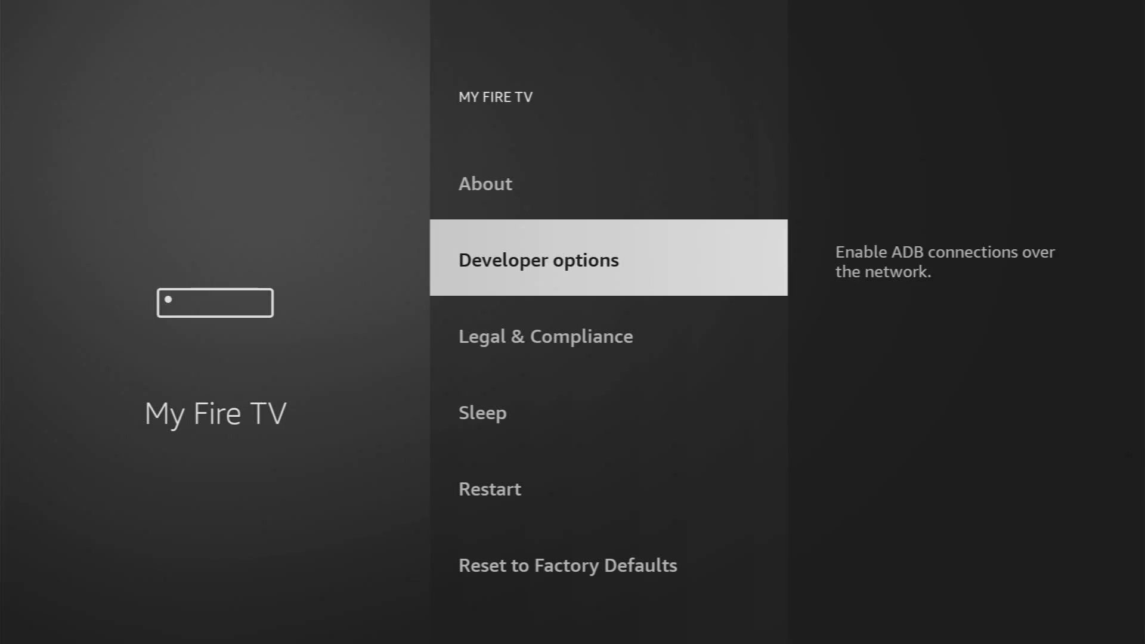
left_click(538, 257)
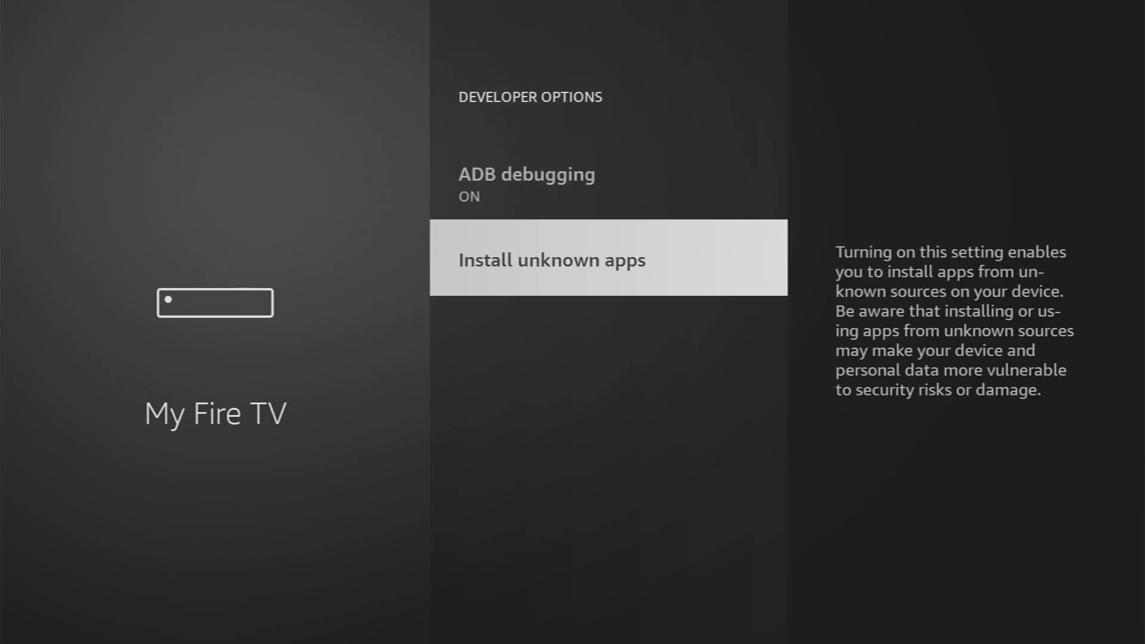
left_click(551, 259)
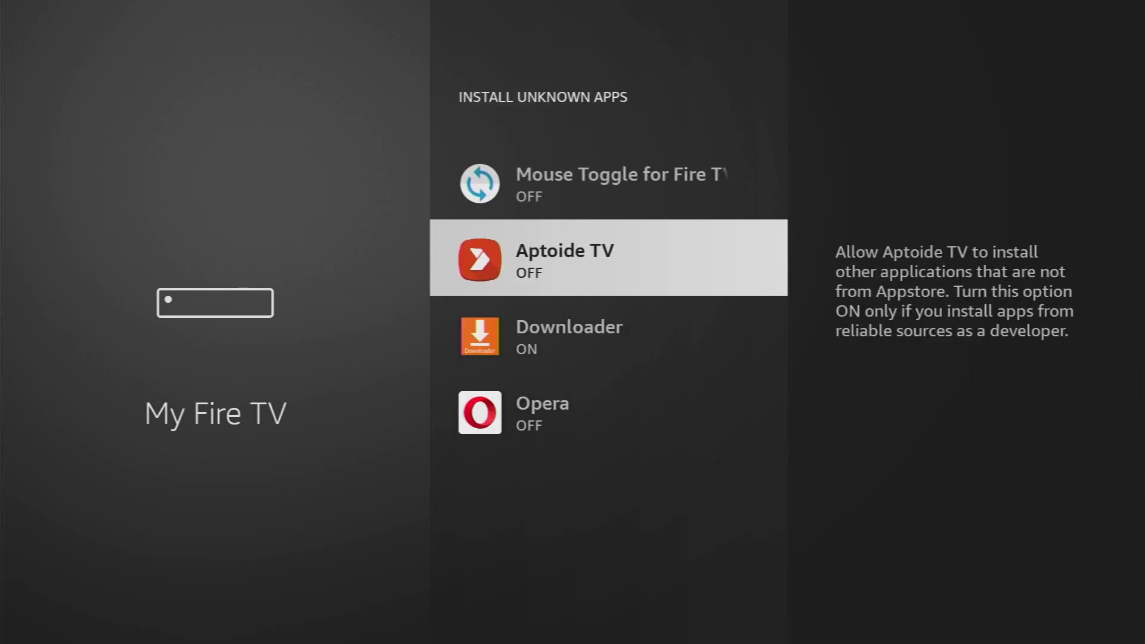
left_click(607, 258)
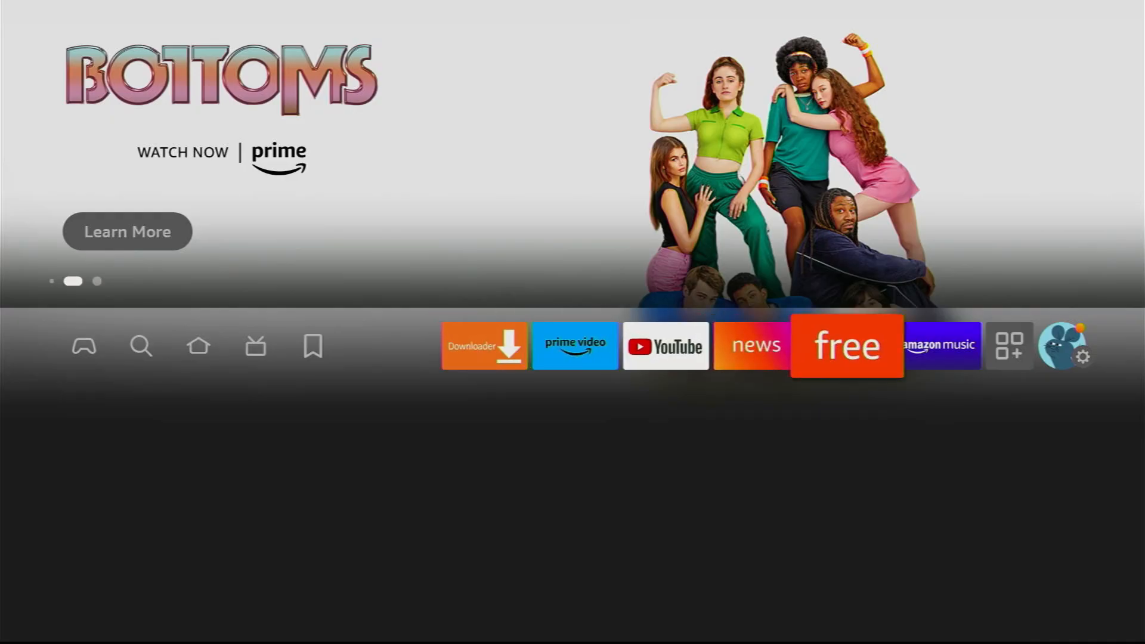
- Move Aptoide TV to the front via its Menu option, then launch it
left_click(1010, 346)
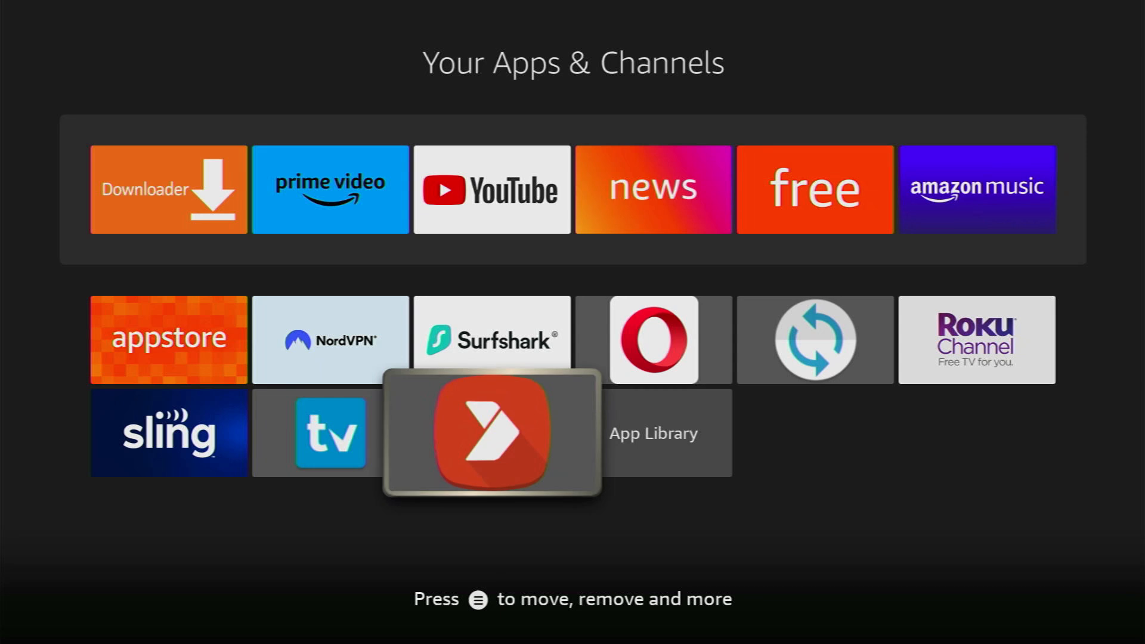
key("menu")
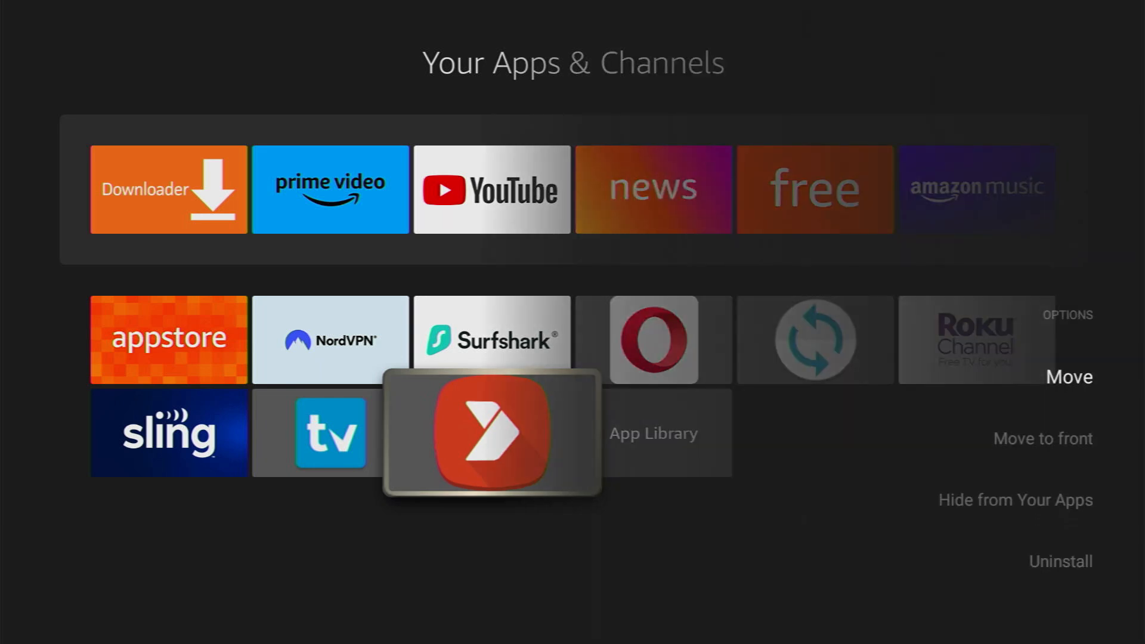
key("Down")
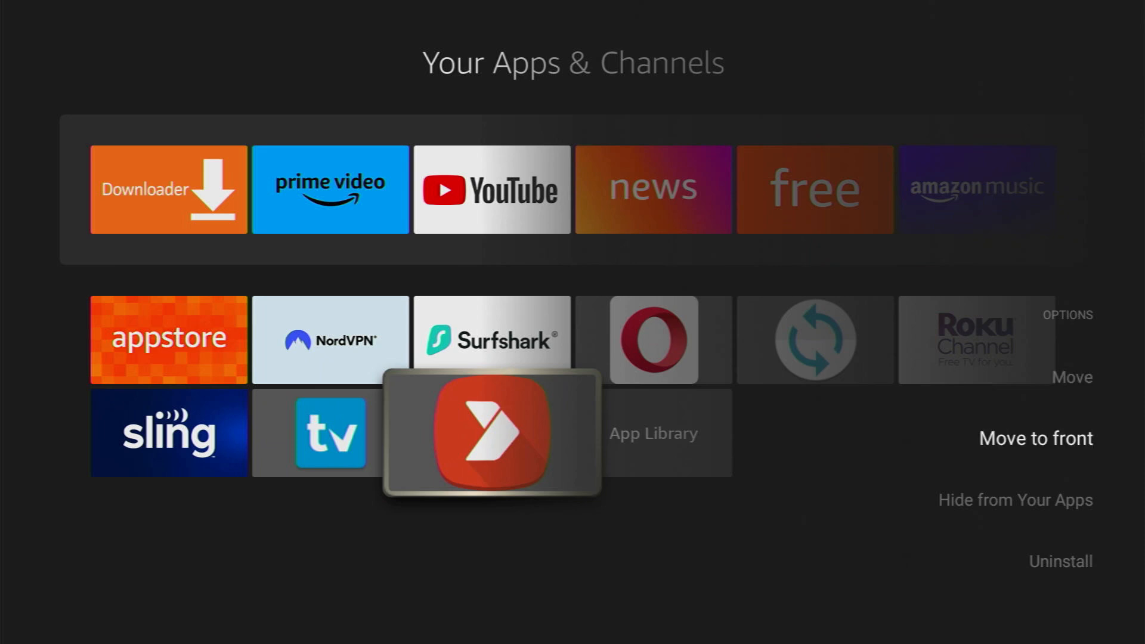
left_click(1035, 438)
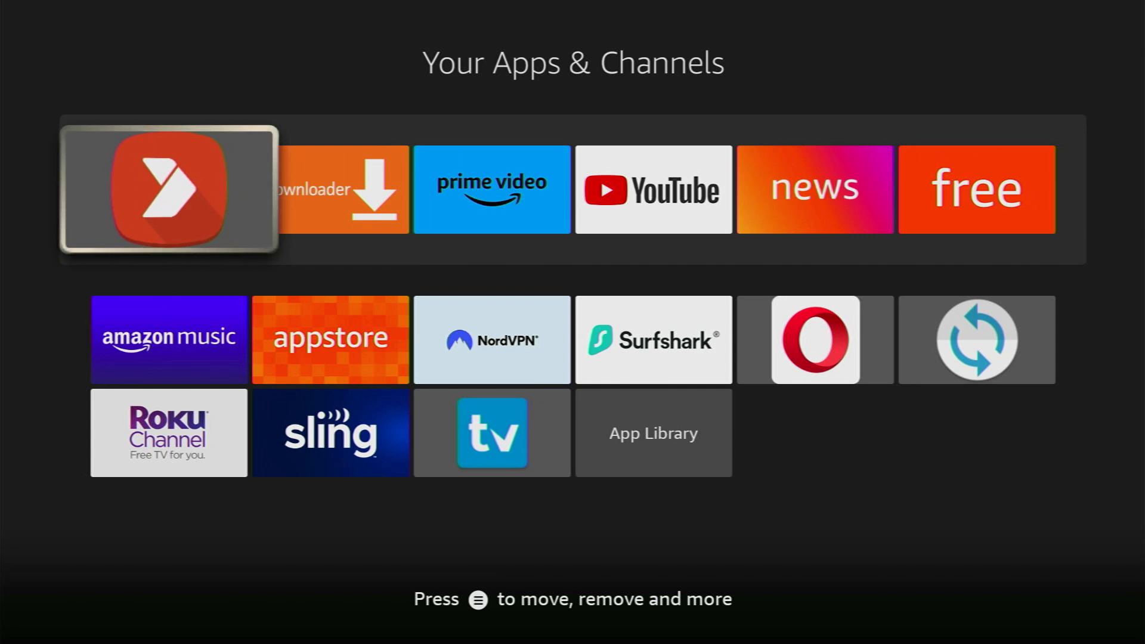
left_click(168, 189)
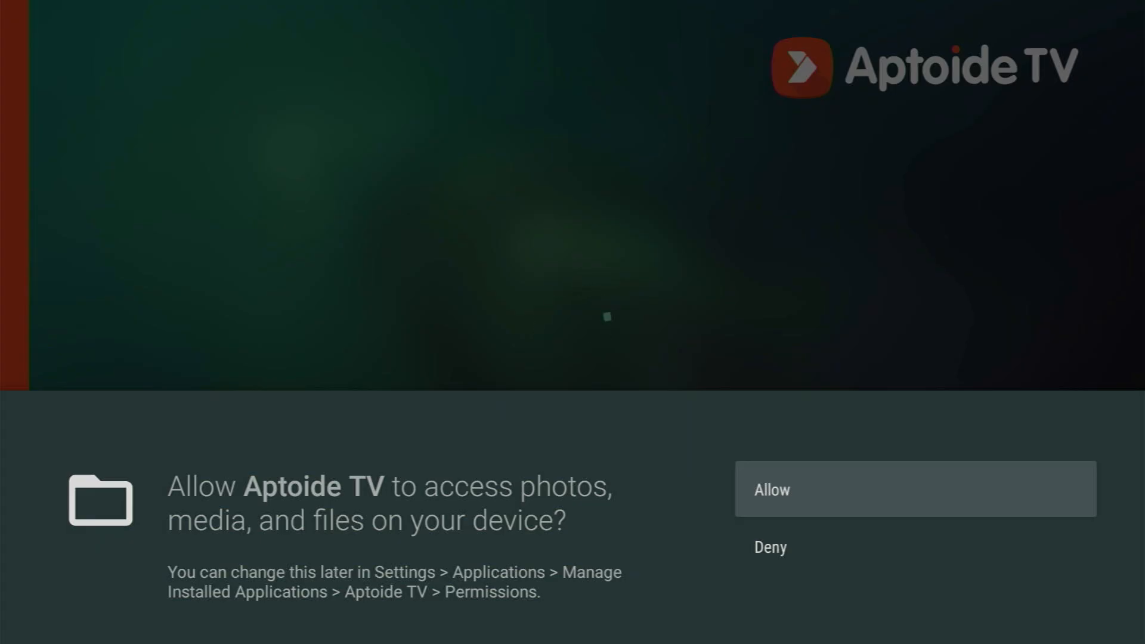
- Grant Aptoide TV file access, decline audio recording, and search the store for 'ott'
left_click(915, 488)
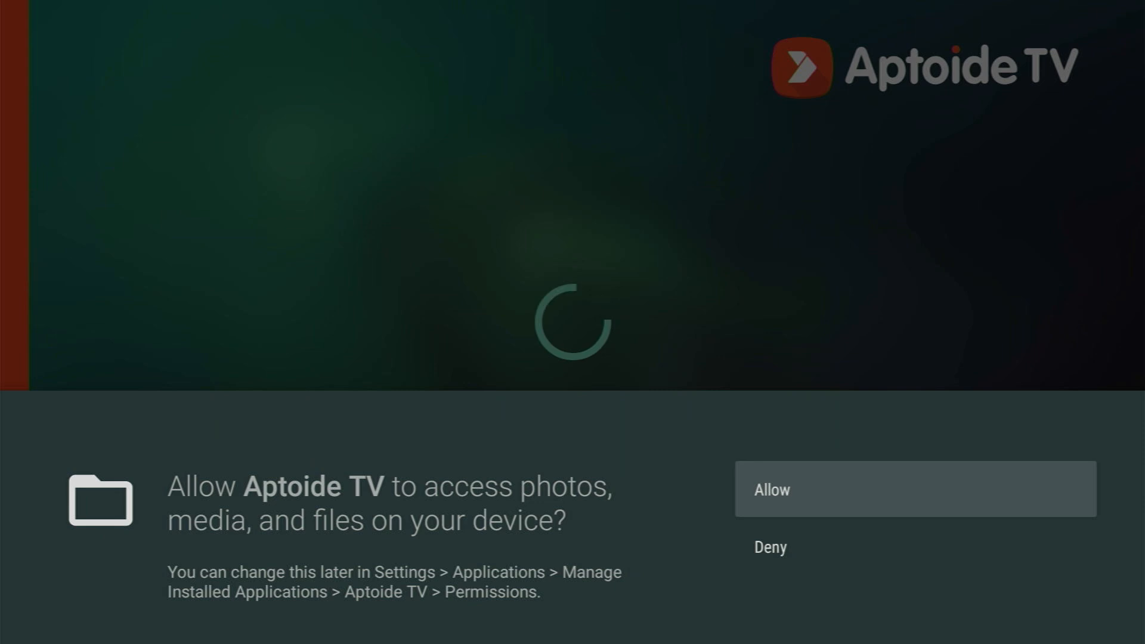
left_click(915, 488)
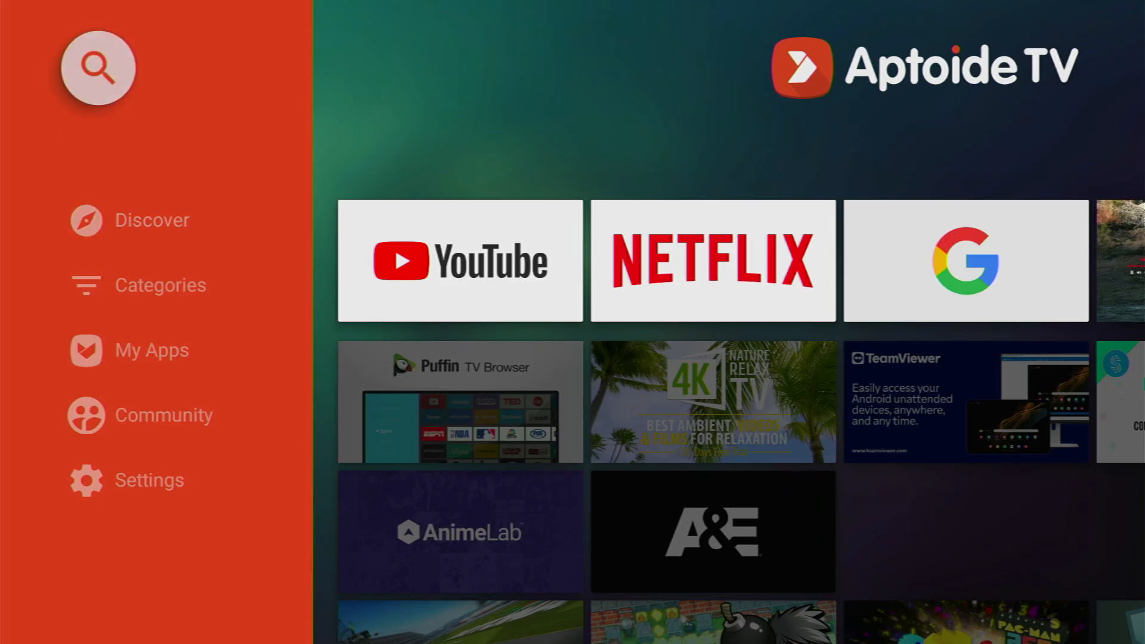
left_click(97, 67)
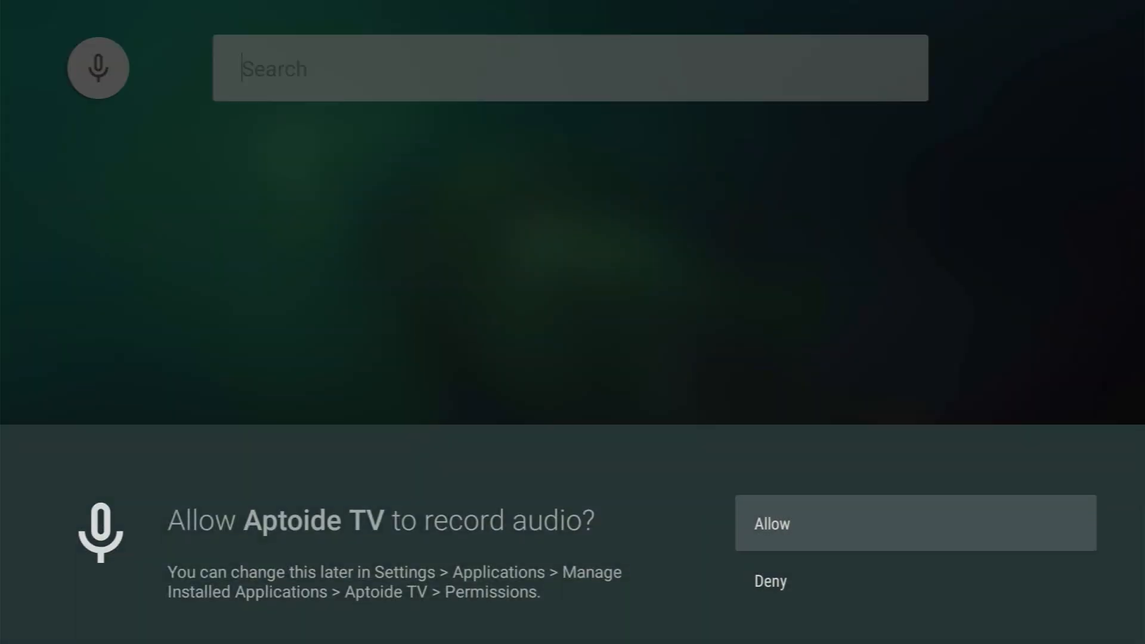
left_click(769, 581)
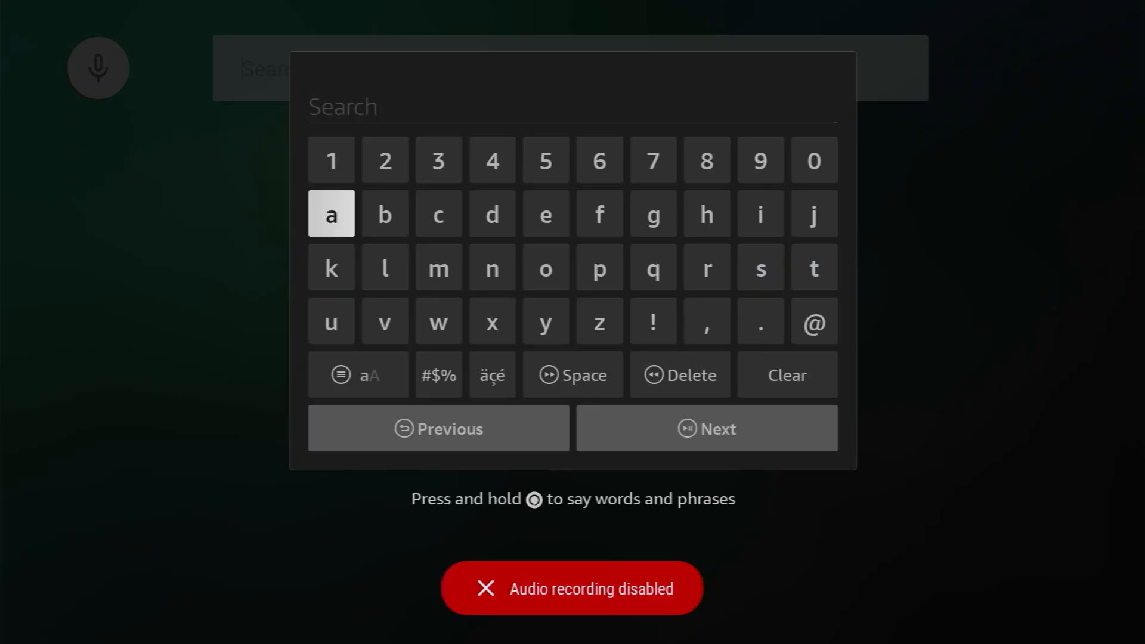
left_click(545, 267)
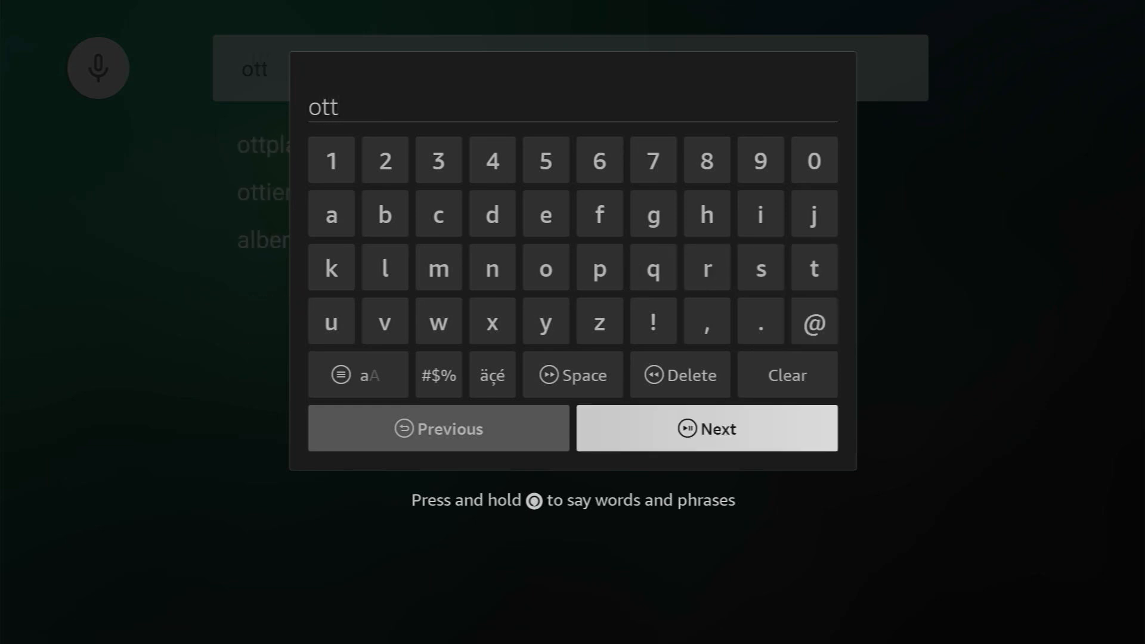
left_click(706, 429)
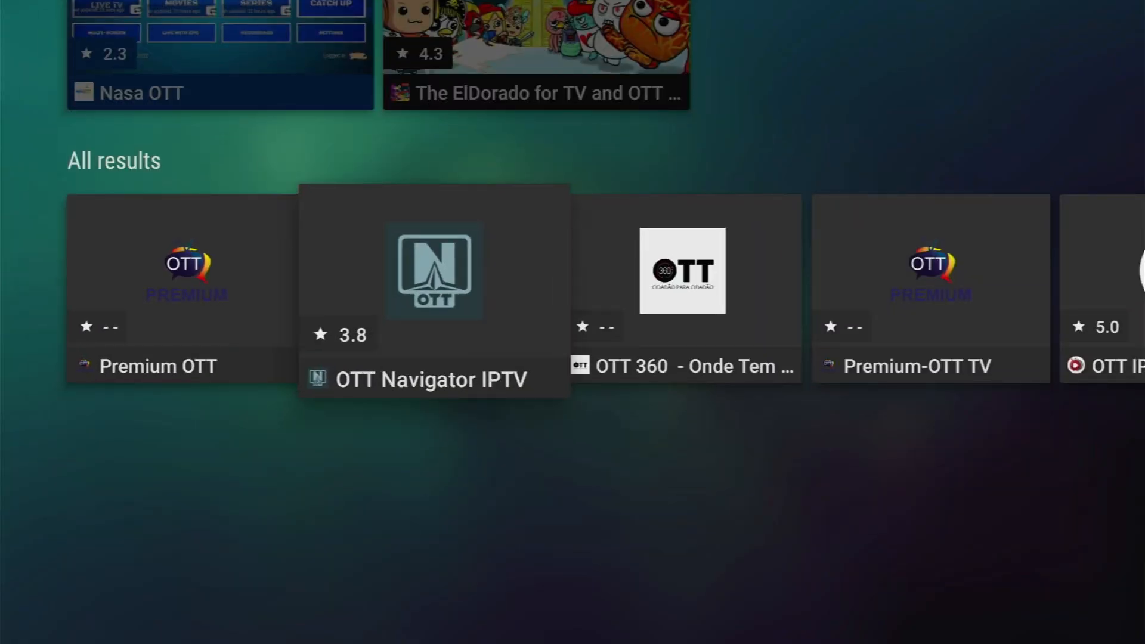
- Open OTT Navigator IPTV's page in Aptoide TV and confirm its installation
left_click(433, 270)
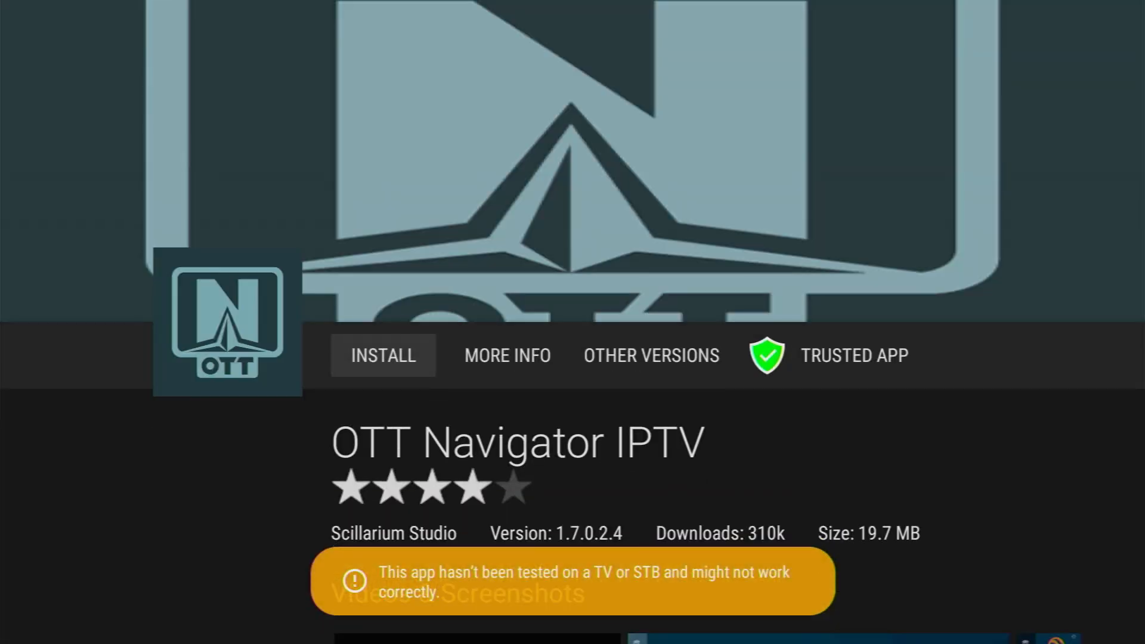
left_click(382, 356)
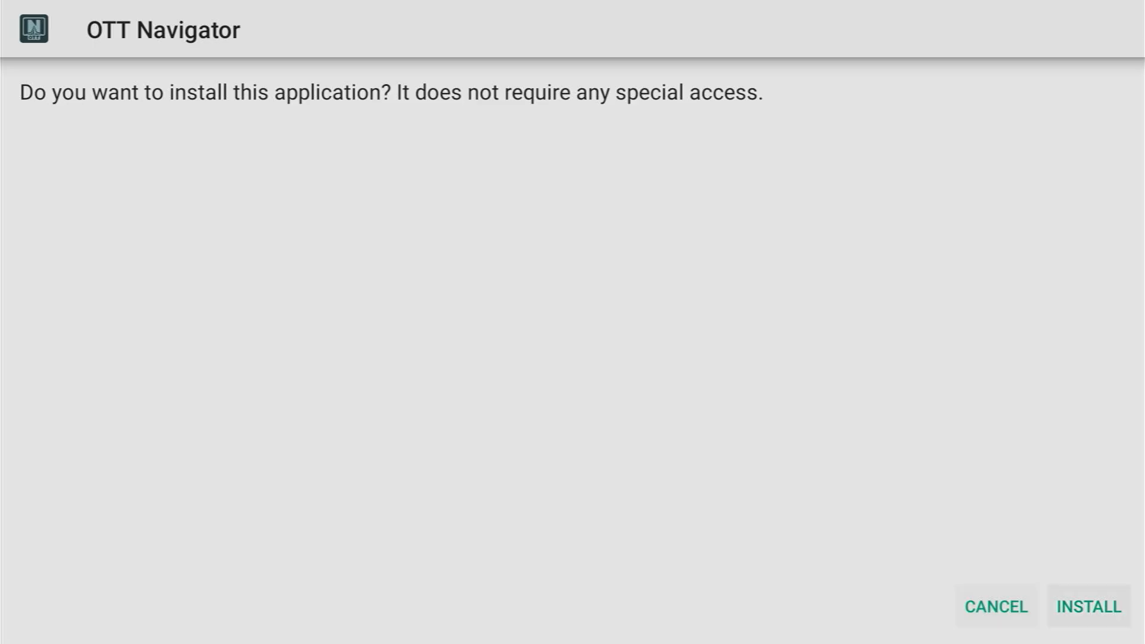
left_click(1087, 606)
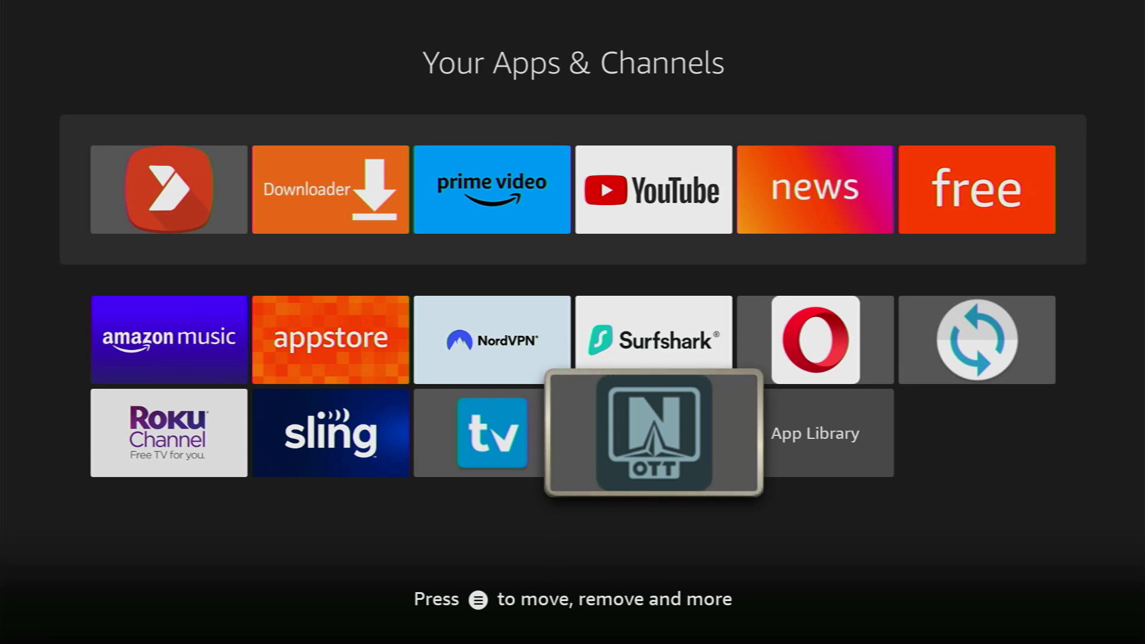
- Launch OTT Navigator from its tile in Your Apps & Channels
left_click(654, 435)
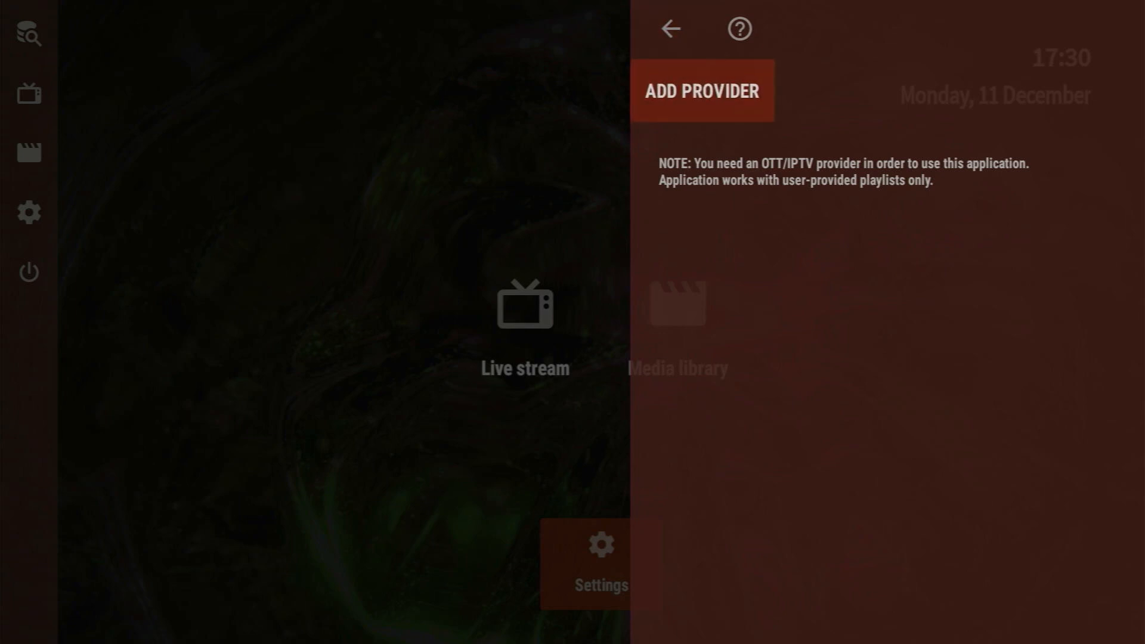
- Preview the Playlist form unsaved, then the Xtream Codes form, reaching Visual style settings
left_click(702, 91)
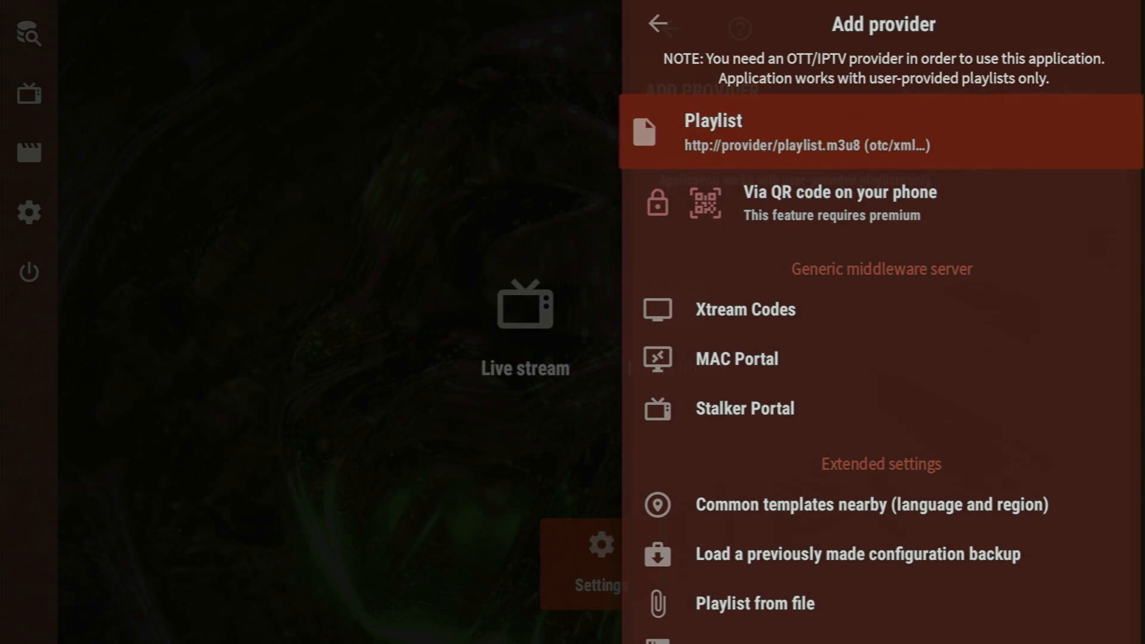
left_click(882, 133)
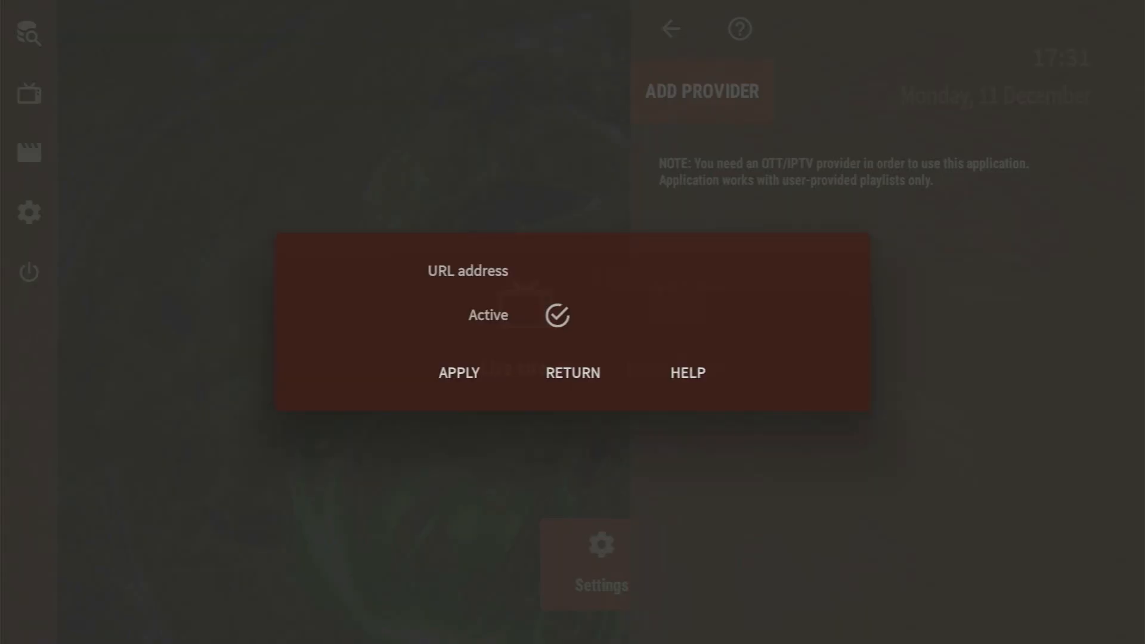
left_click(689, 271)
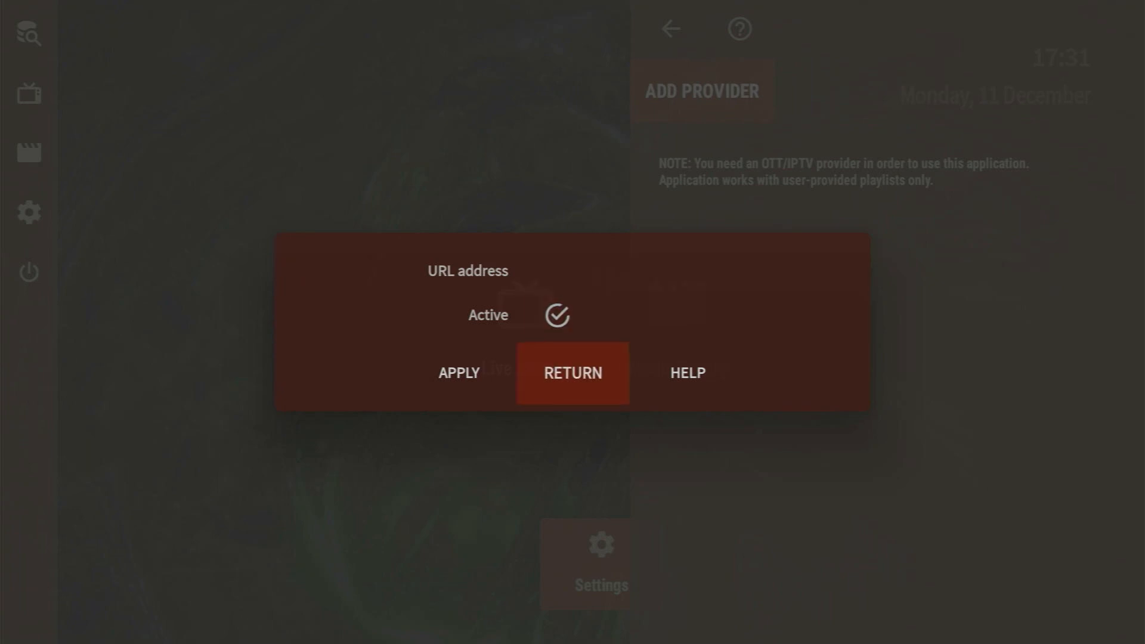
left_click(573, 372)
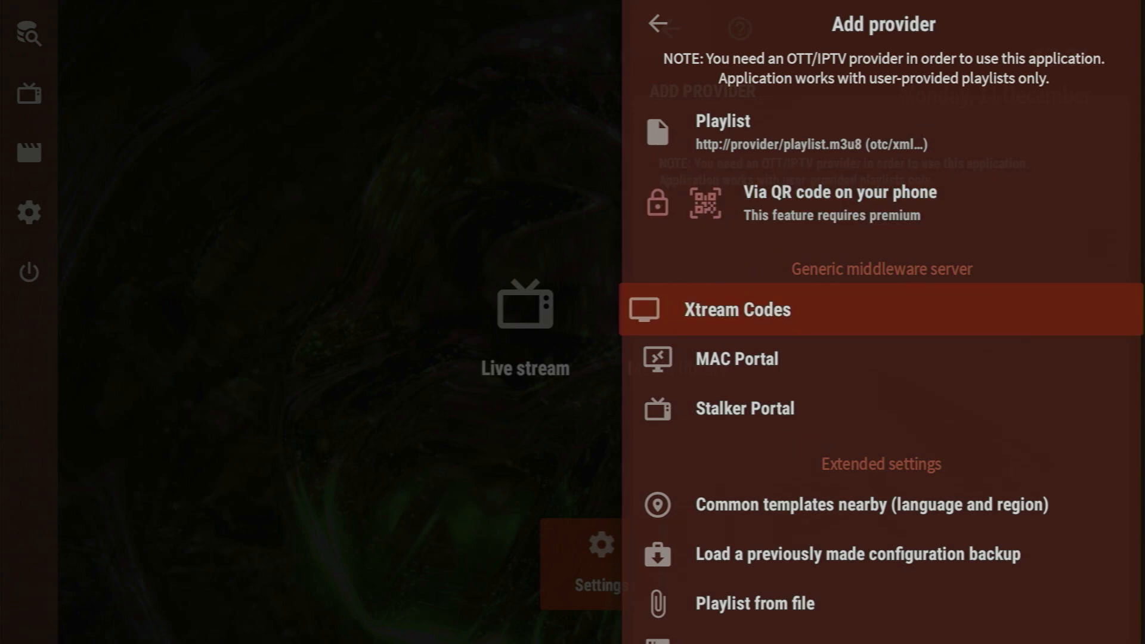
left_click(736, 308)
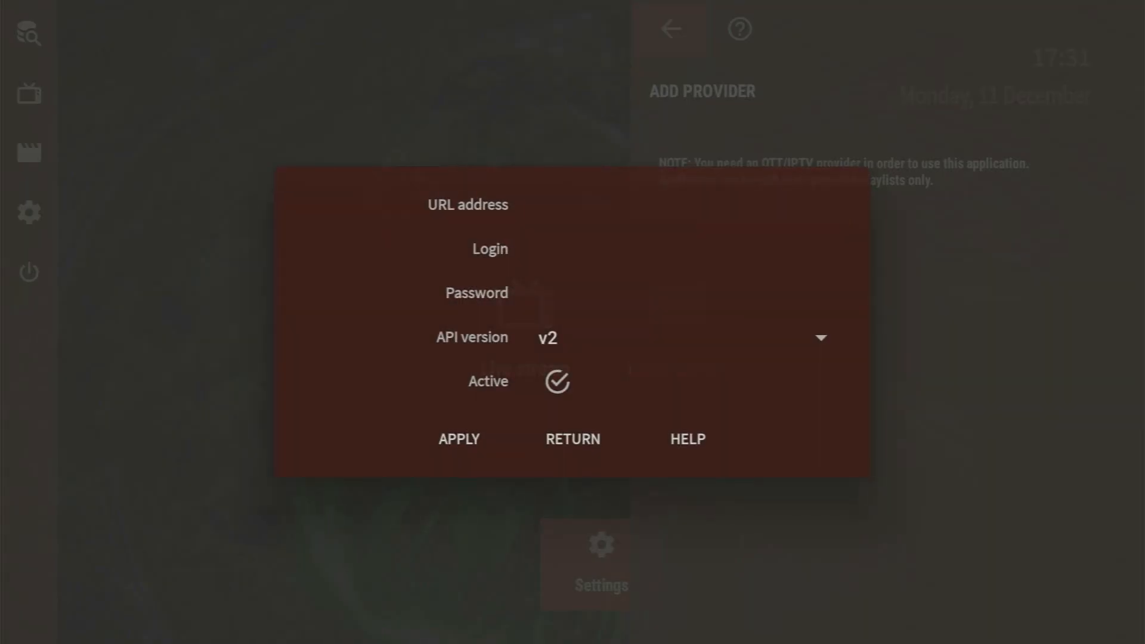
left_click(687, 205)
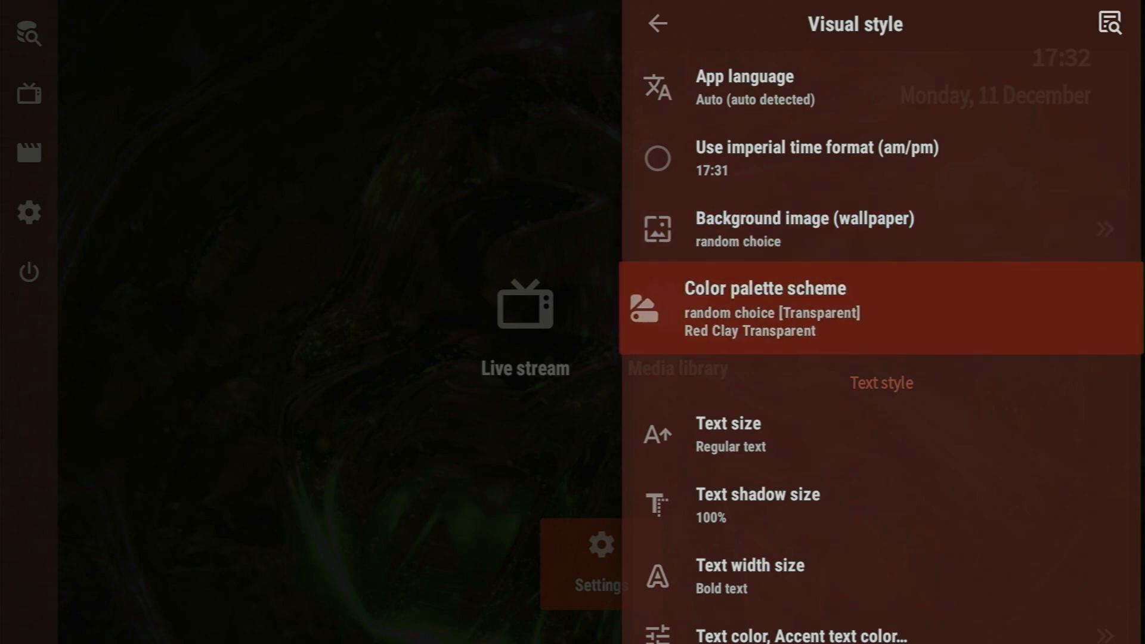
- Browse OTT Navigator's Lists settings, then move on to Player interface settings
scroll("down", 3)
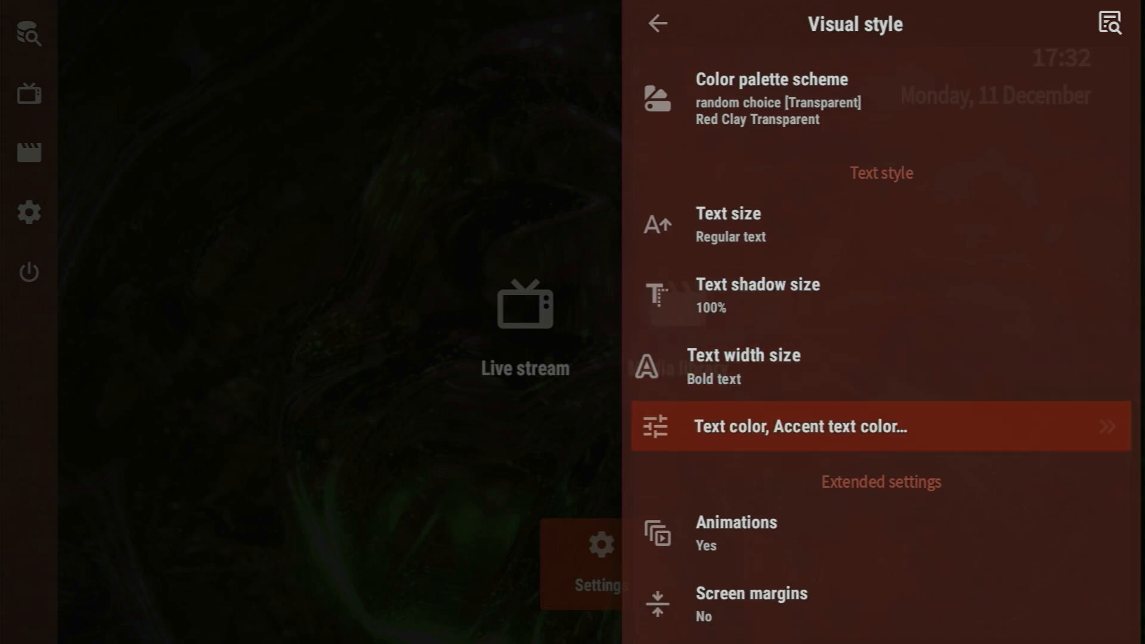
left_click(657, 23)
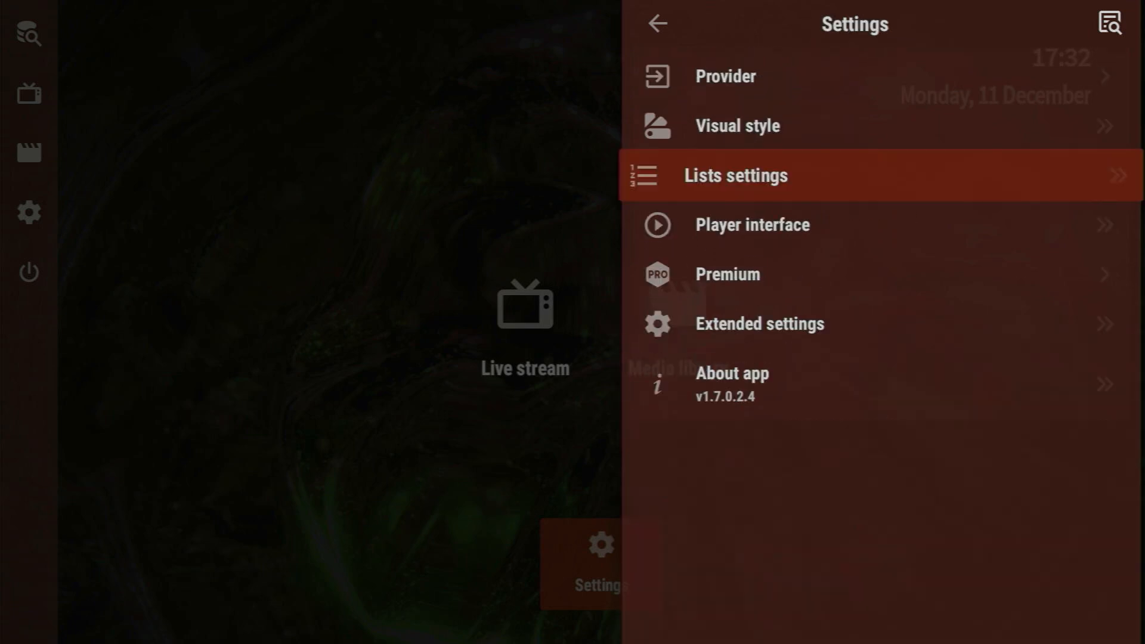
left_click(736, 175)
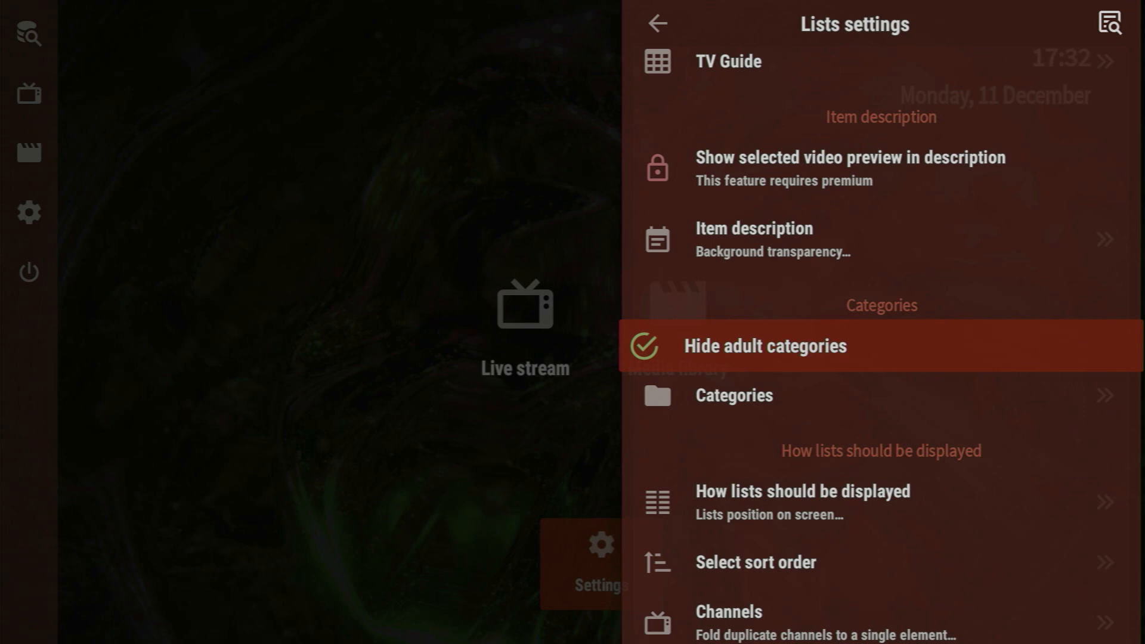
left_click(756, 562)
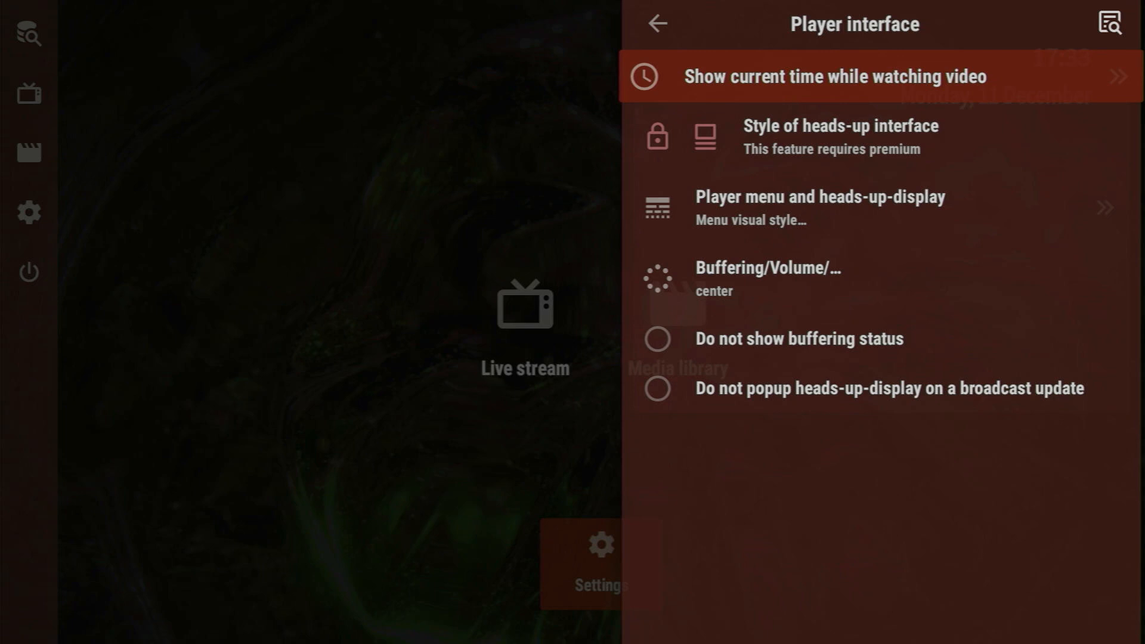
- Browse heads-up-display and Extended settings, then open Child mode parental control
left_click(820, 208)
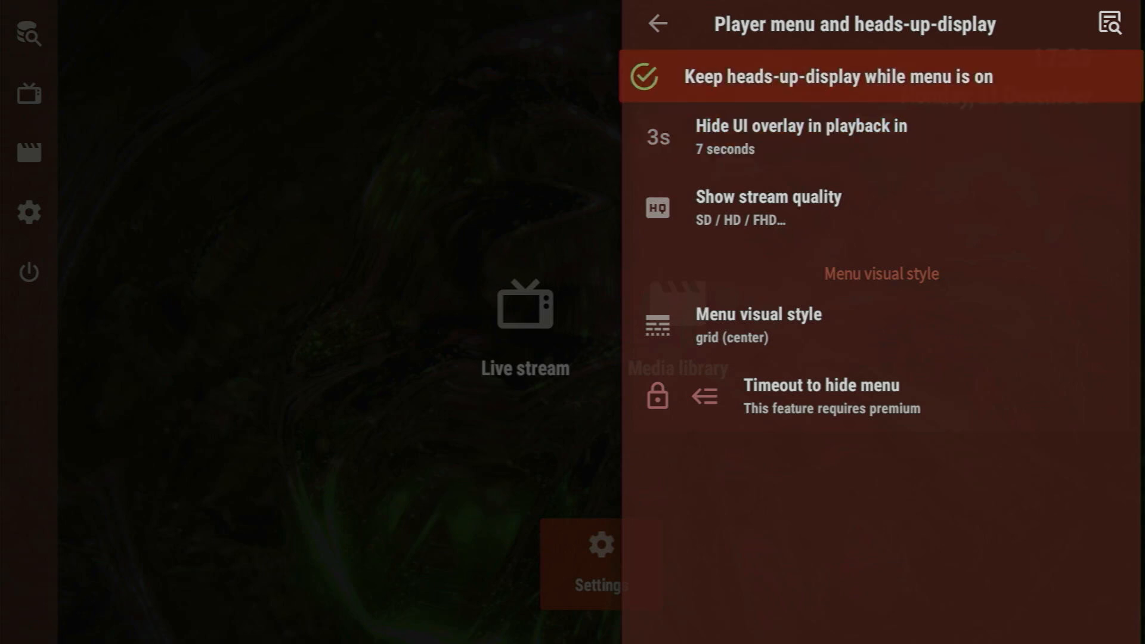
left_click(656, 23)
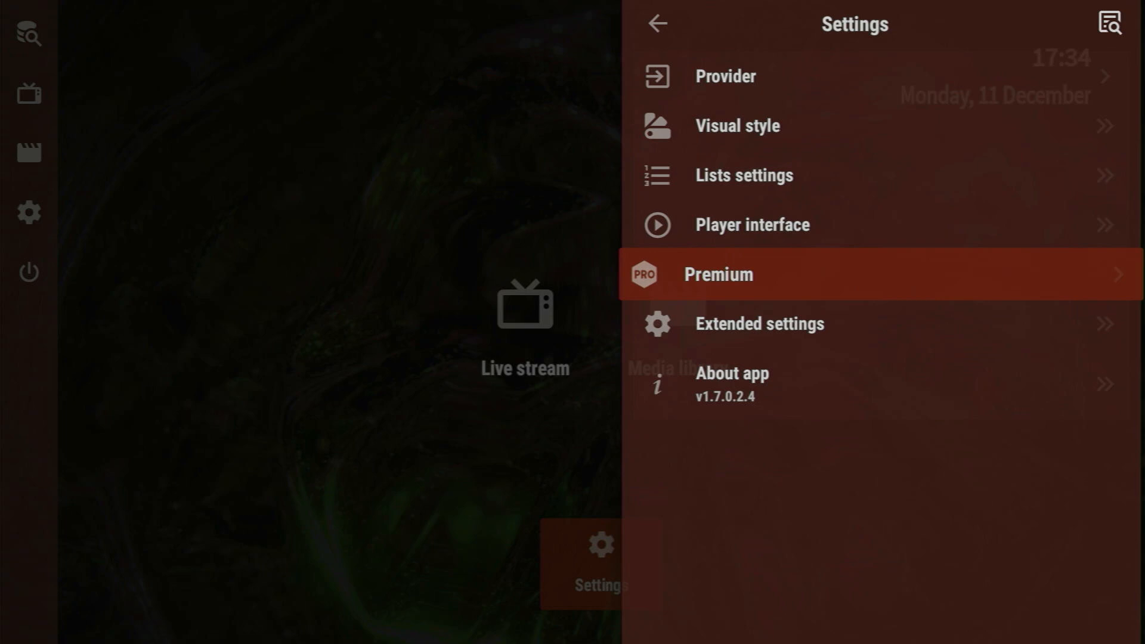
left_click(760, 324)
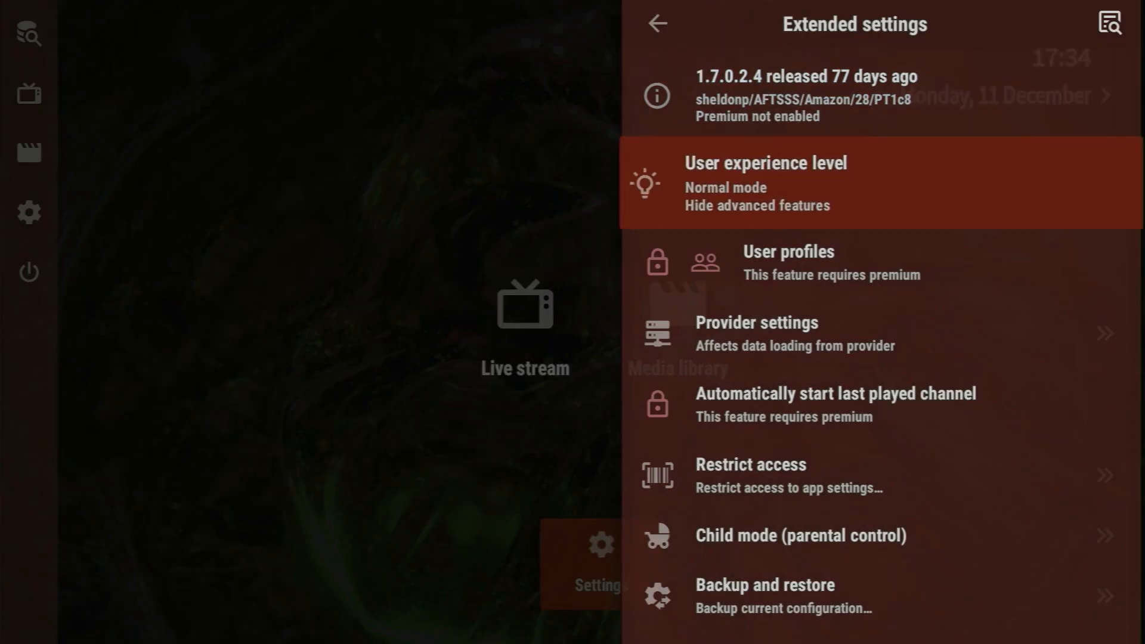
left_click(802, 536)
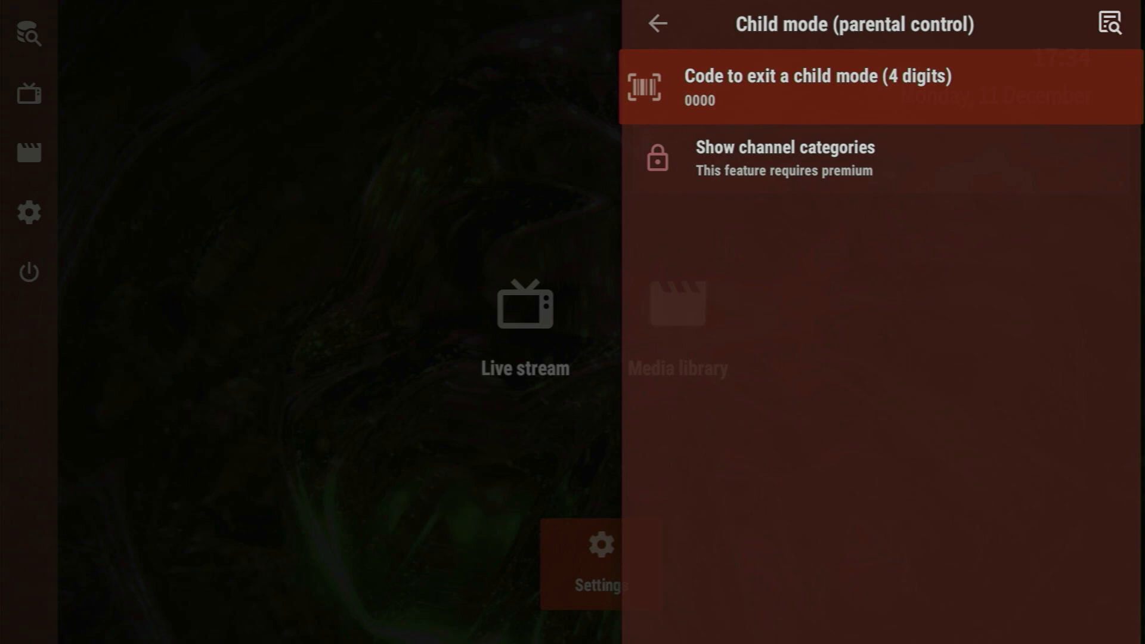
left_click(656, 23)
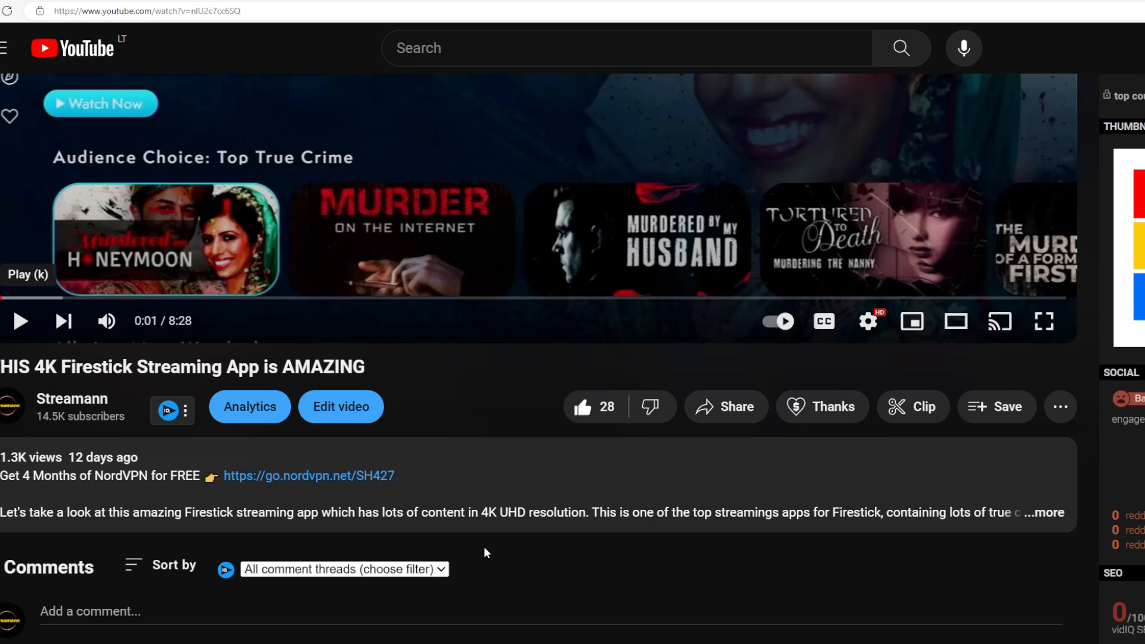
mouse_move(686, 591)
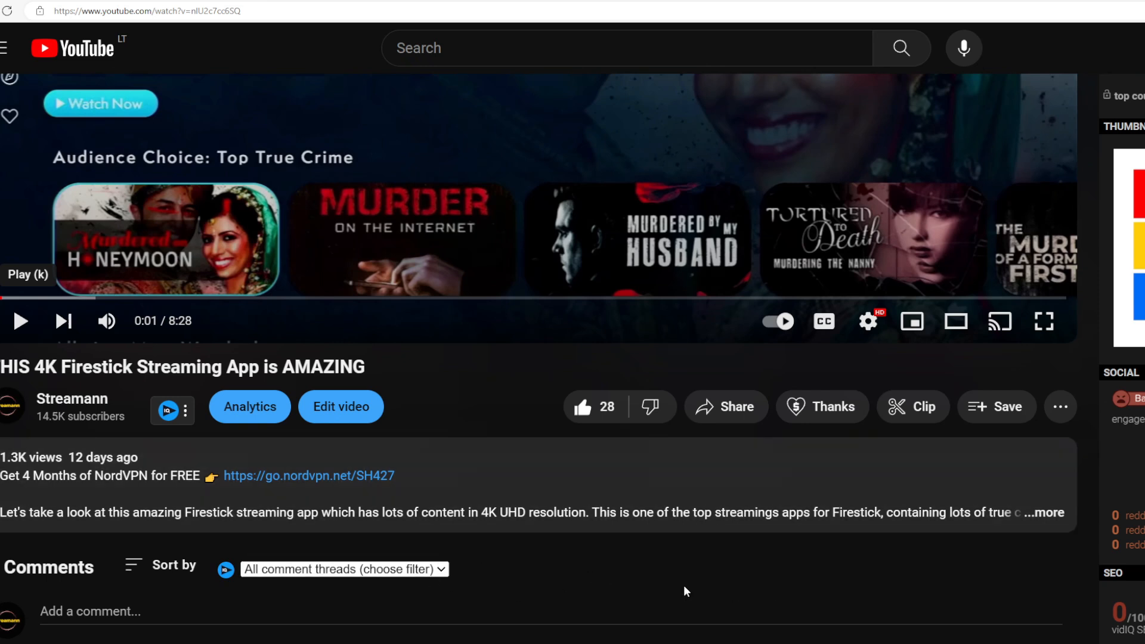
mouse_move(533, 578)
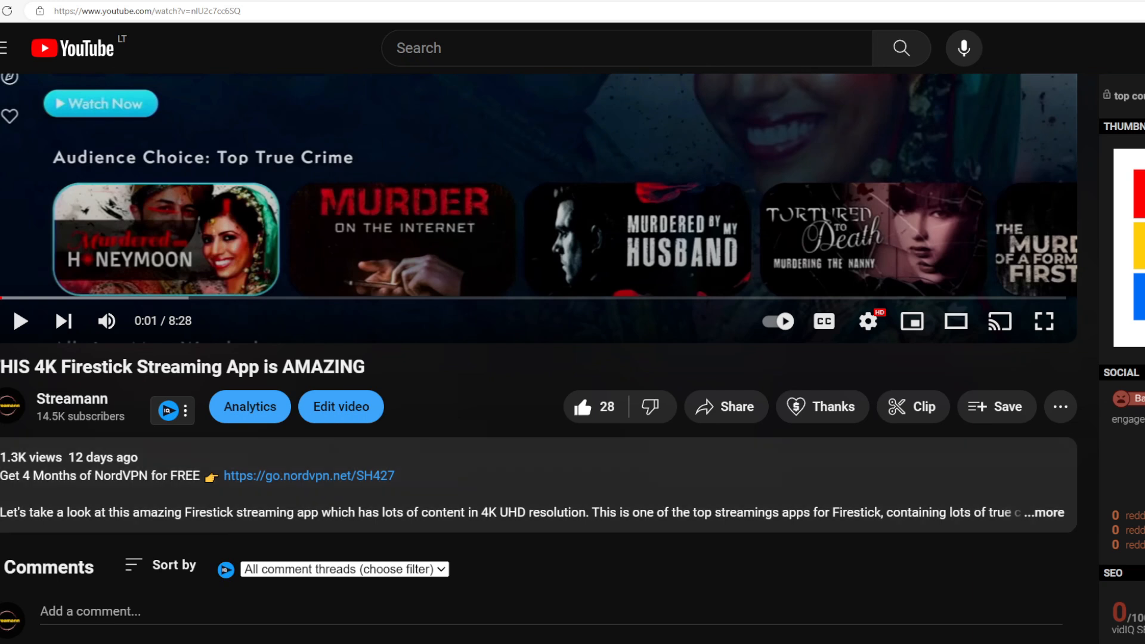
left_click(309, 476)
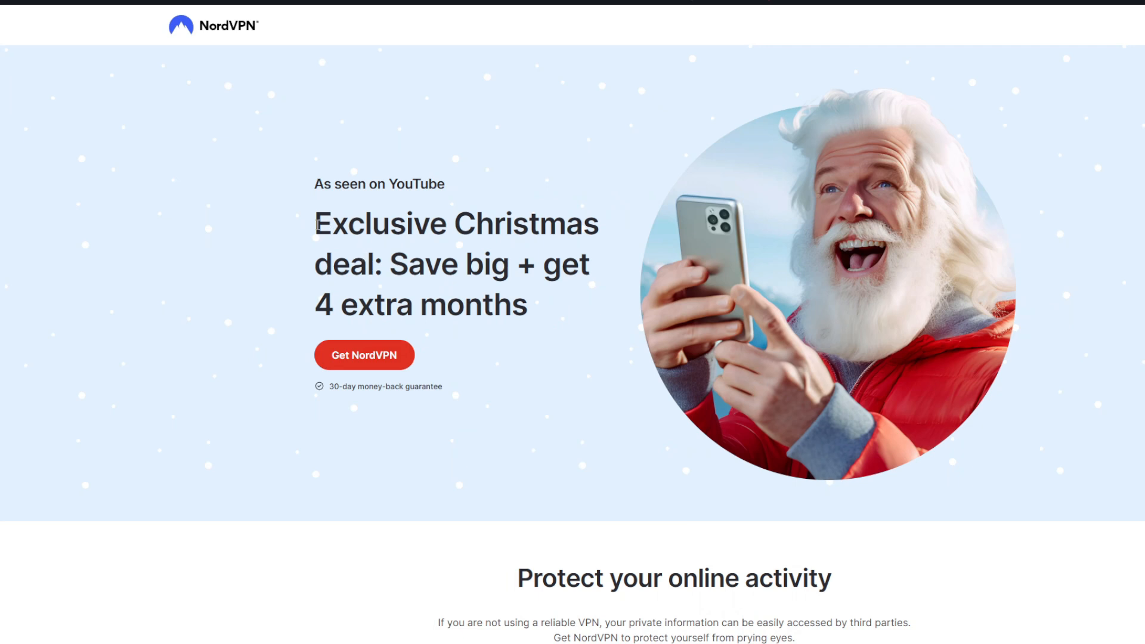
mouse_move(329, 198)
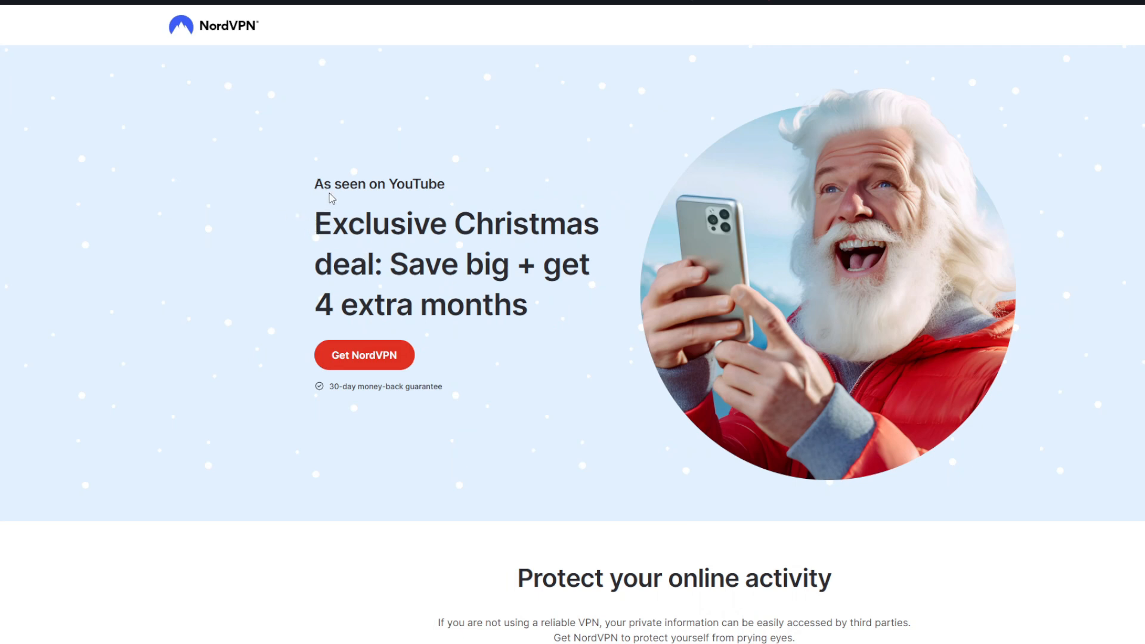
mouse_move(305, 309)
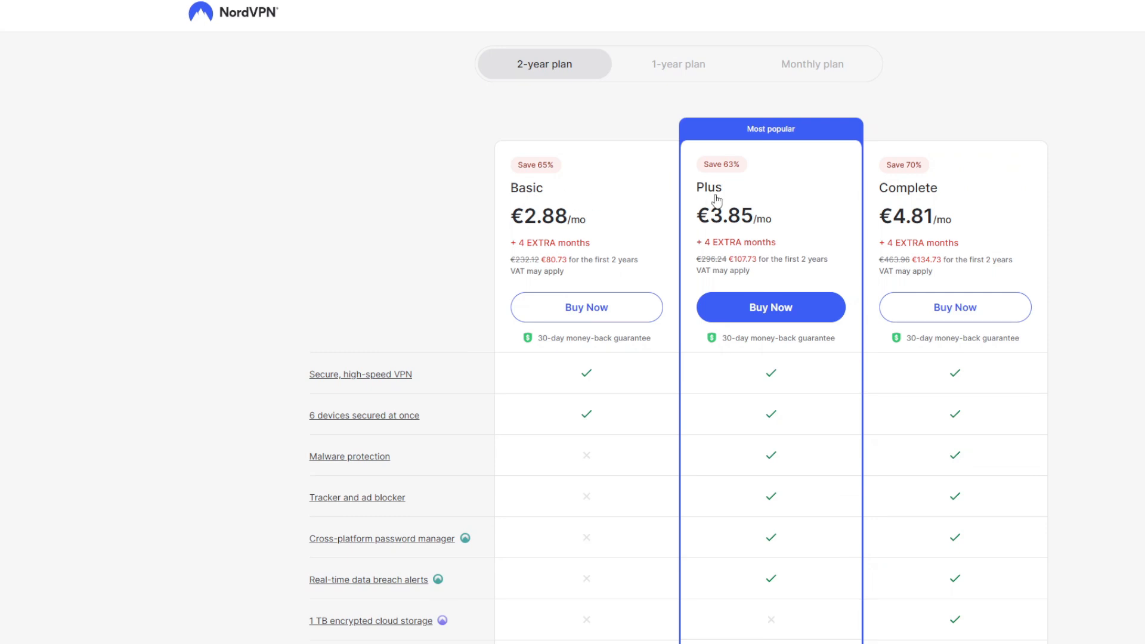
mouse_move(554, 228)
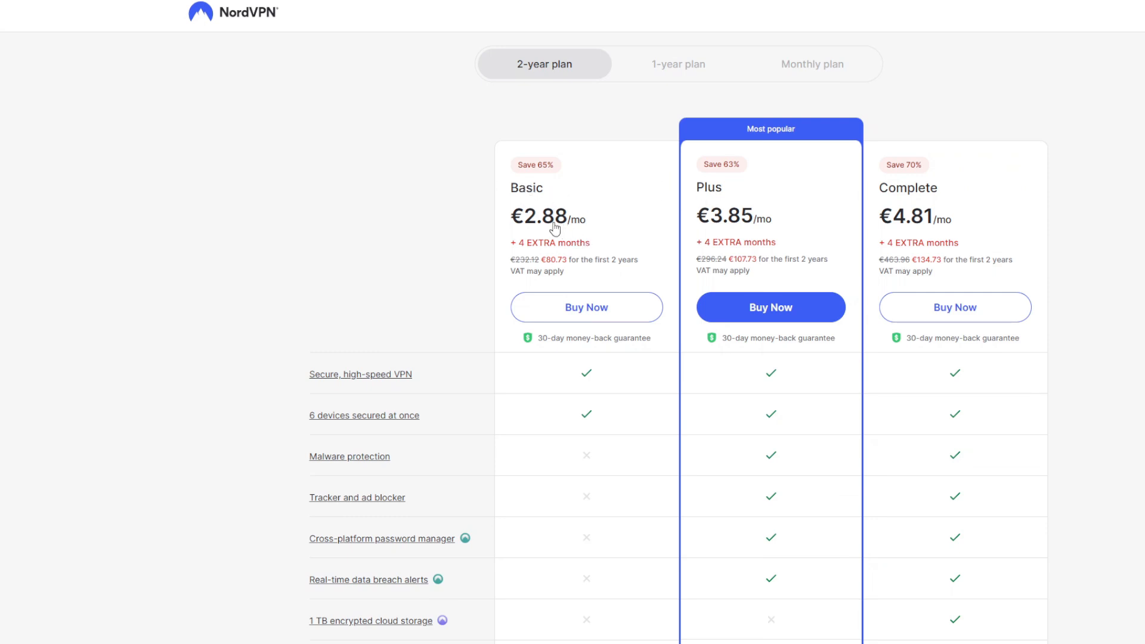
mouse_move(568, 211)
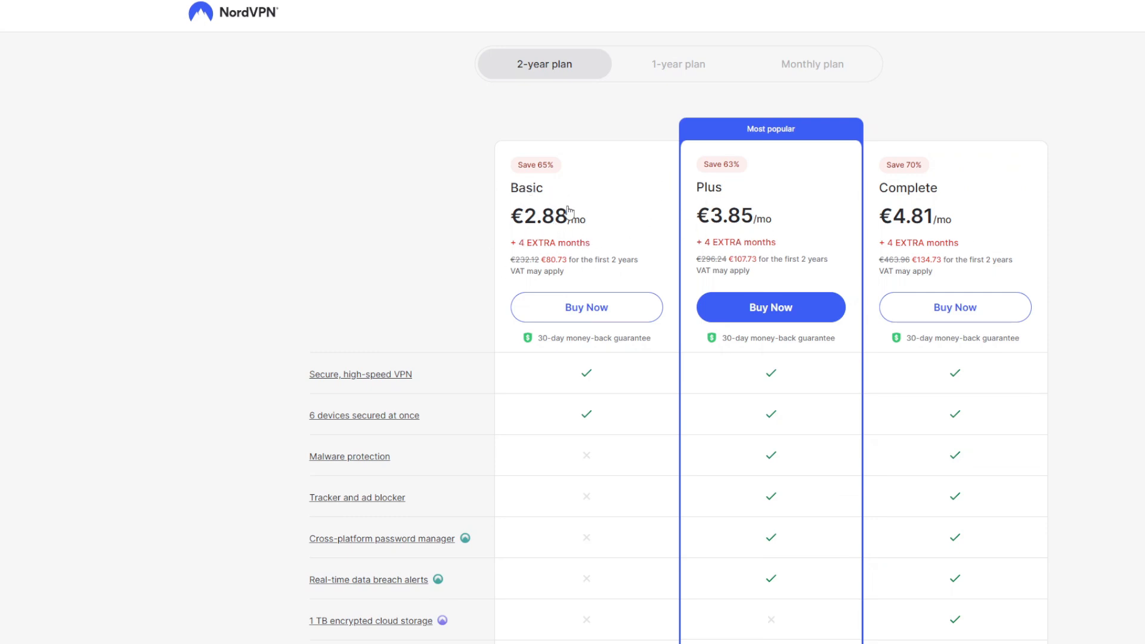
mouse_move(443, 379)
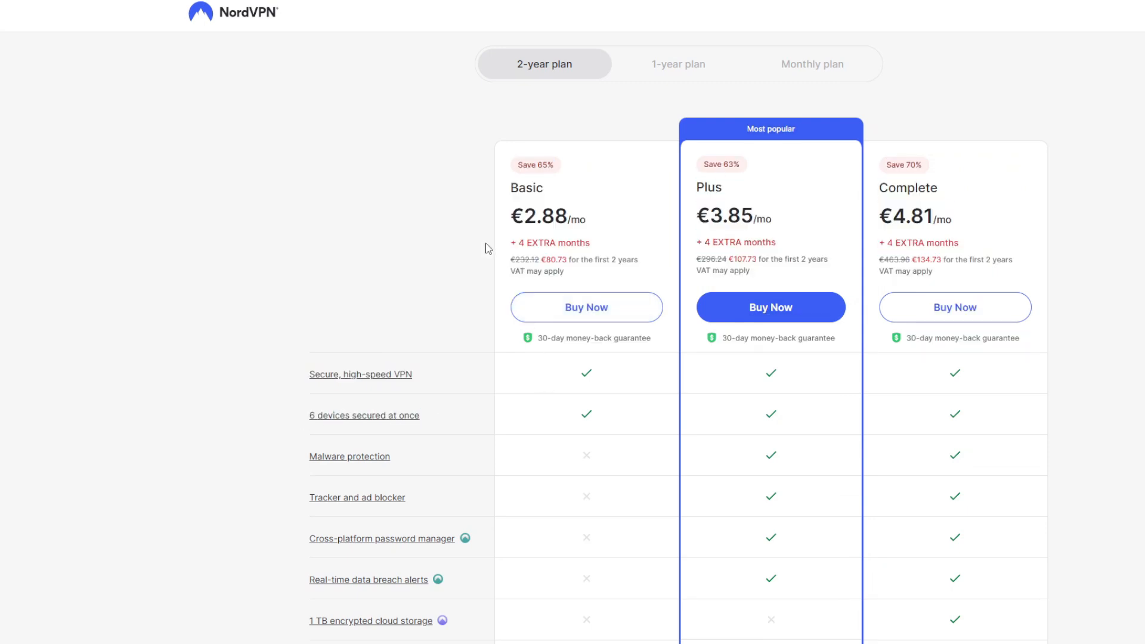
mouse_move(429, 250)
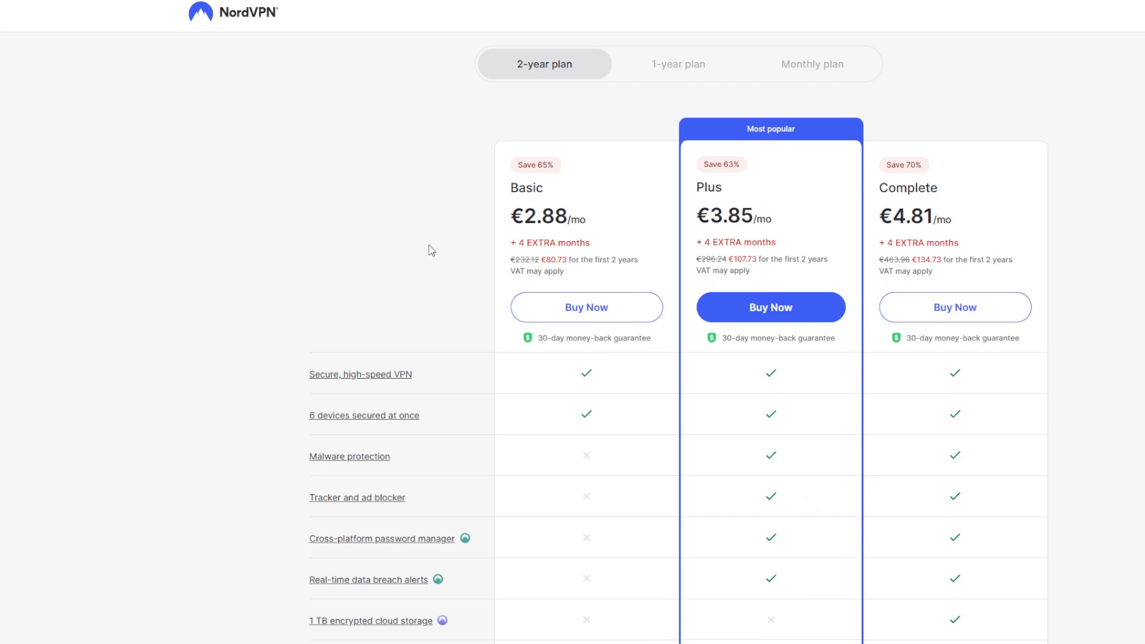
mouse_move(848, 209)
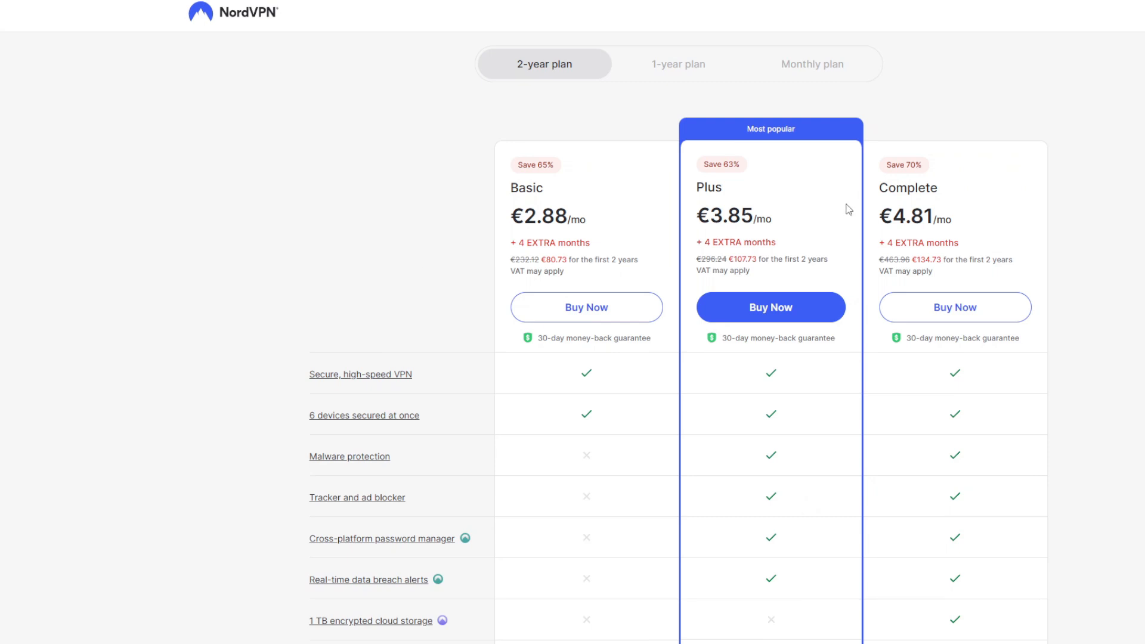
mouse_move(706, 184)
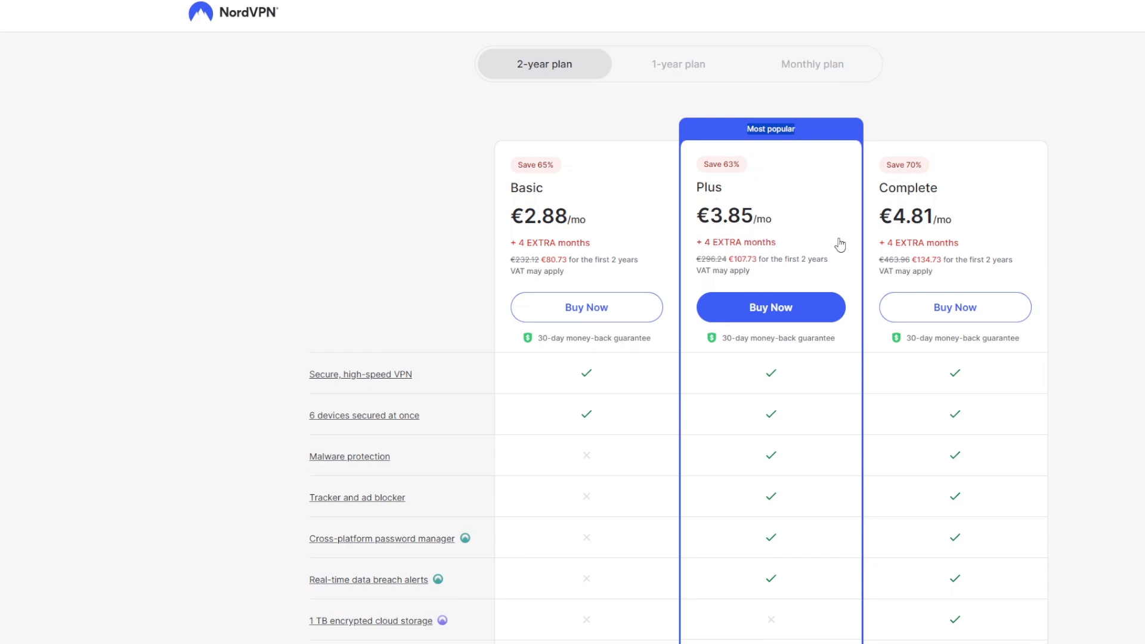
mouse_move(721, 240)
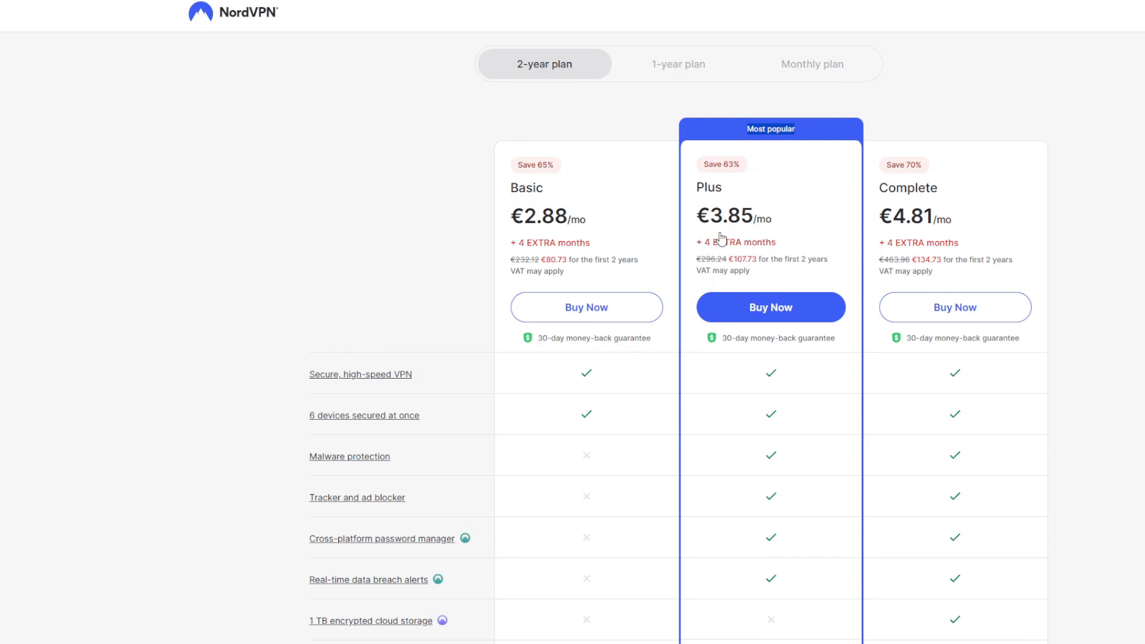
mouse_move(753, 257)
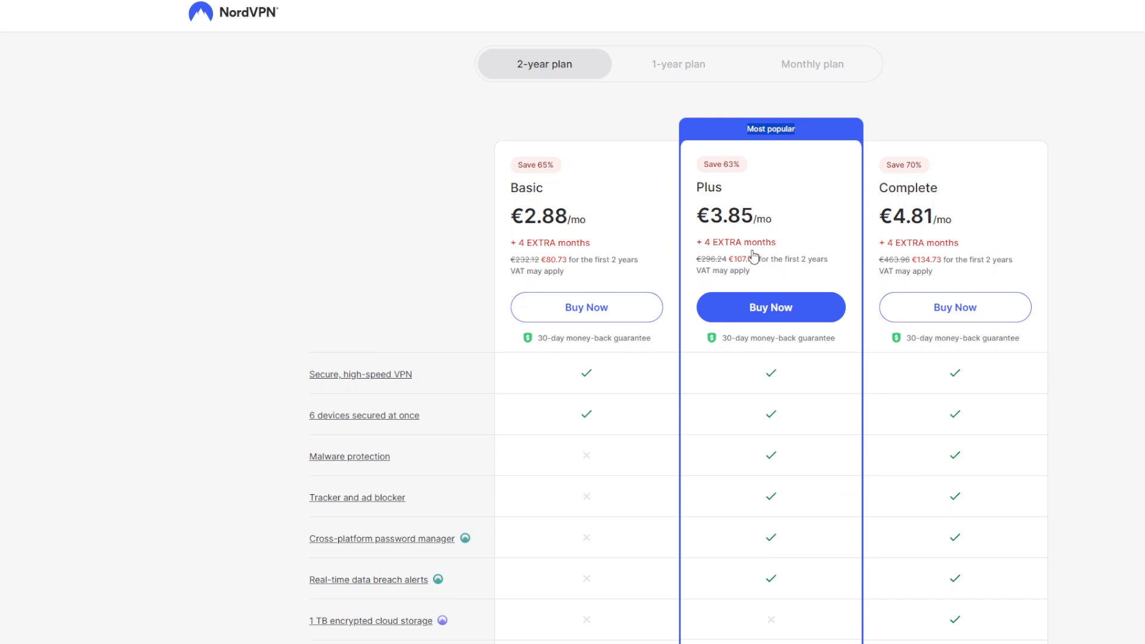
mouse_move(449, 463)
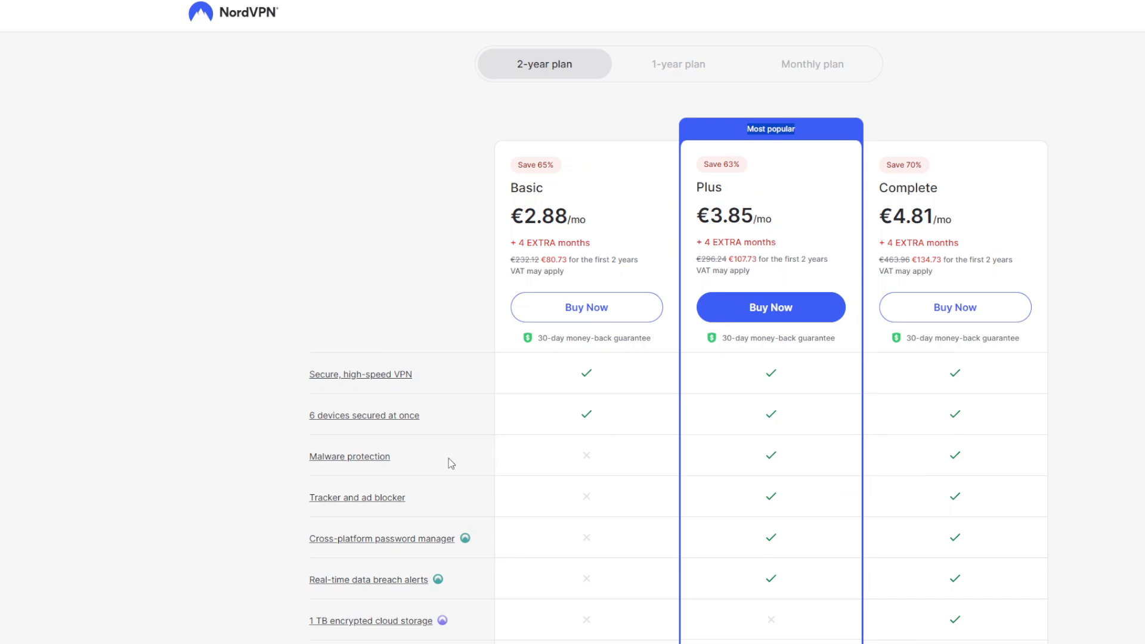
left_click(349, 456)
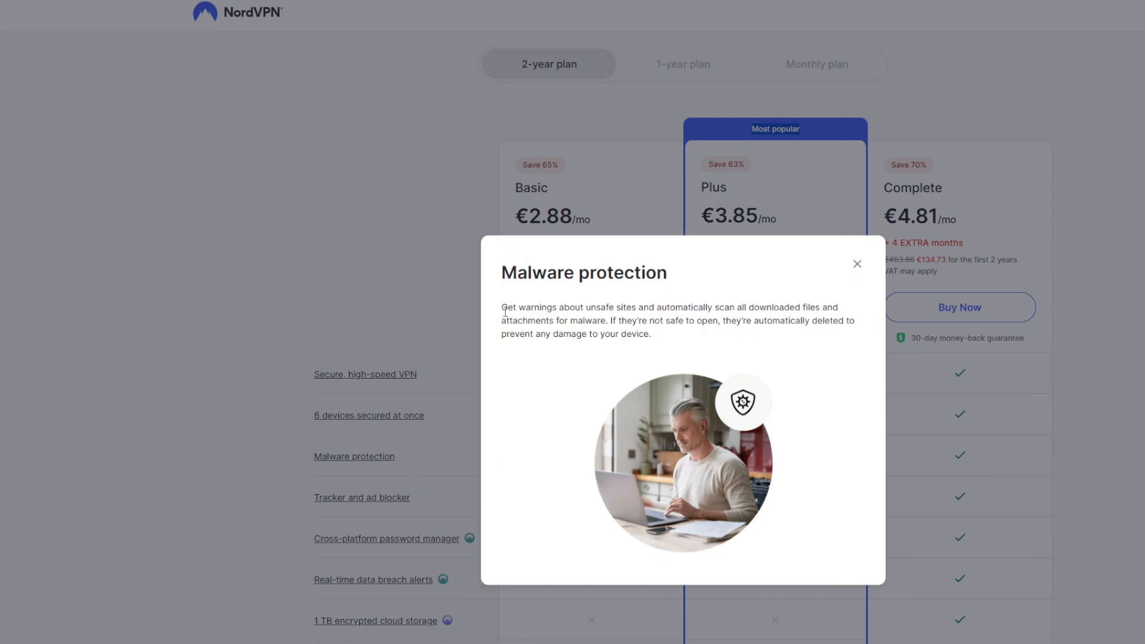
left_click_drag(502, 308, 610, 308)
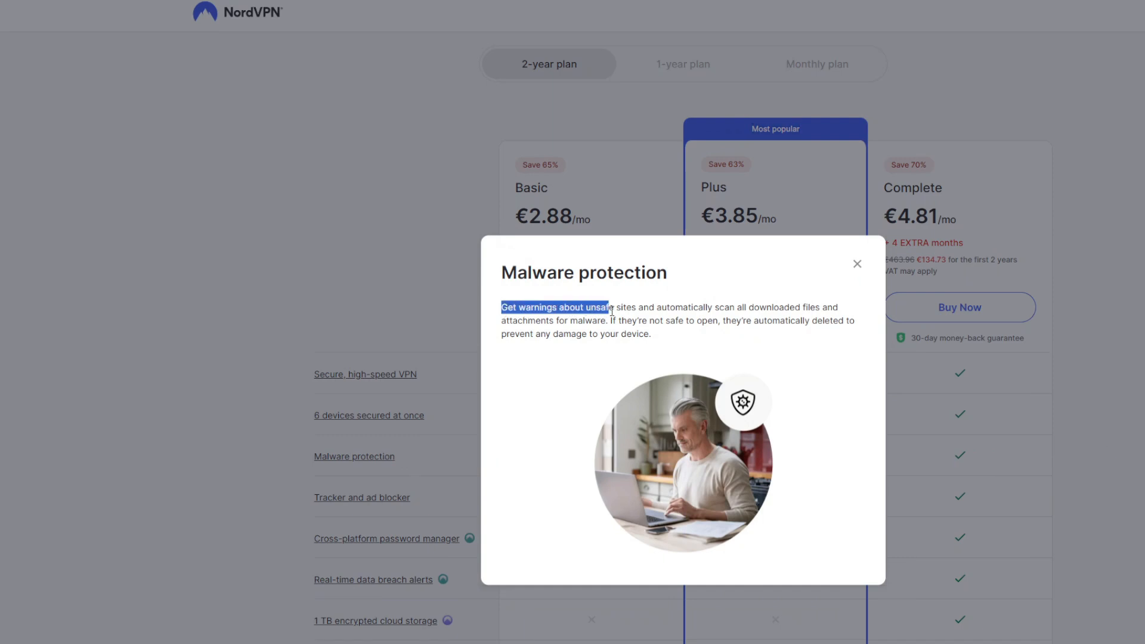
left_click_drag(606, 307, 713, 307)
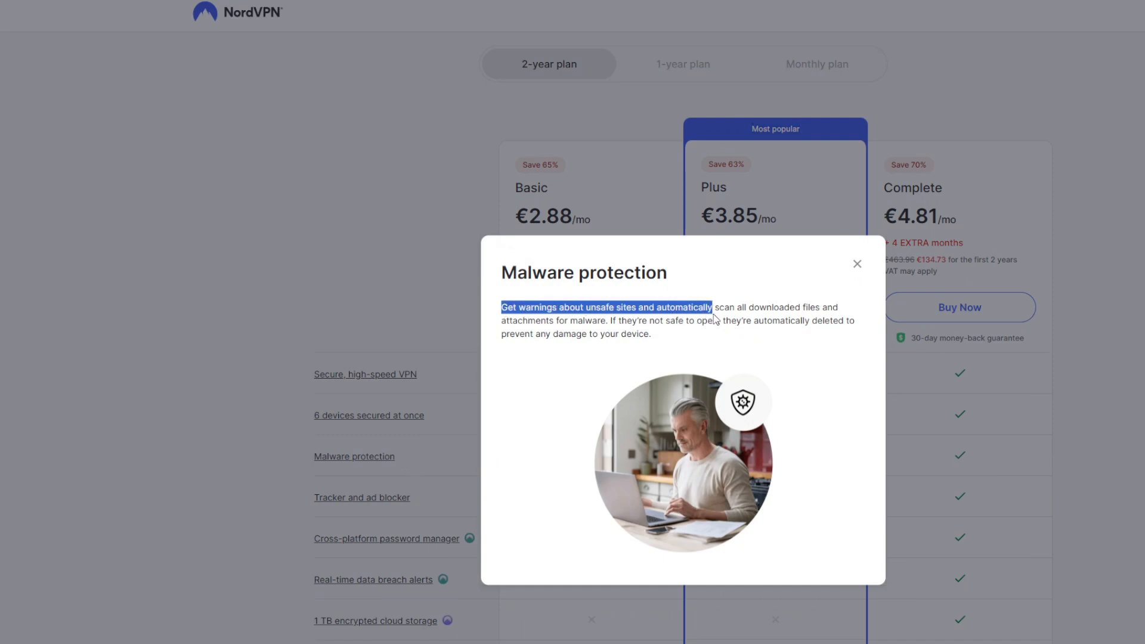
left_click_drag(712, 306, 807, 307)
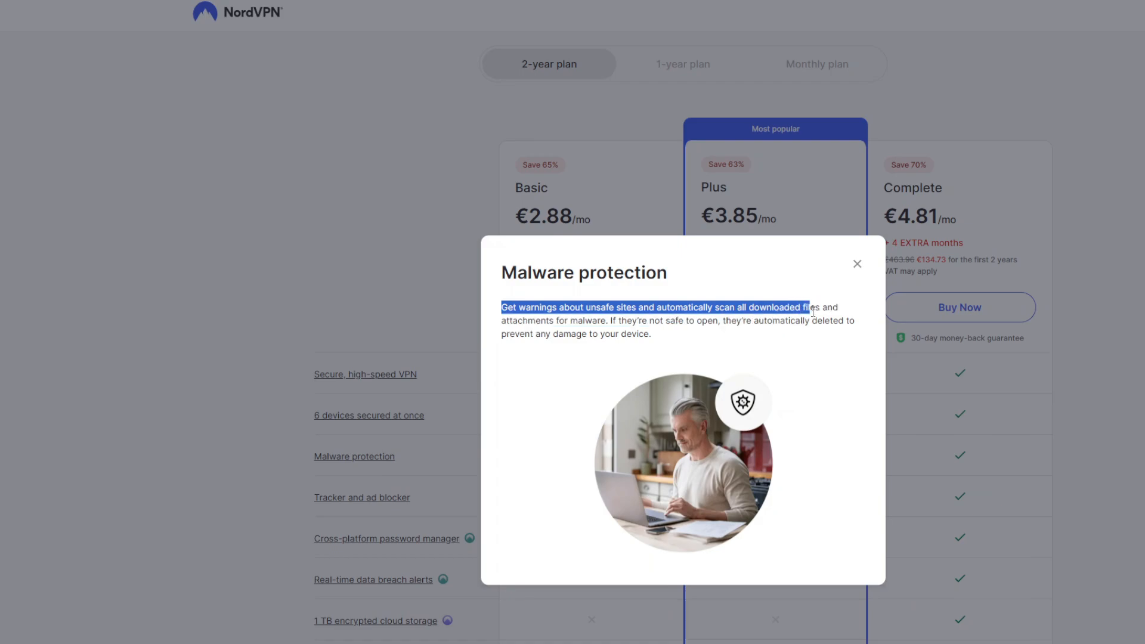
left_click(856, 263)
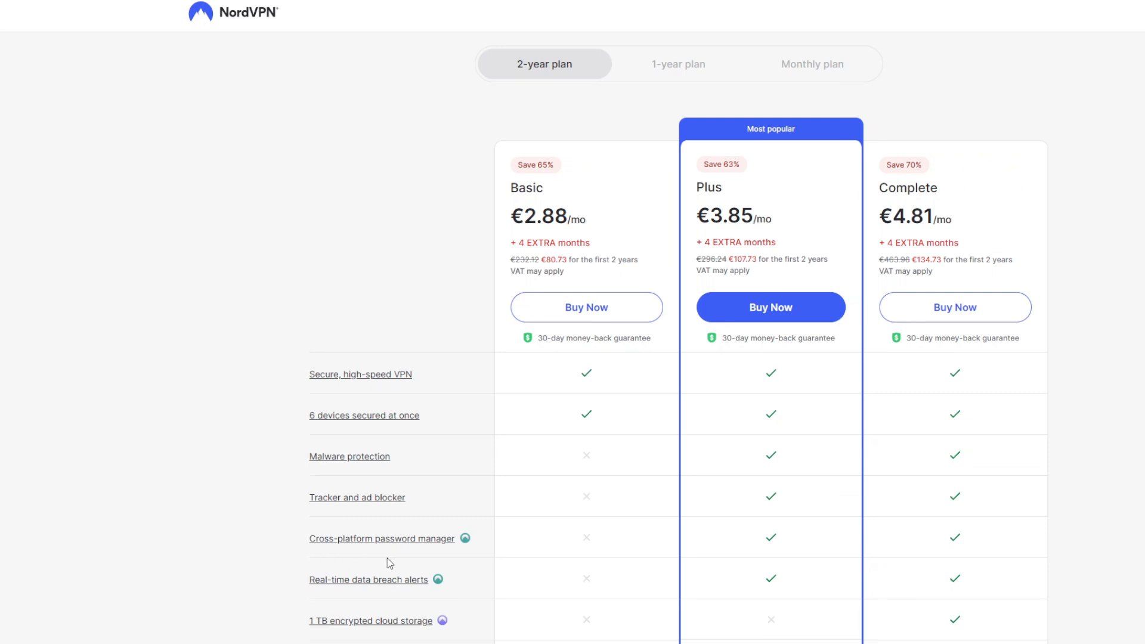
mouse_move(764, 548)
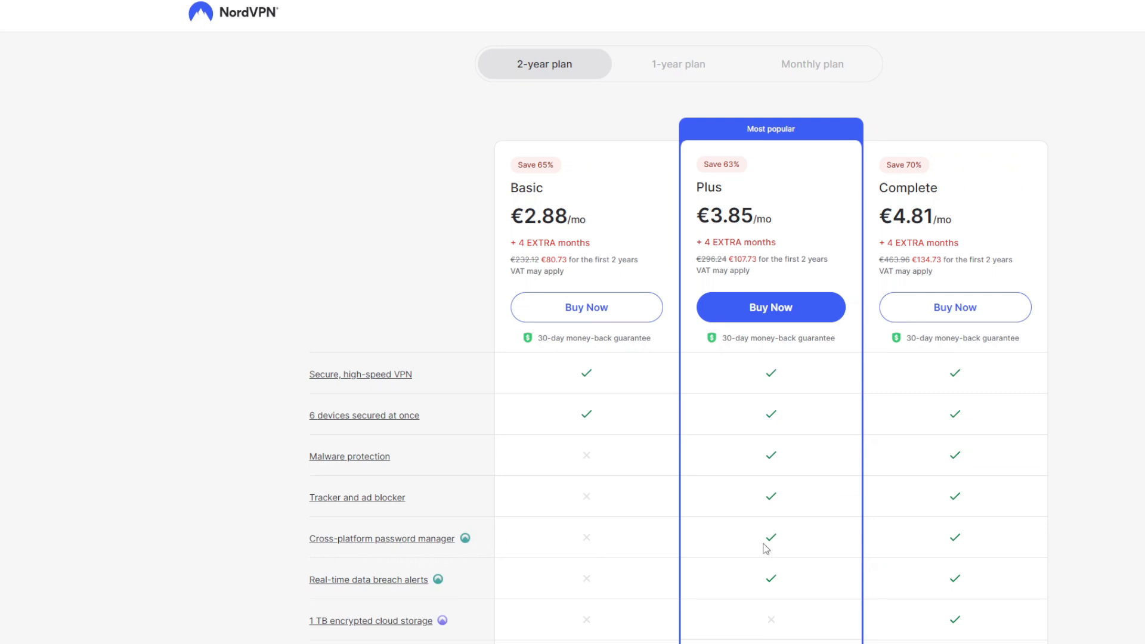
mouse_move(772, 544)
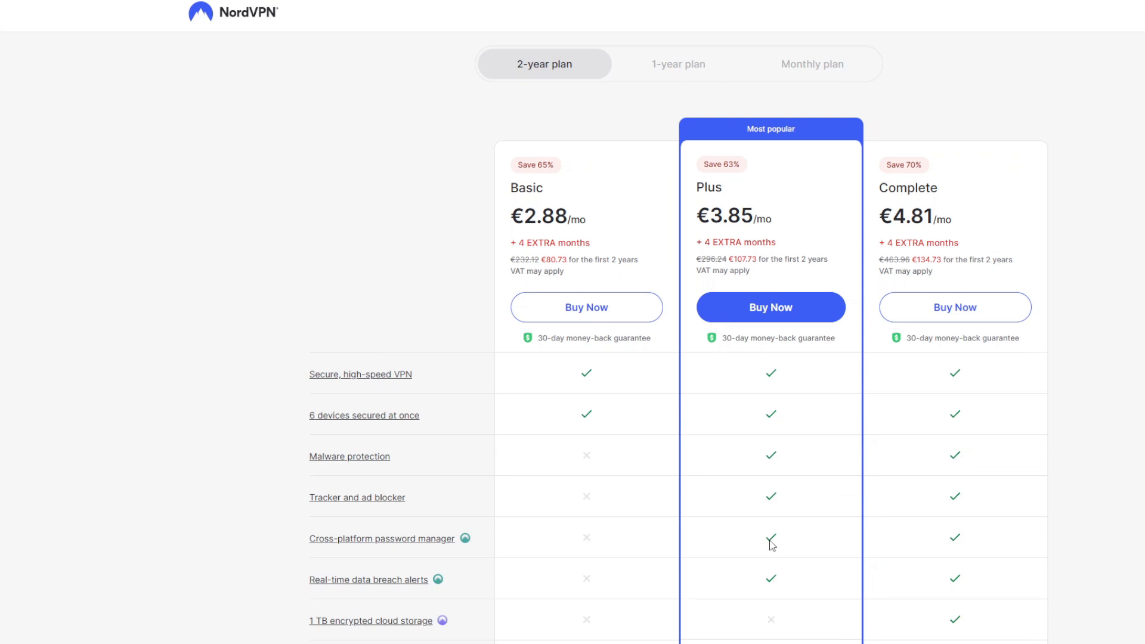
mouse_move(830, 549)
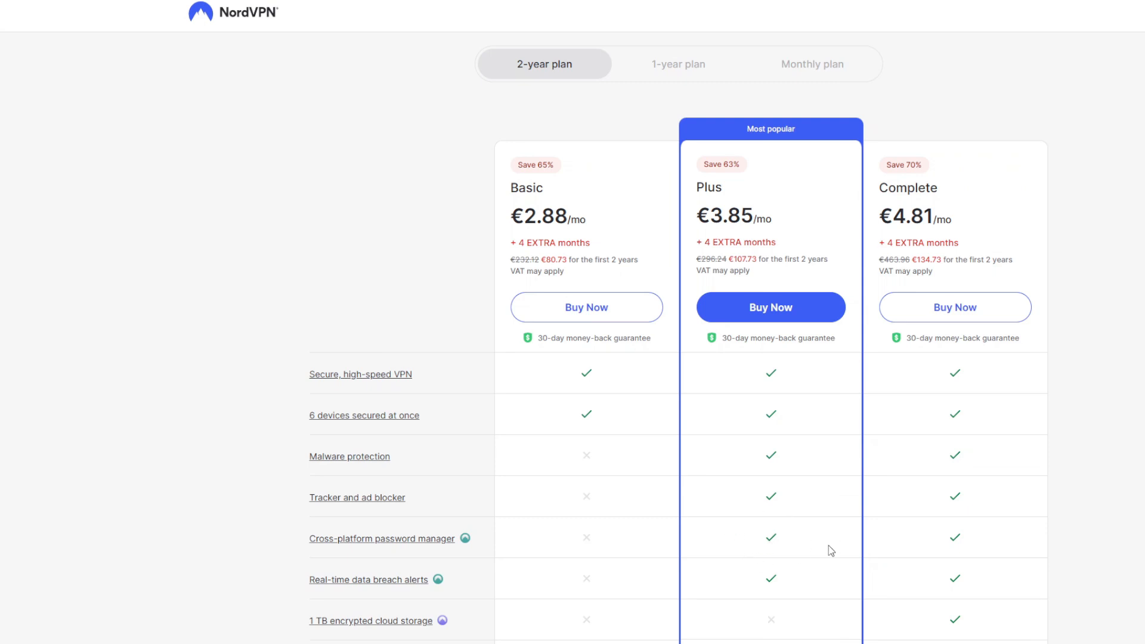
mouse_move(767, 533)
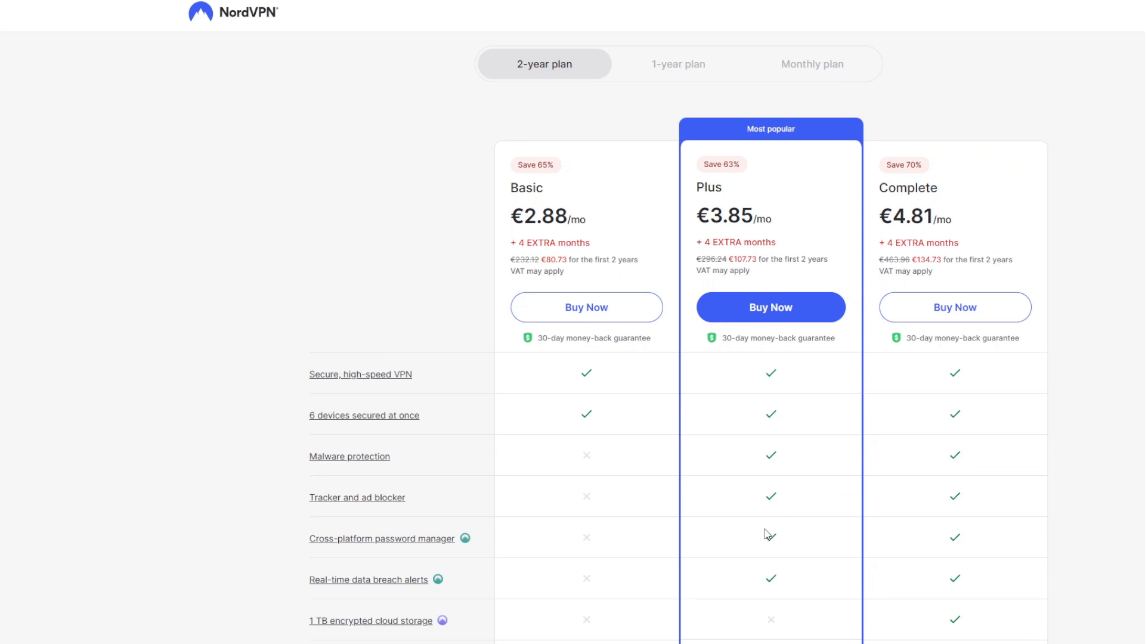
mouse_move(684, 542)
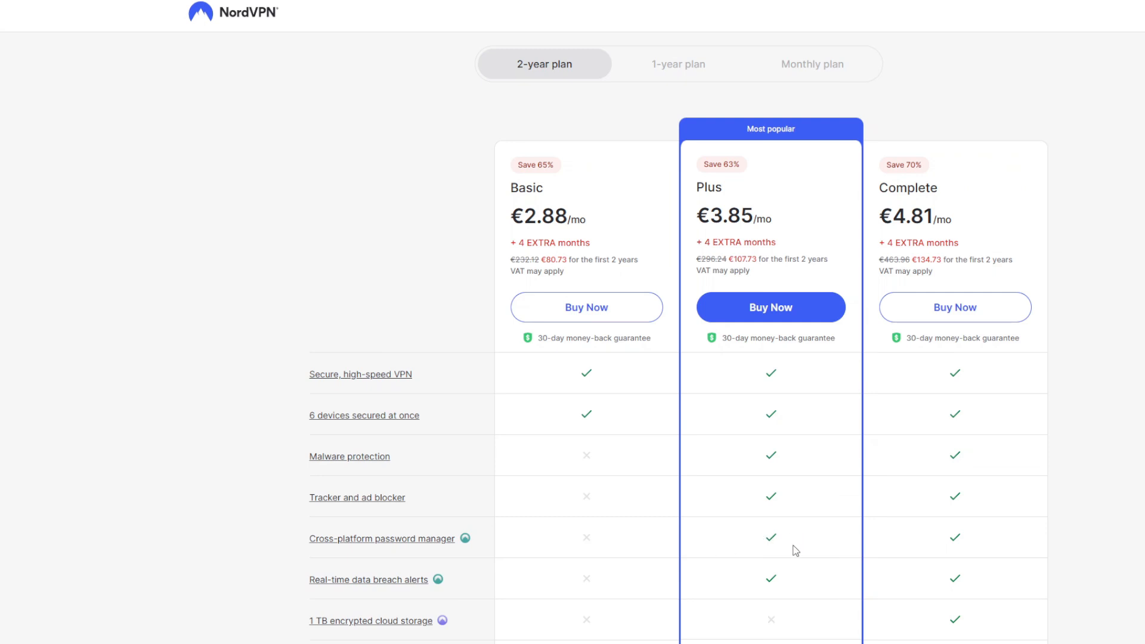
mouse_move(754, 577)
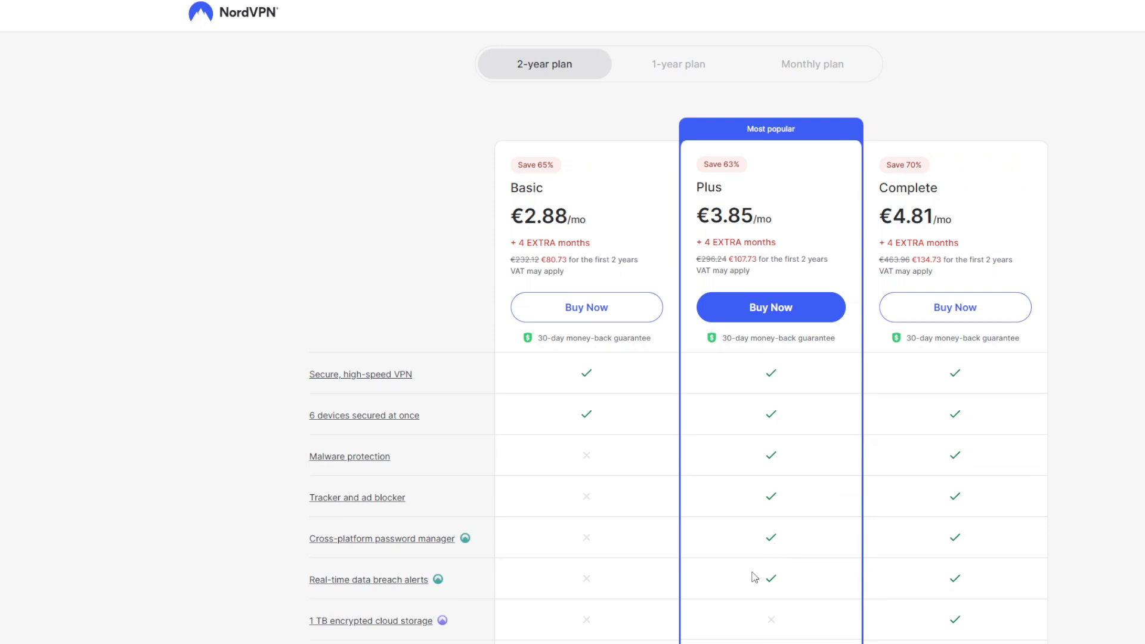
mouse_move(466, 585)
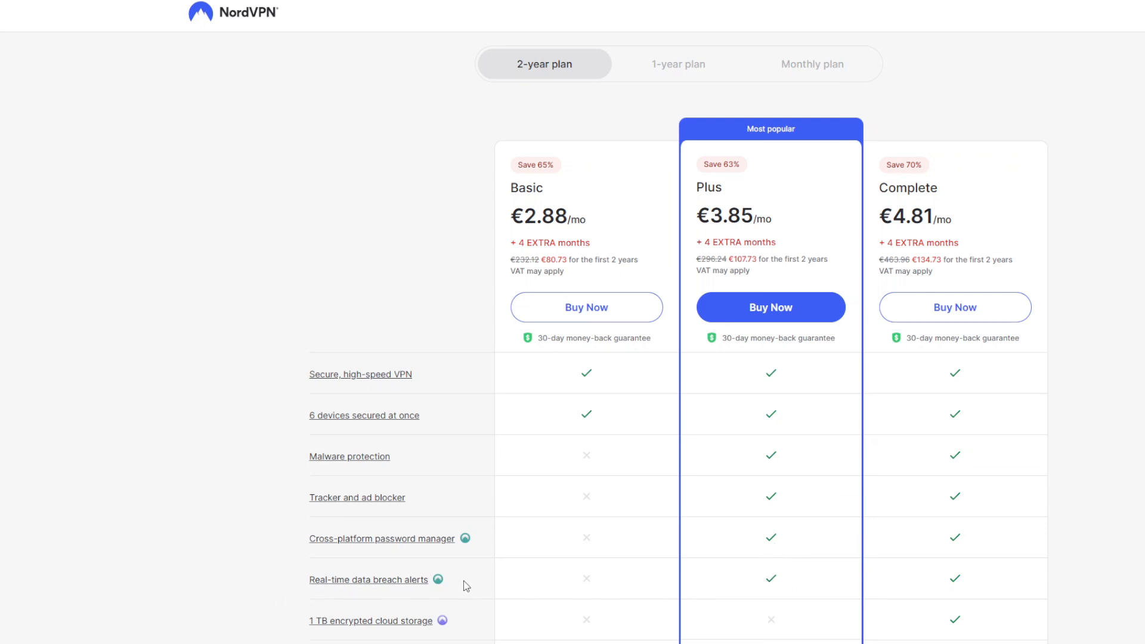
- Show the Real-time data breach alerts popup about password and card leak checks
left_click(423, 579)
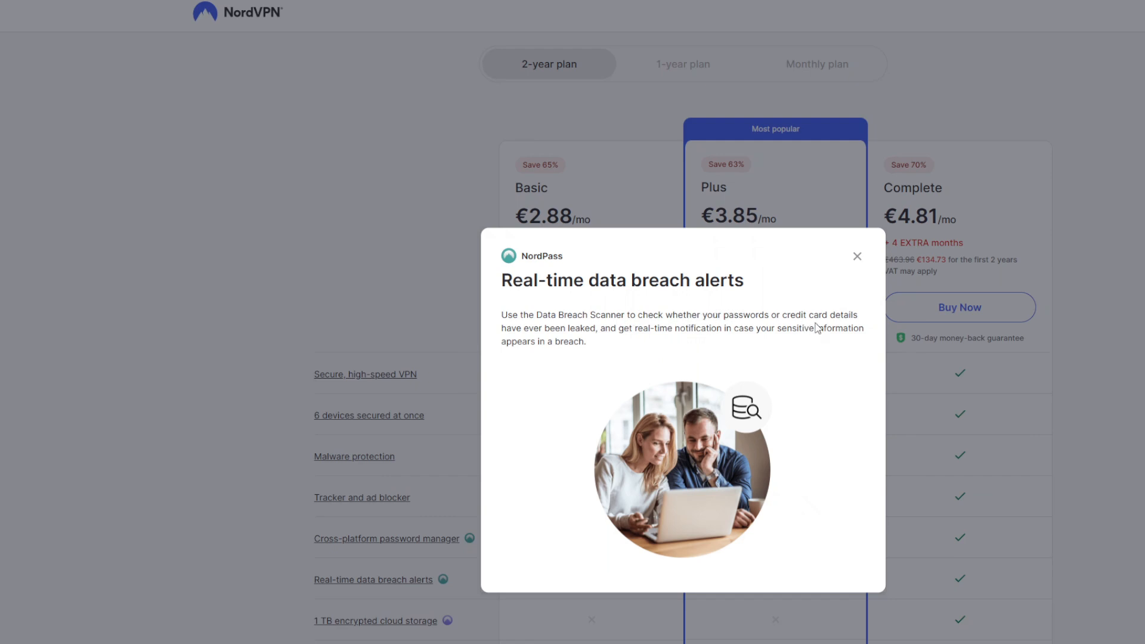
mouse_move(631, 361)
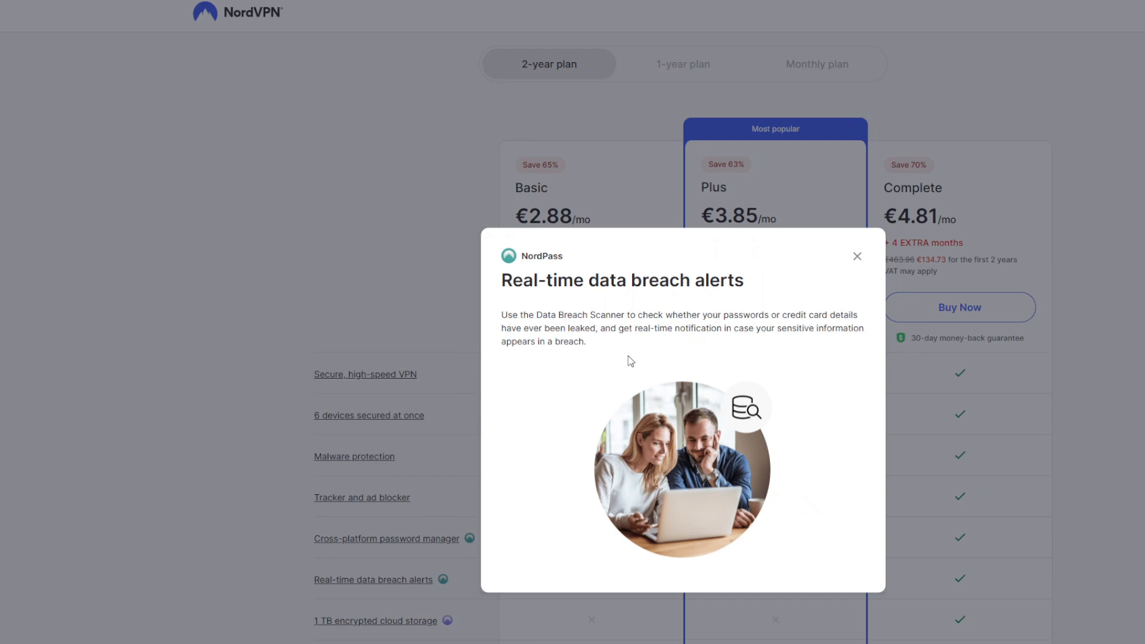
mouse_move(680, 365)
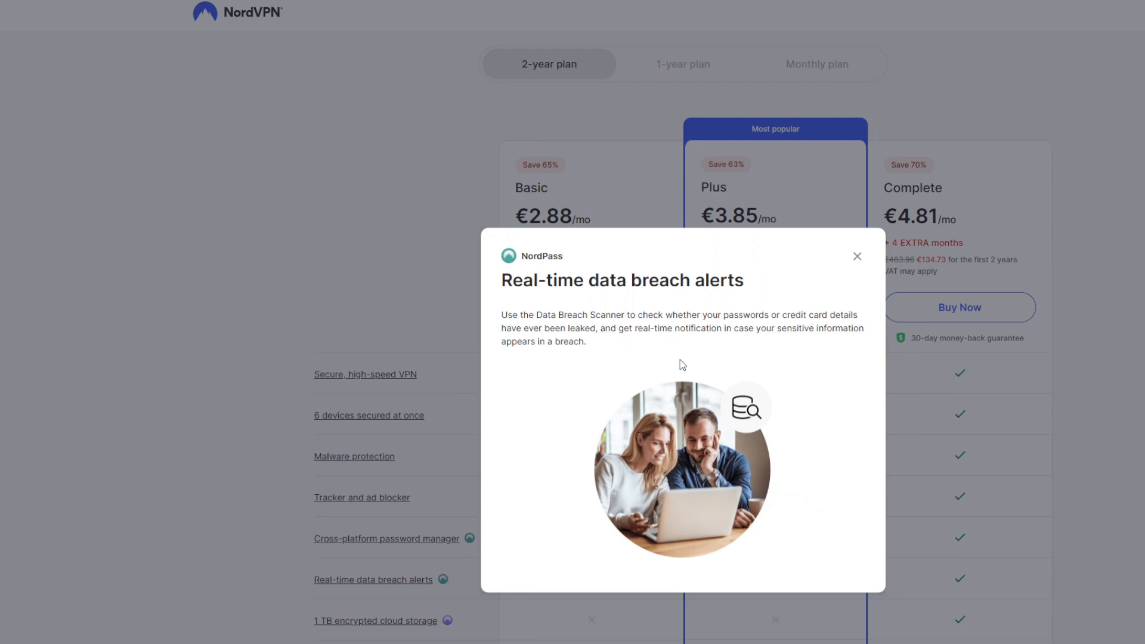
mouse_move(573, 359)
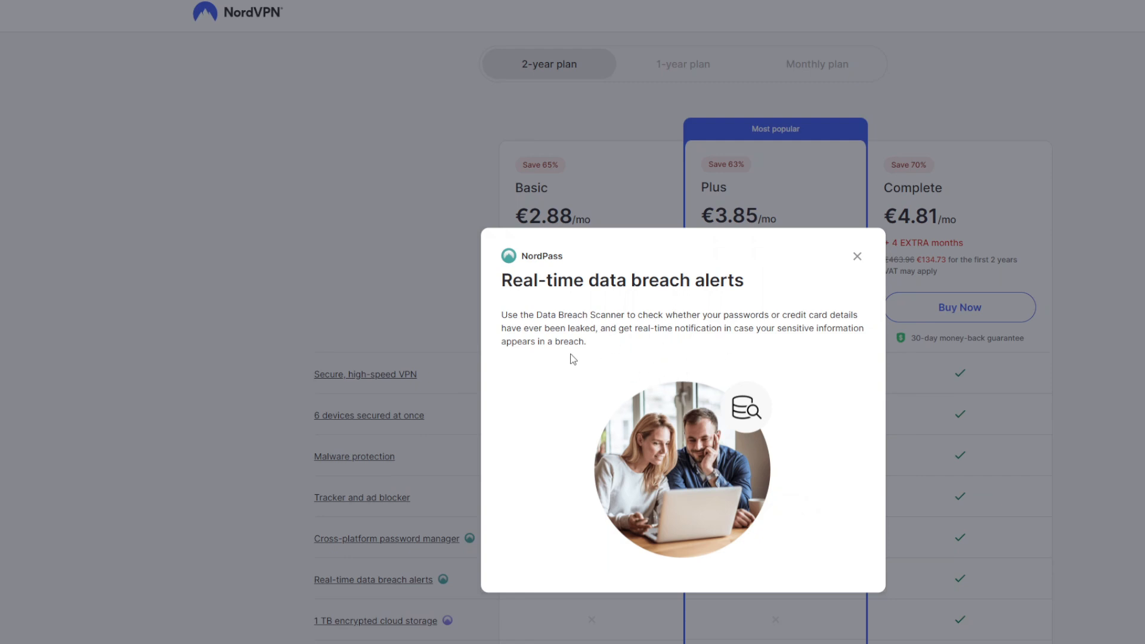
- Close the data breach alerts popup to reveal the Basic, Plus and Complete plans
left_click(856, 257)
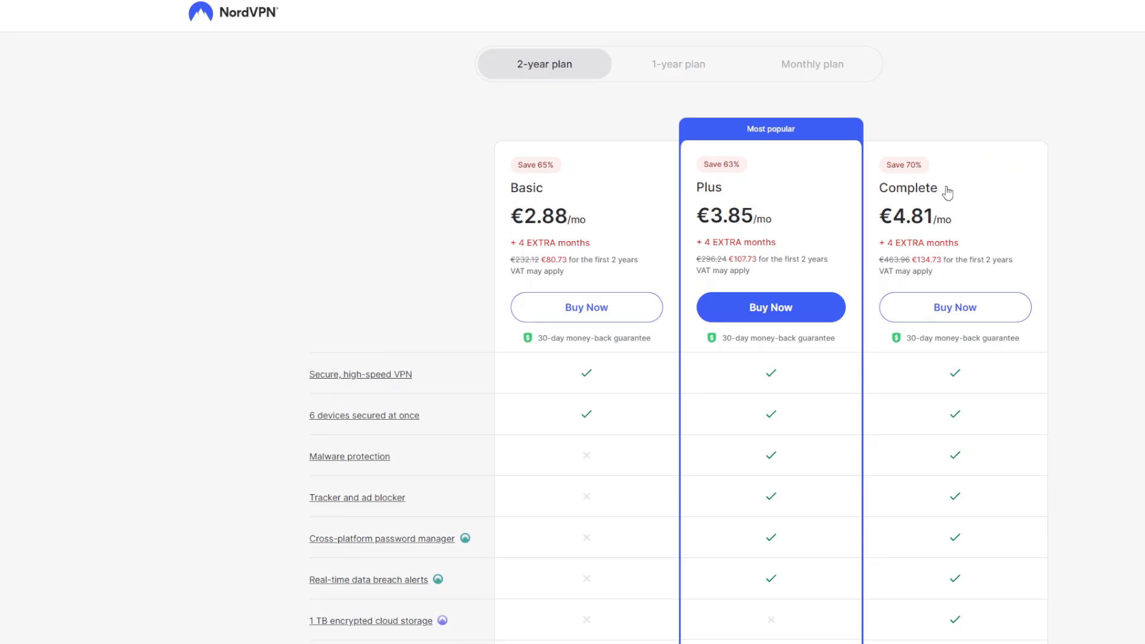
mouse_move(996, 241)
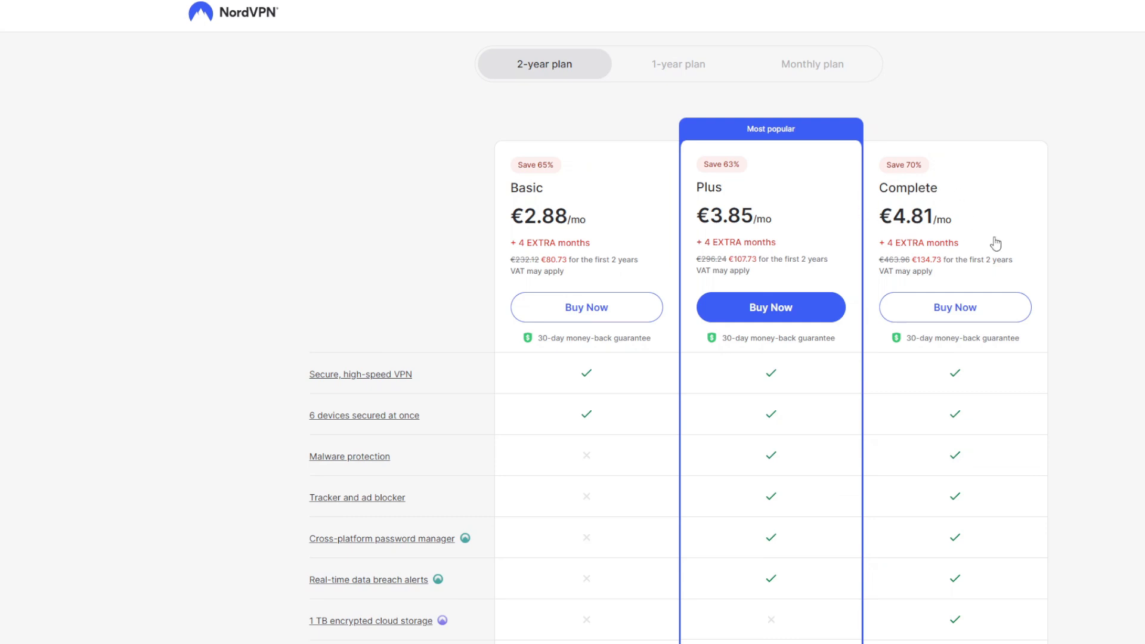
mouse_move(1038, 242)
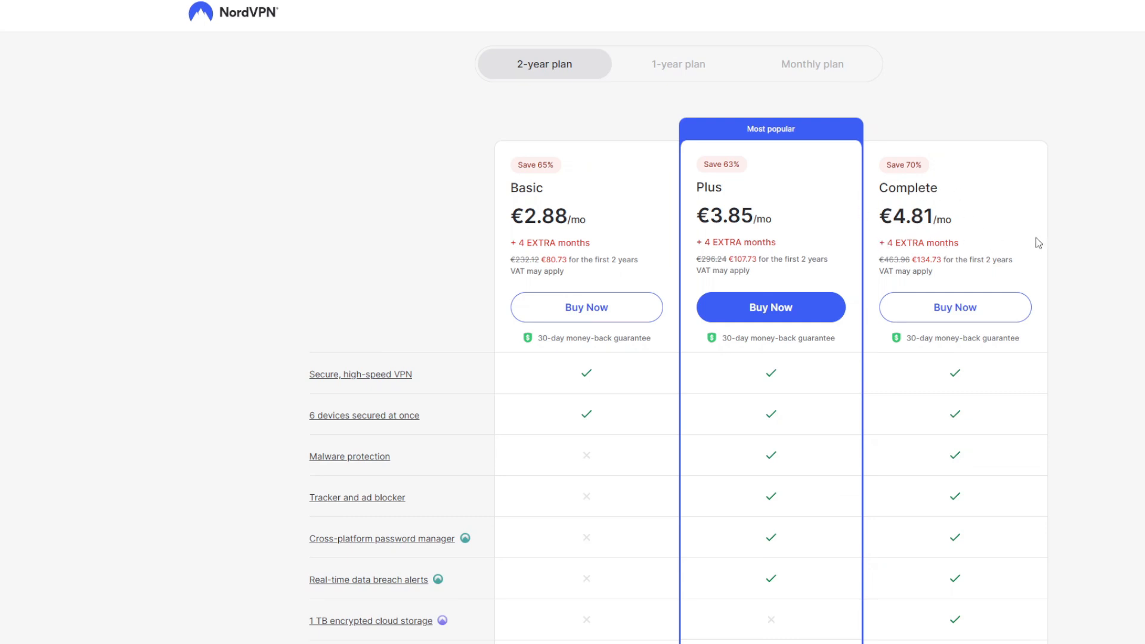
mouse_move(954, 521)
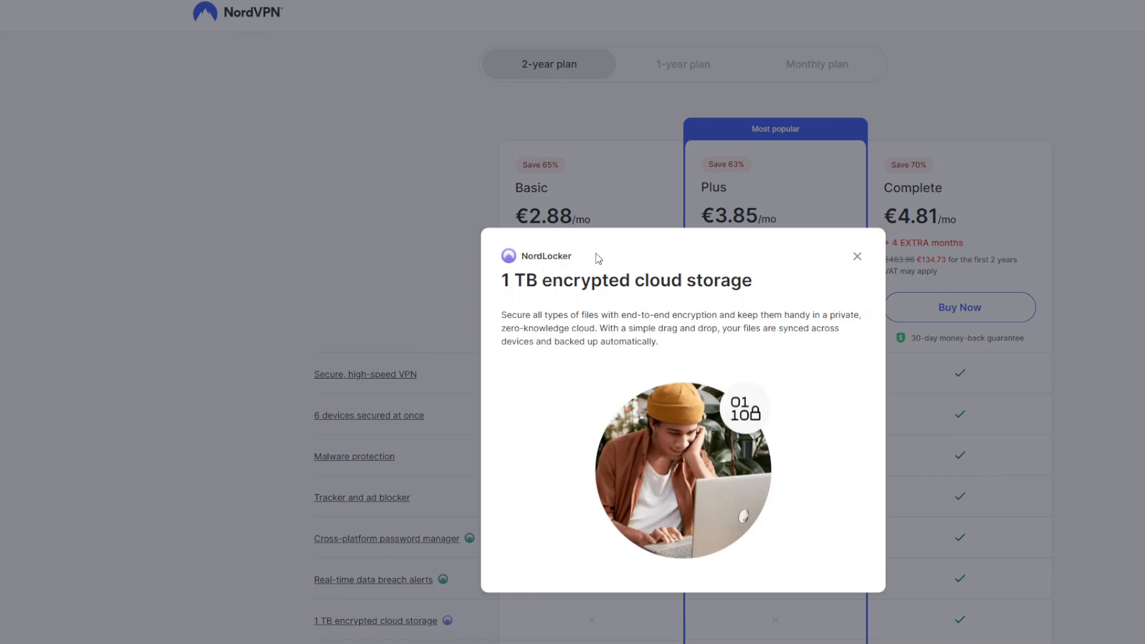
mouse_move(682, 352)
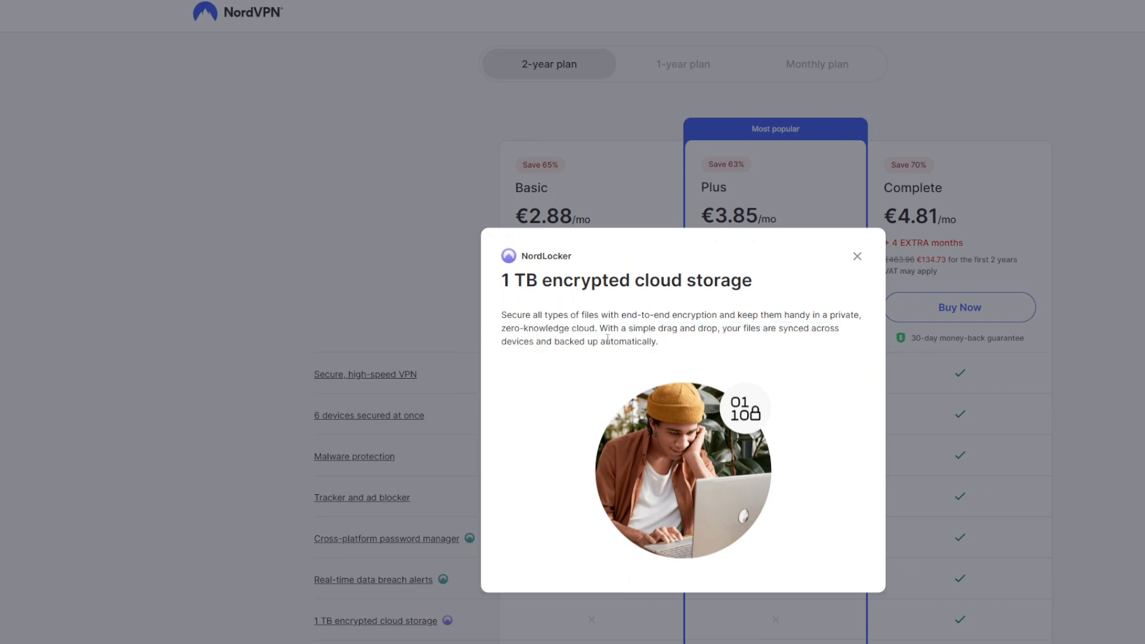
mouse_move(752, 346)
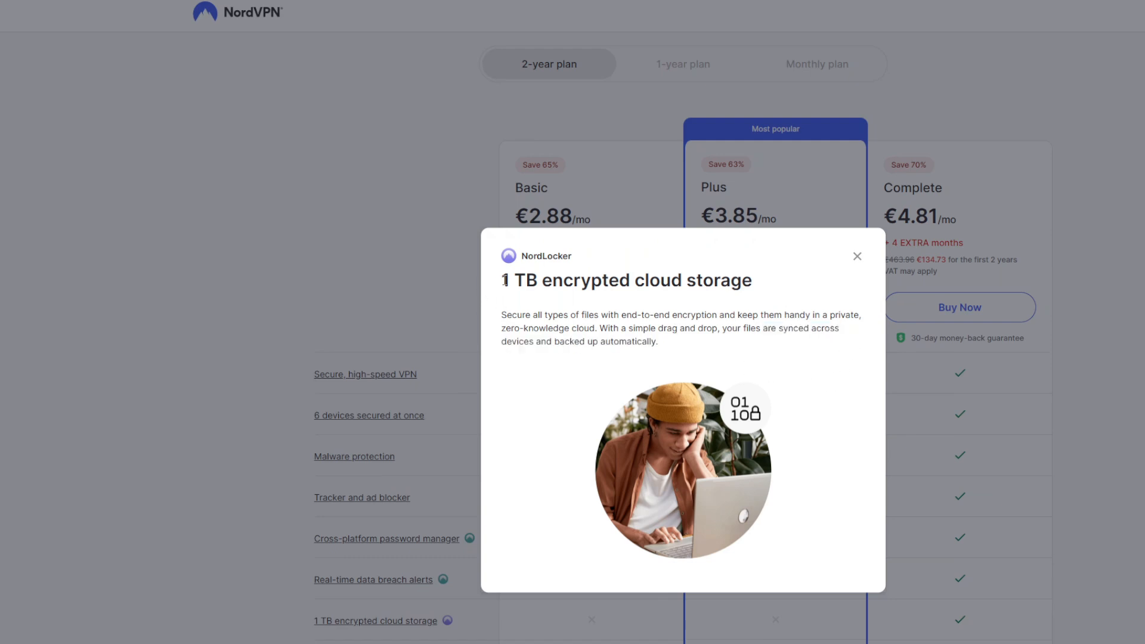
- Replace the cloud storage popup with NordLocker's Safe file sharing explanation
left_click(857, 256)
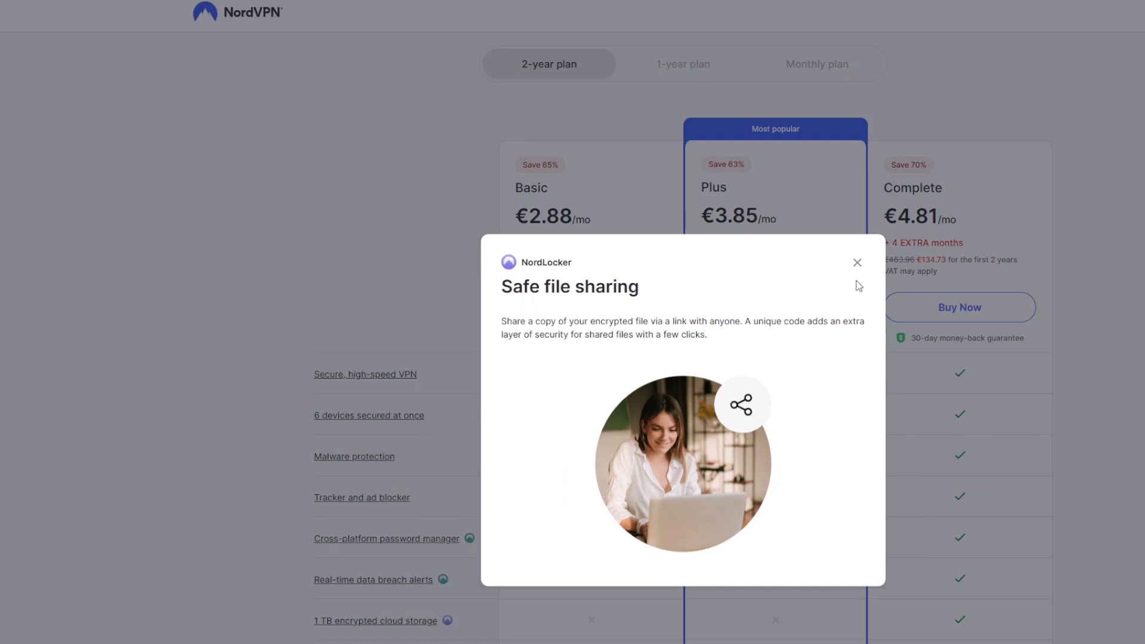
- Close the Safe file sharing popup to view the 2-year plan comparison table
left_click(858, 262)
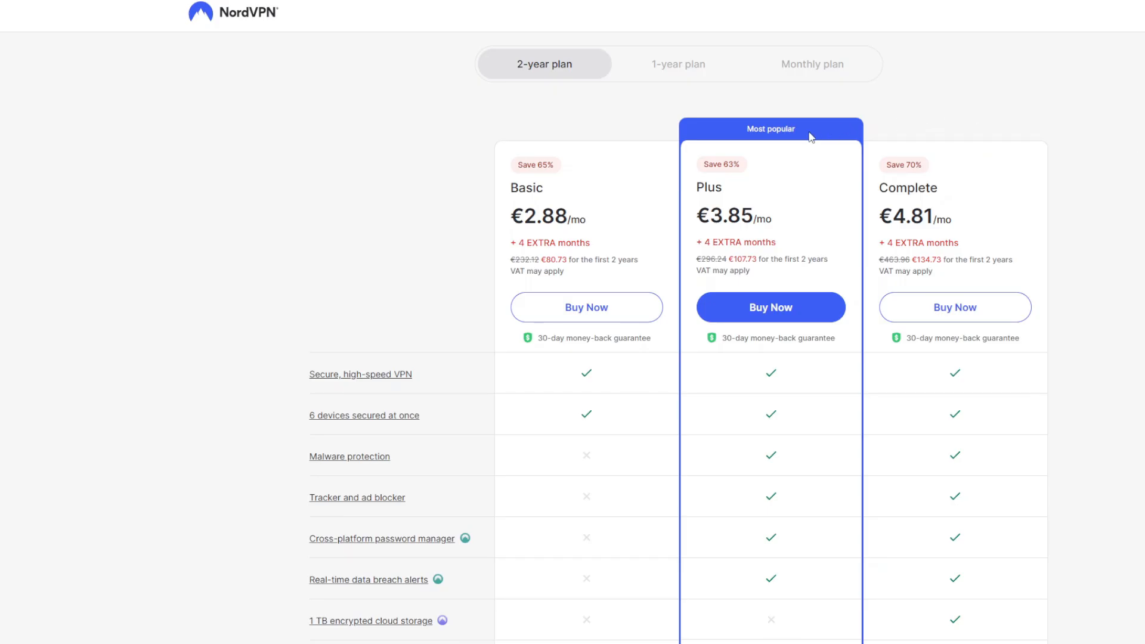
mouse_move(701, 187)
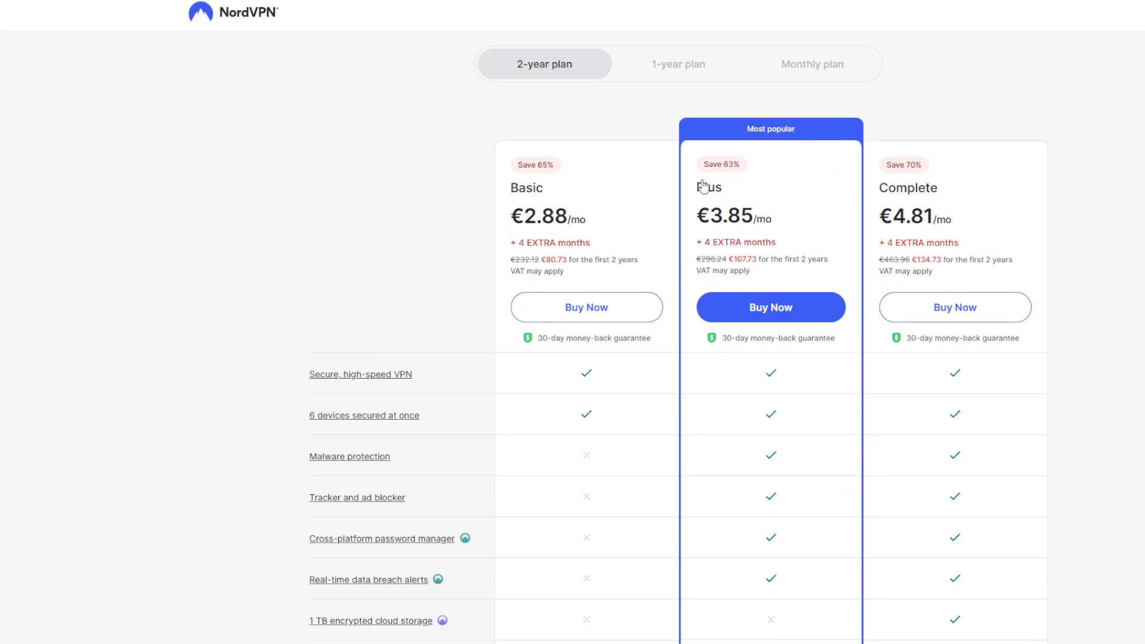
mouse_move(766, 536)
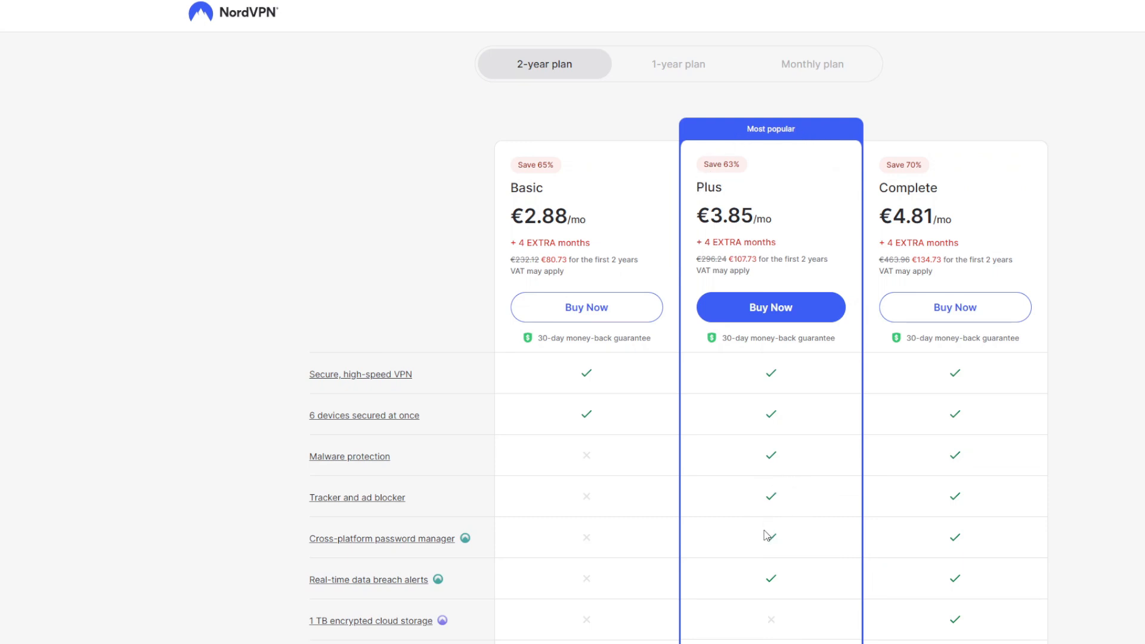
mouse_move(814, 572)
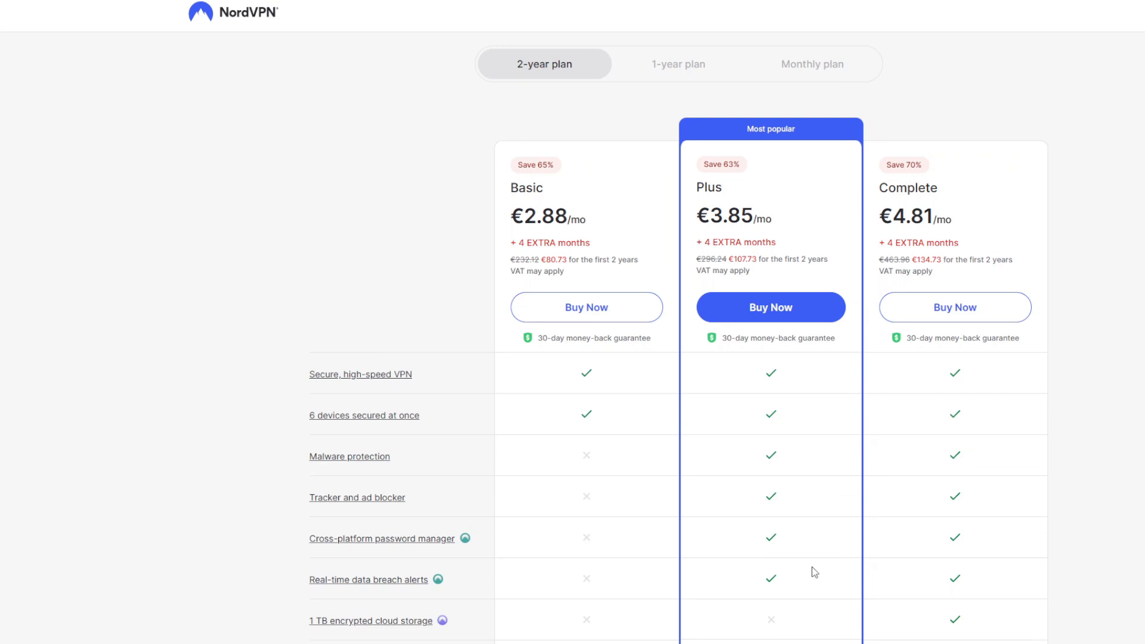
mouse_move(777, 539)
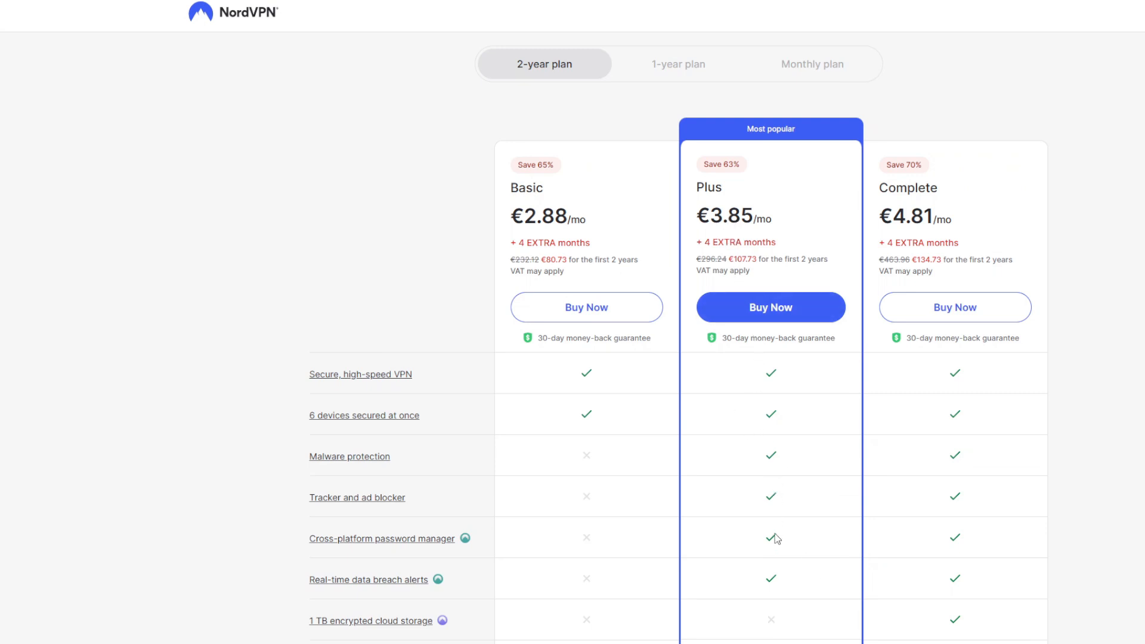
mouse_move(931, 191)
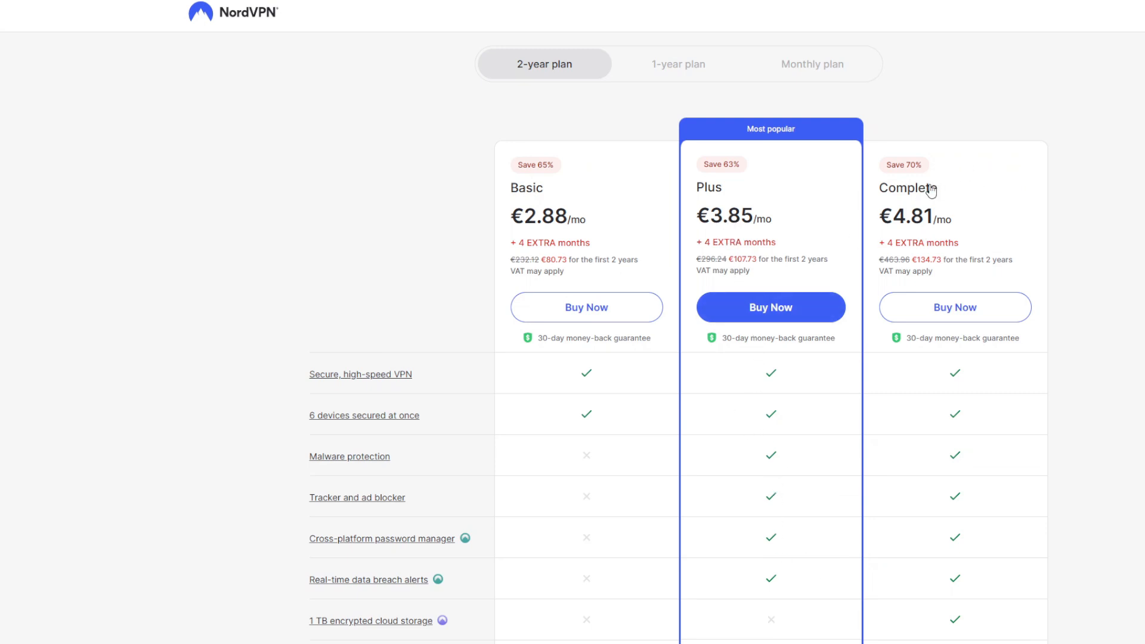
mouse_move(887, 348)
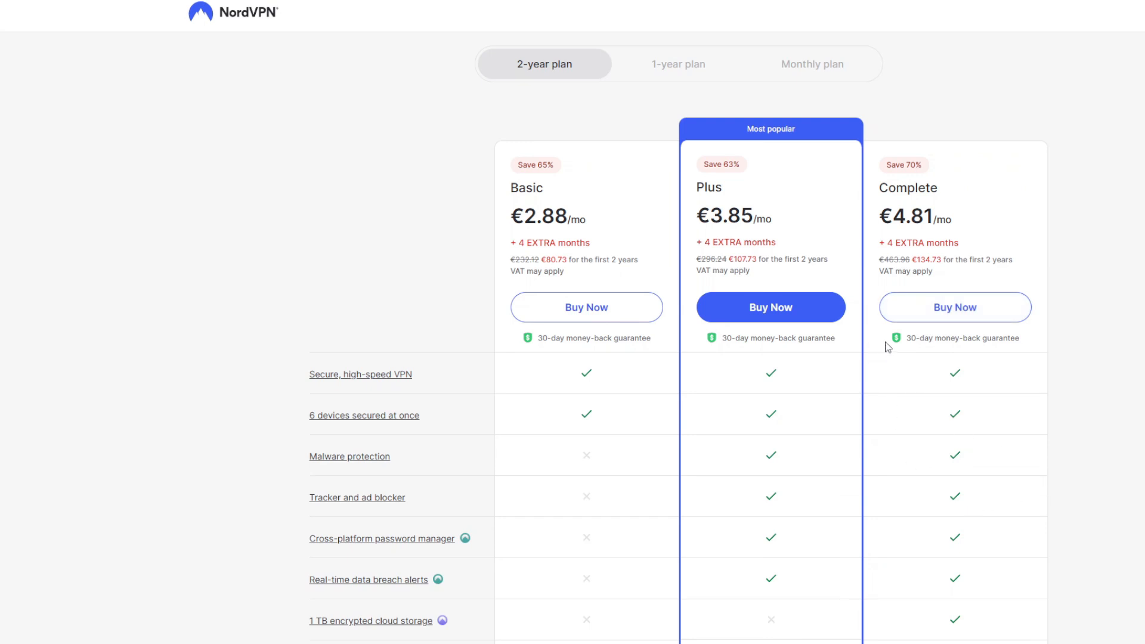
mouse_move(907, 502)
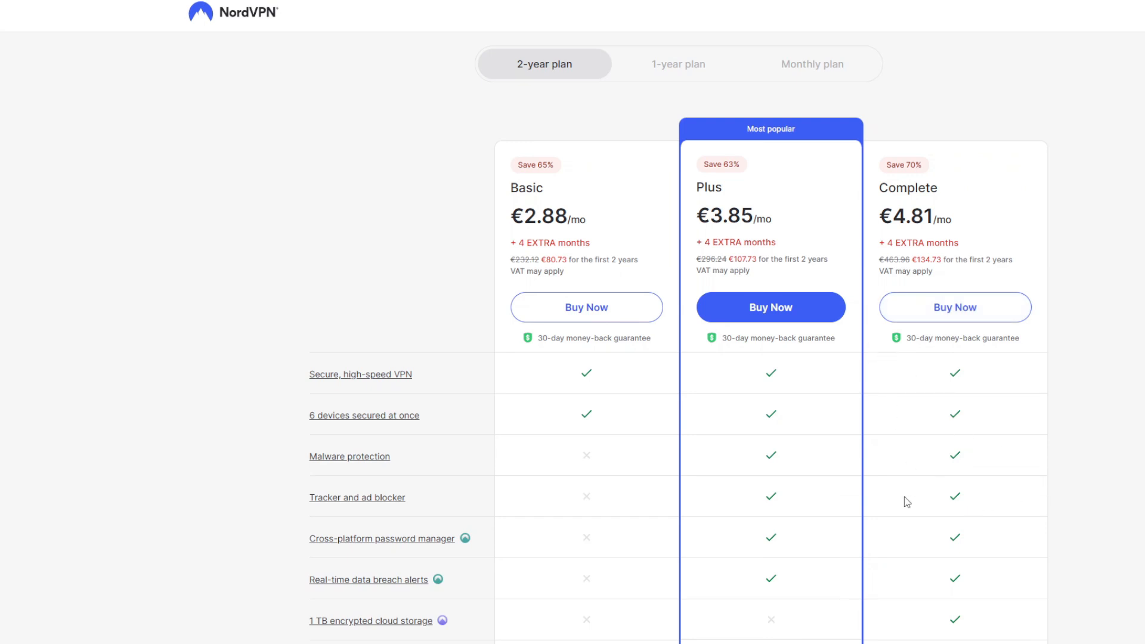
mouse_move(735, 534)
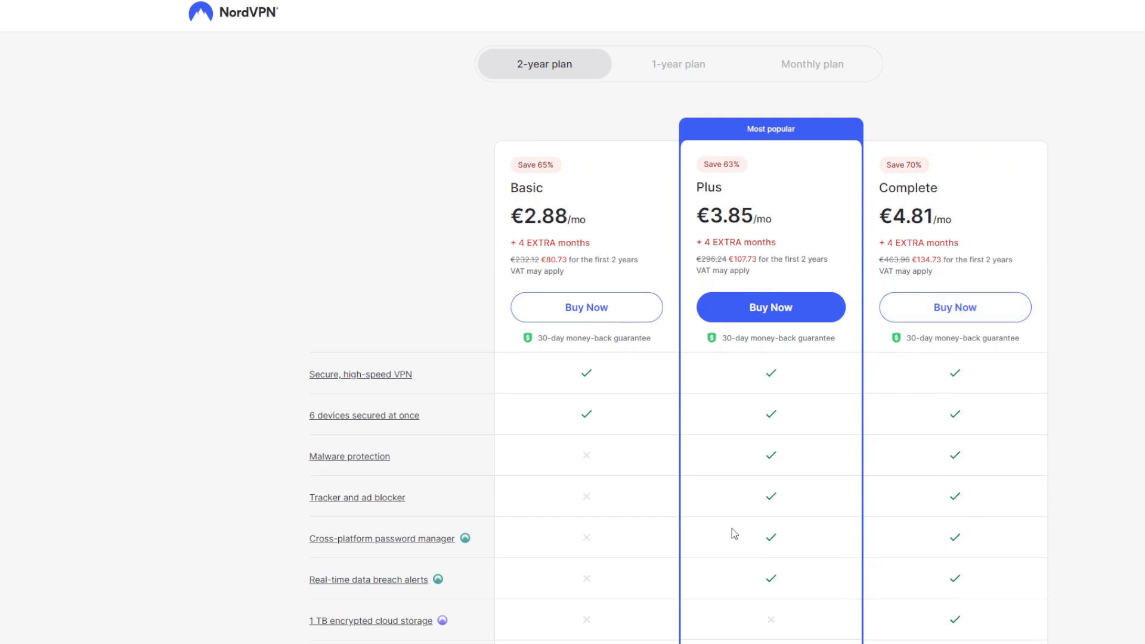
mouse_move(906, 474)
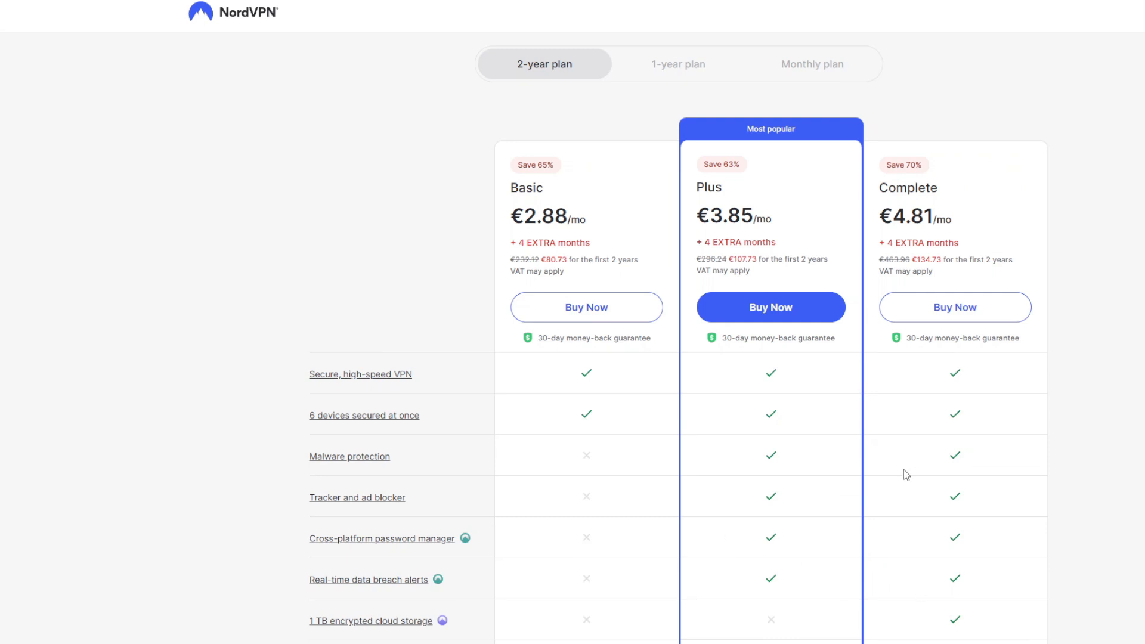
mouse_move(905, 197)
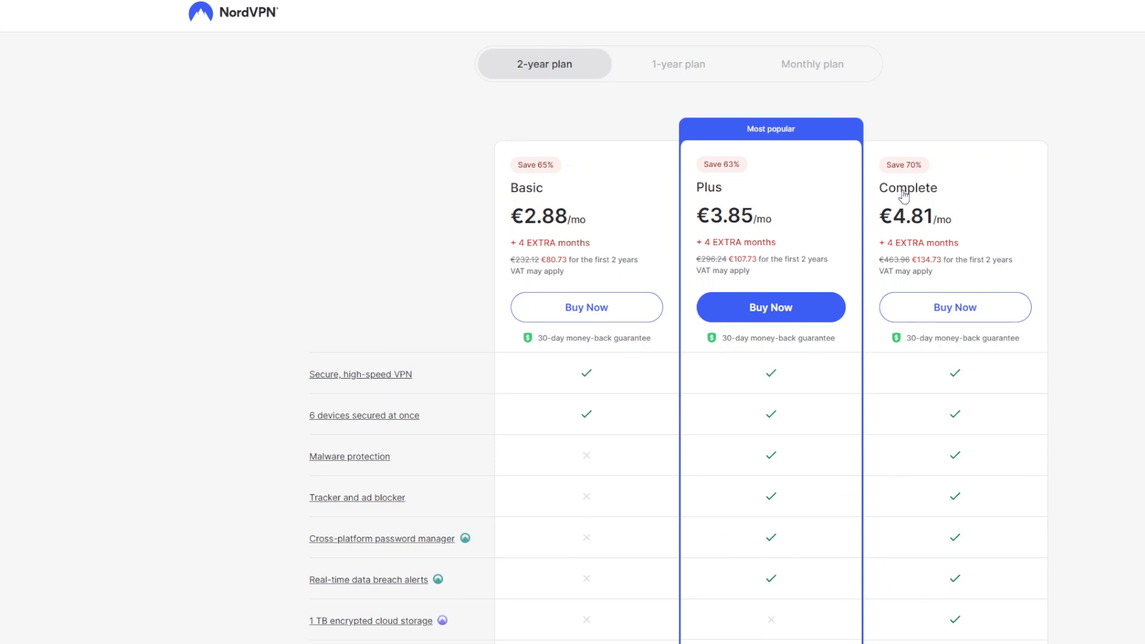
mouse_move(738, 390)
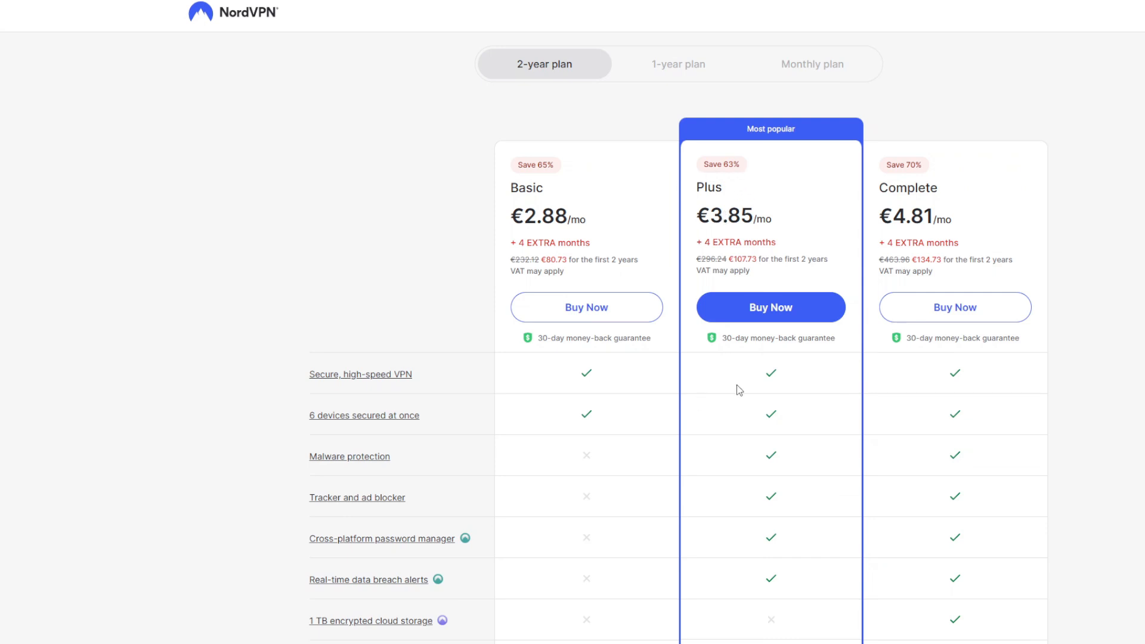
mouse_move(814, 502)
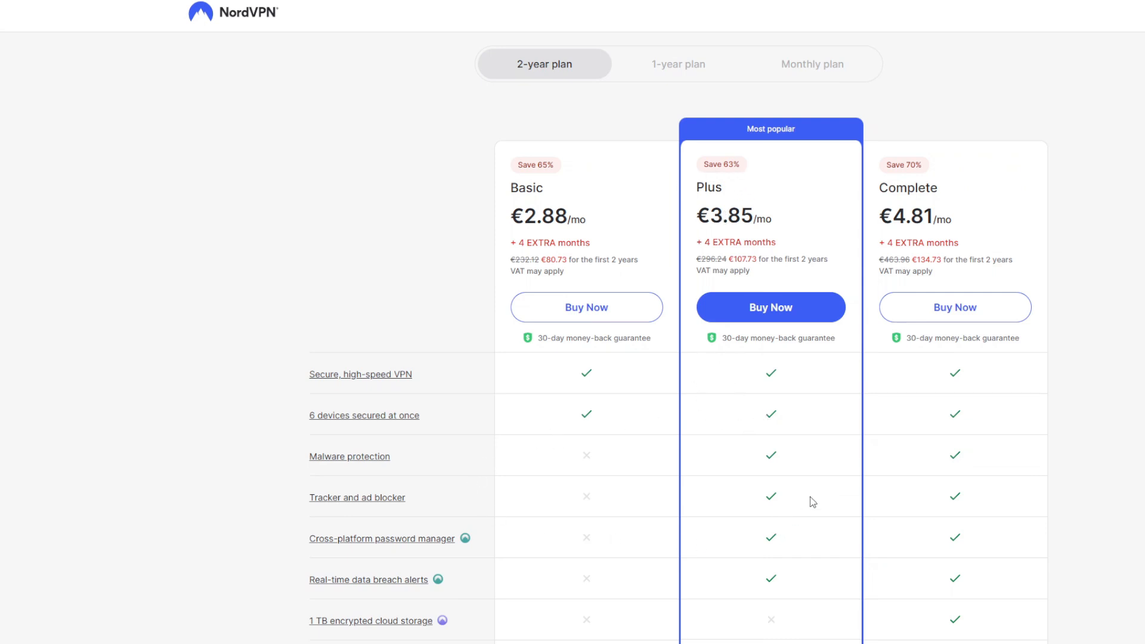
mouse_move(747, 534)
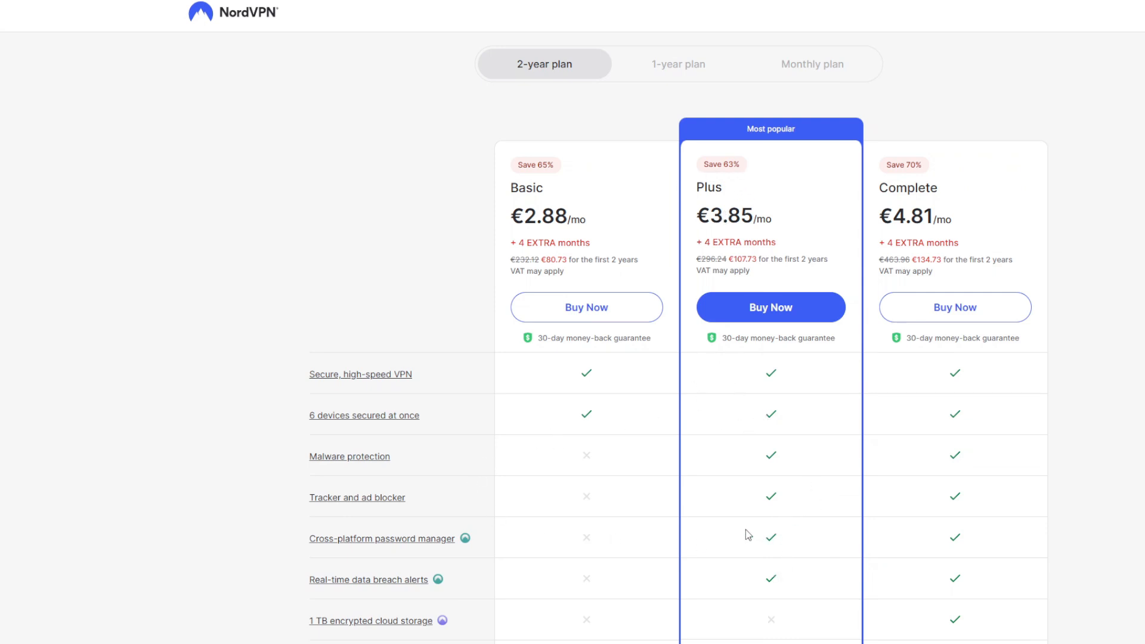
mouse_move(769, 593)
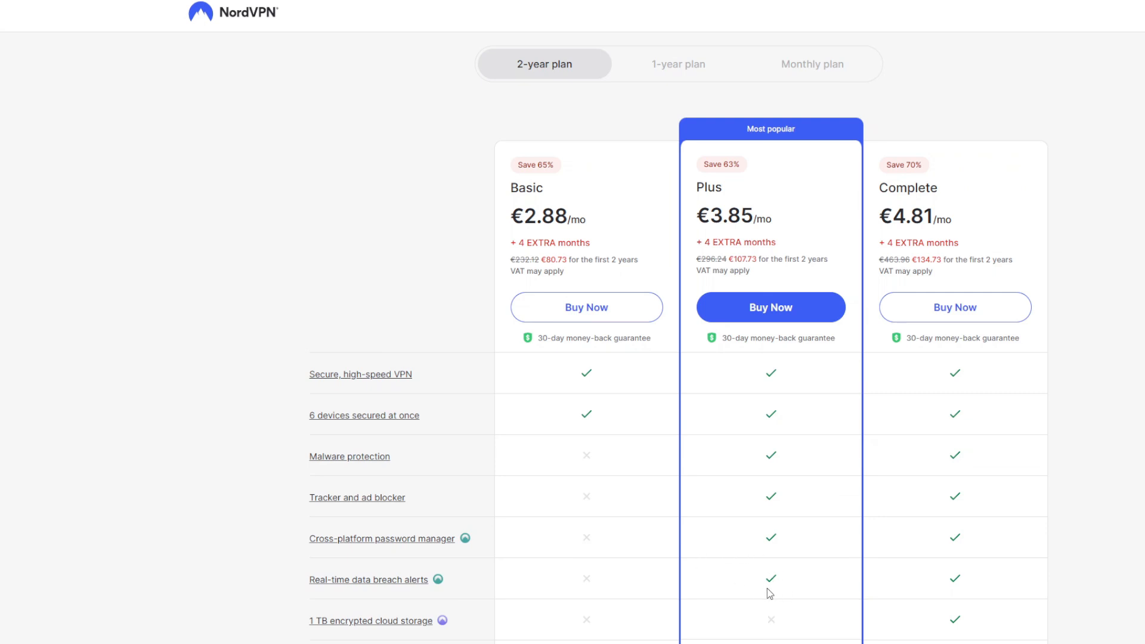